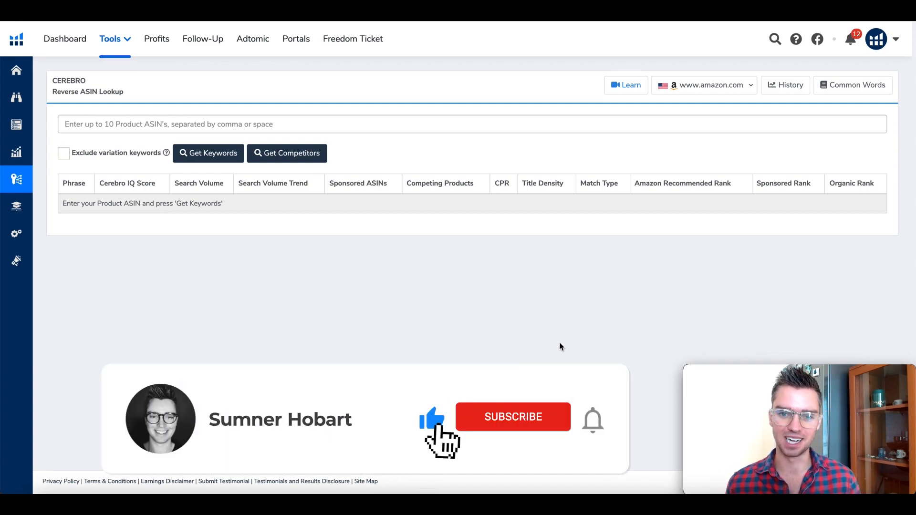
- Switch from the empty Cerebro lookup to the Amazon home page tab
click(512, 416)
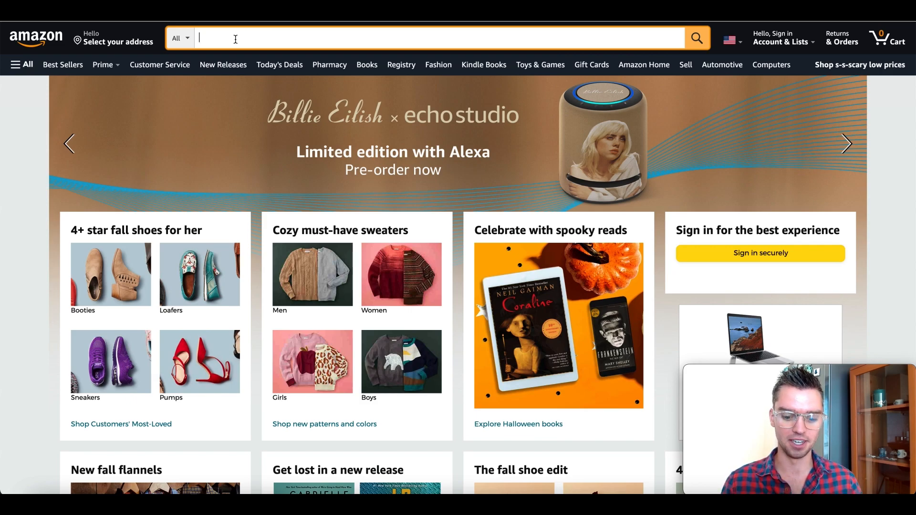
- Search Amazon for 'white silicone rings'
text(white silicone rings)
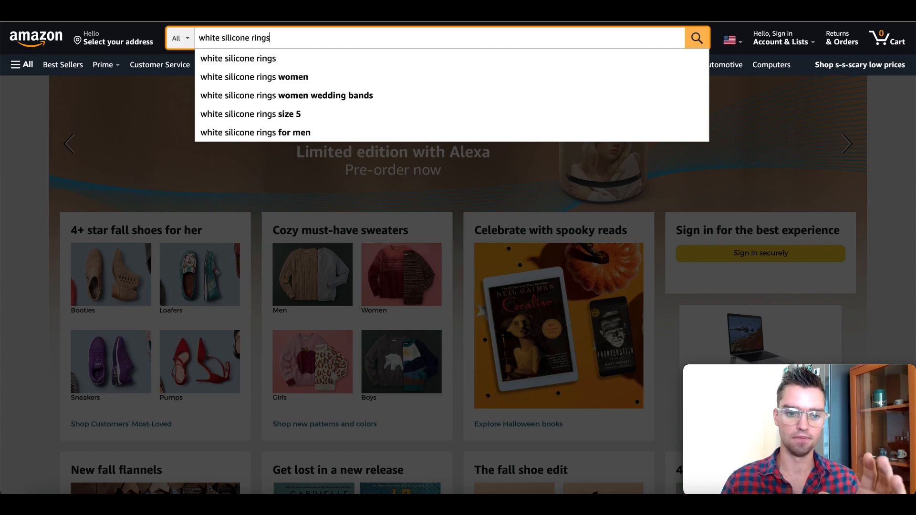
click(696, 37)
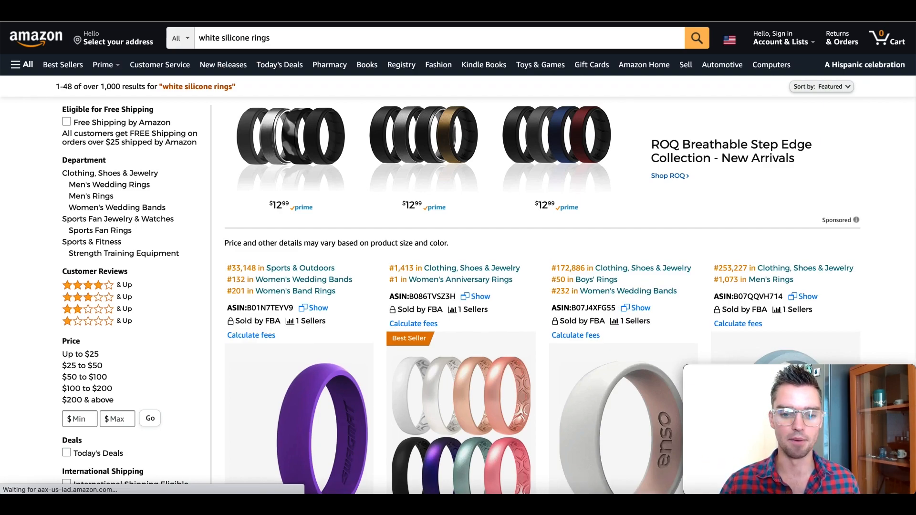
mouse_move(539, 261)
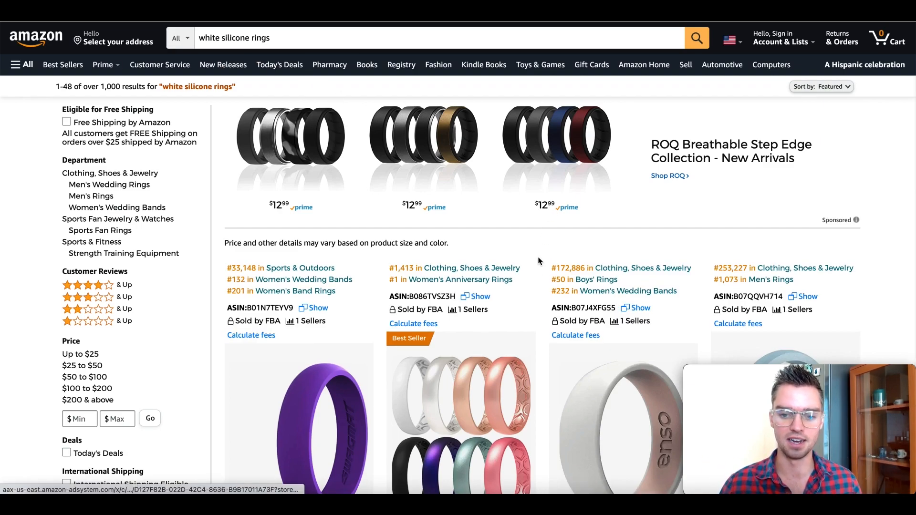
- Scroll through results to the ThunderFit, ROQ and Enso Rings wedding ring listings
scroll(down, 3)
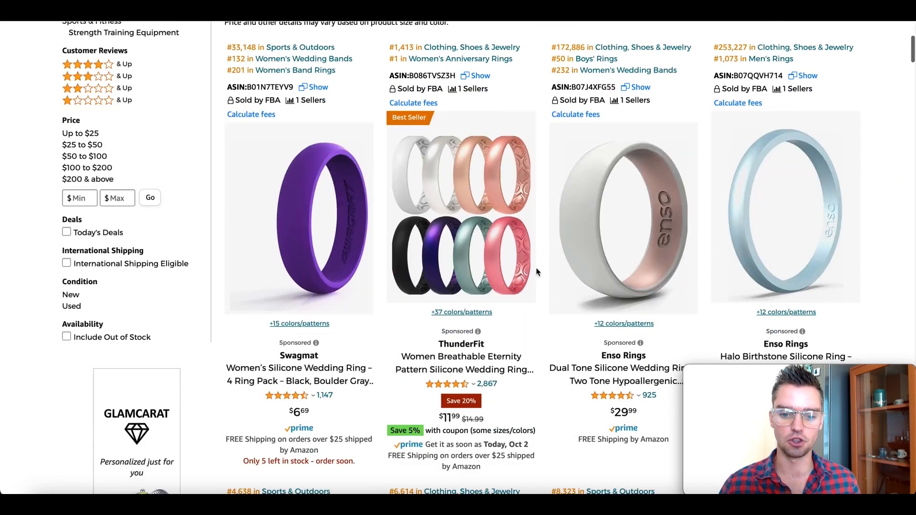
scroll(down, 3)
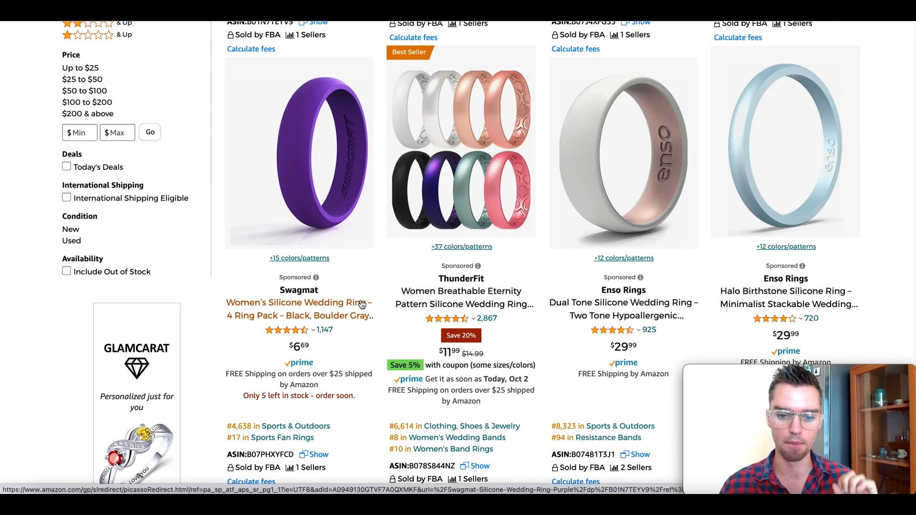
scroll(down, 3)
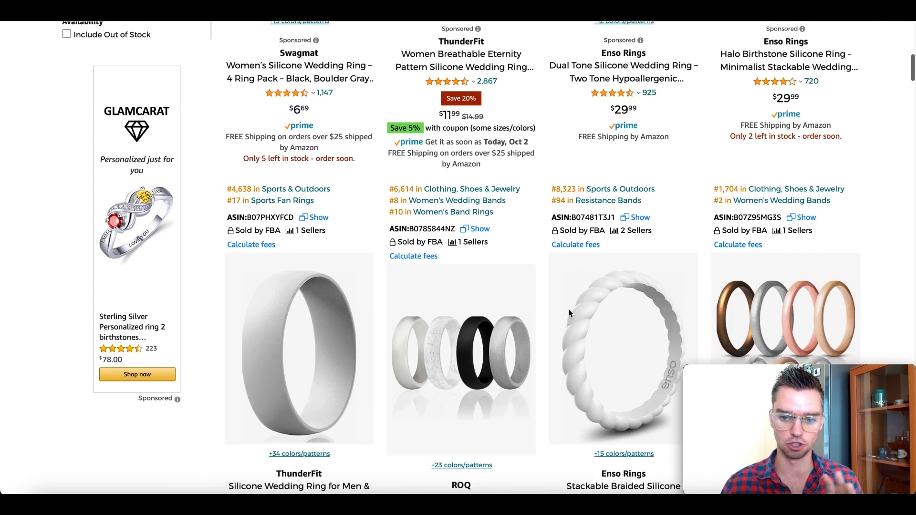
scroll(down, 3)
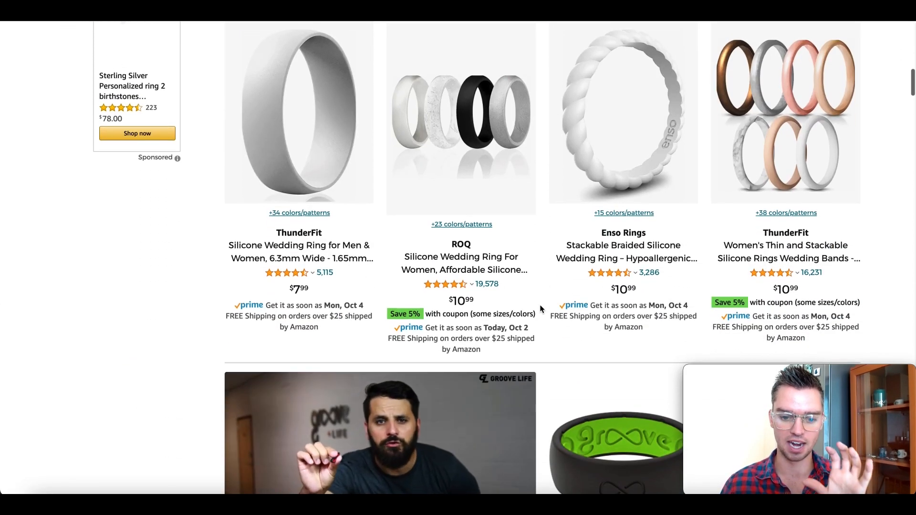
scroll(up, 3)
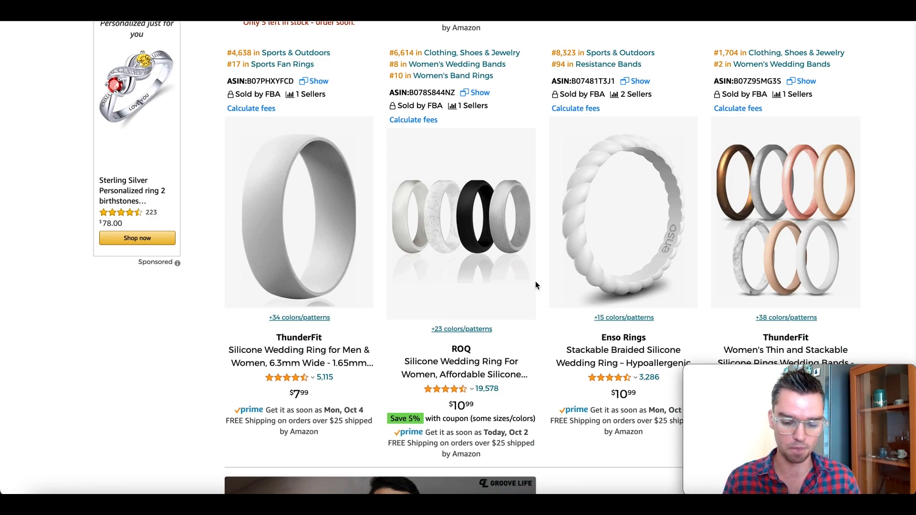
scroll(down, 3)
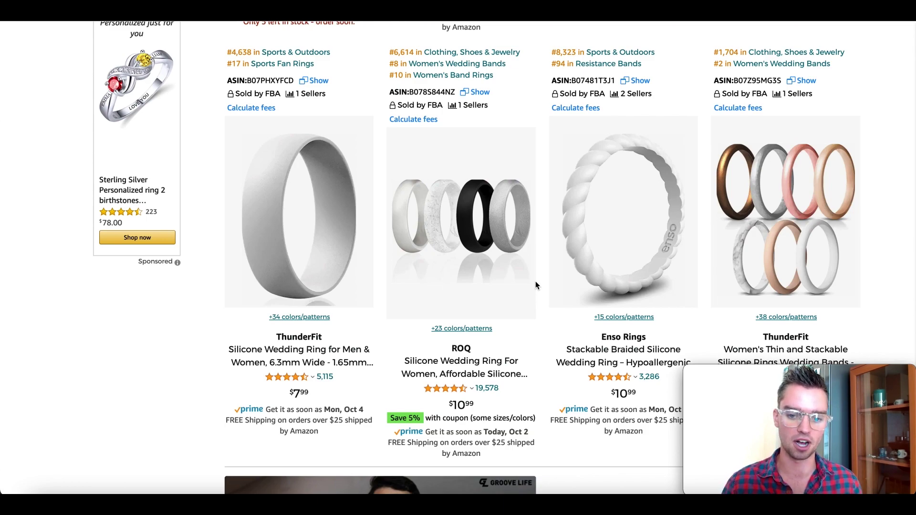
mouse_move(314, 361)
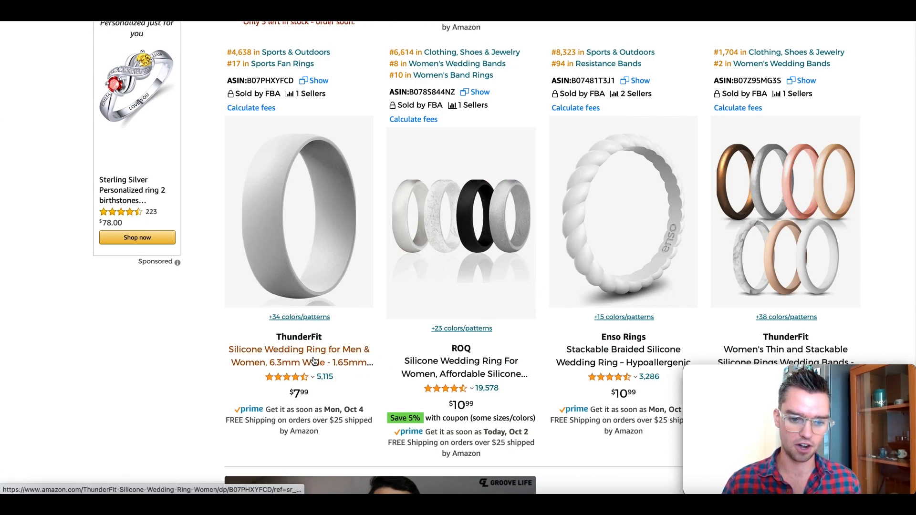
- Open the ThunderFit and ROQ silicone wedding ring listings separately
scroll(down, 3)
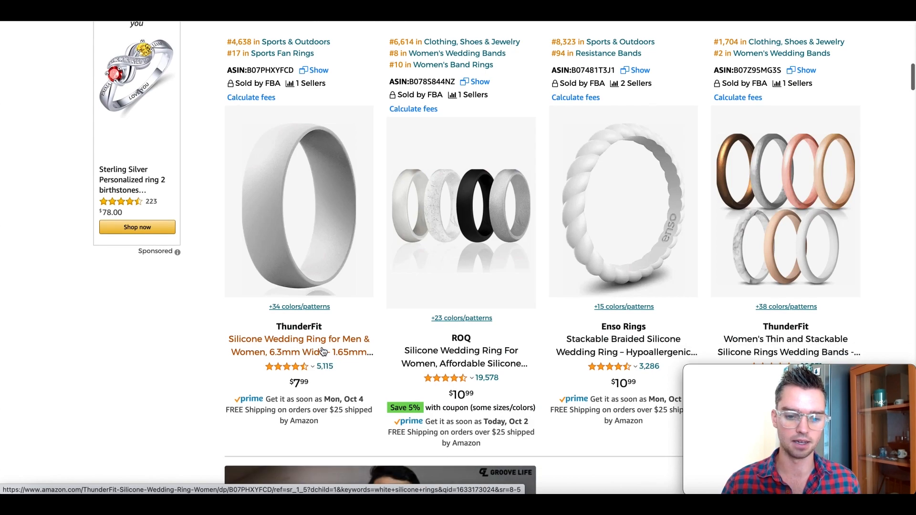
mouse_move(299, 344)
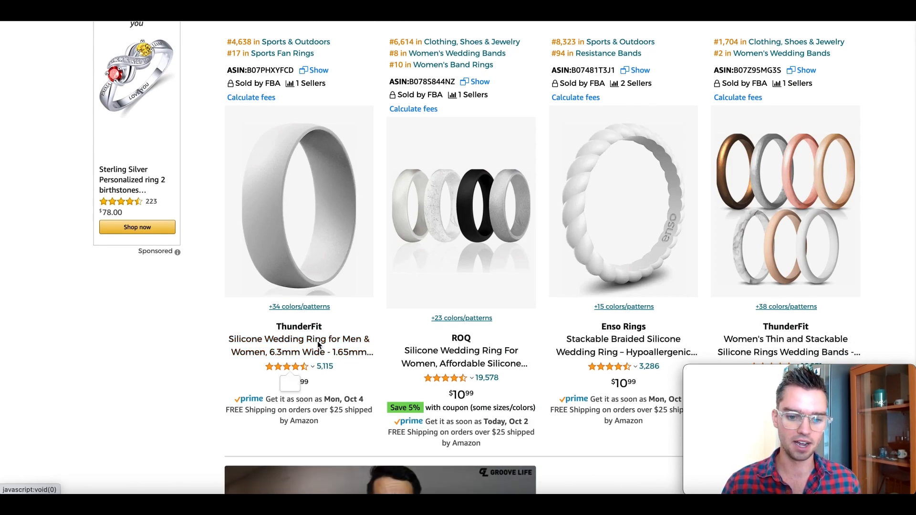
right_click(298, 346)
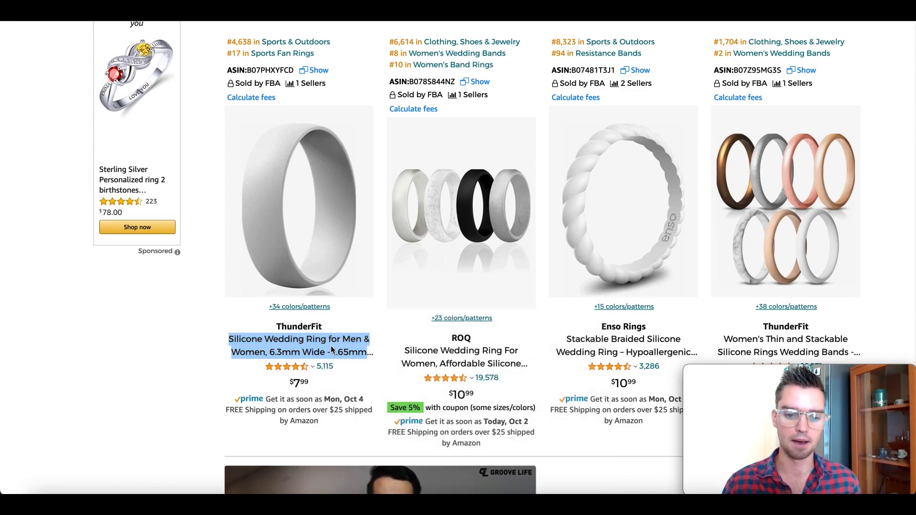
scroll(down, 3)
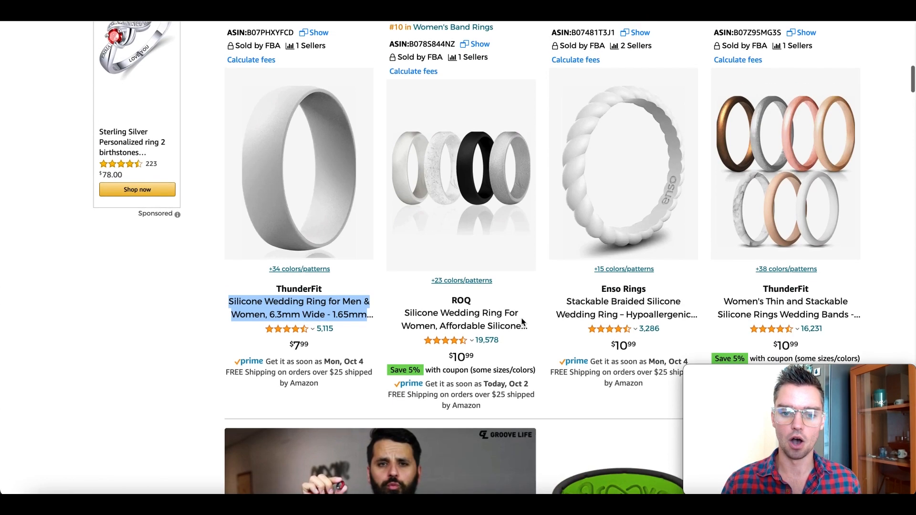
mouse_move(427, 134)
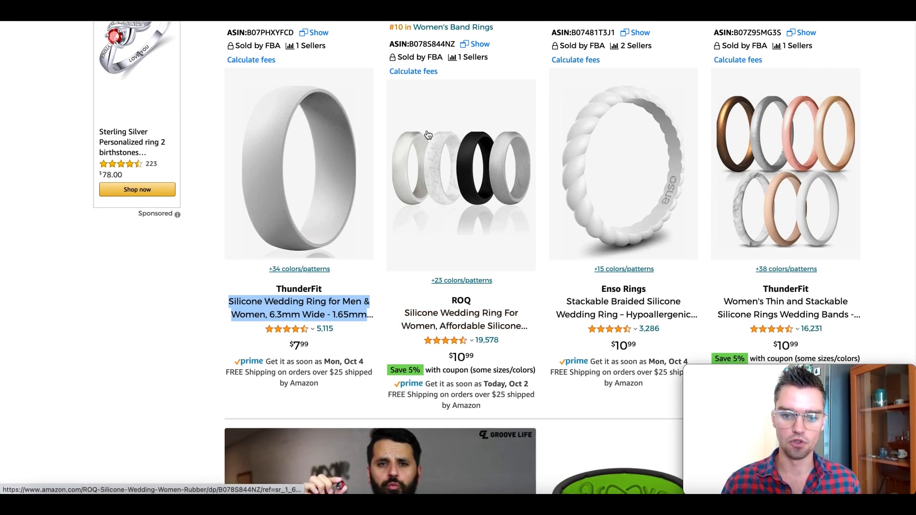
mouse_move(476, 319)
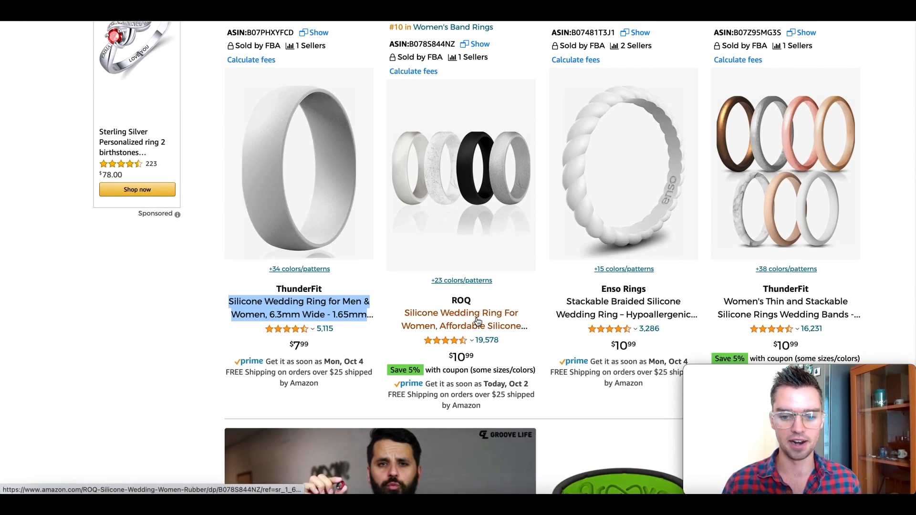
right_click(461, 319)
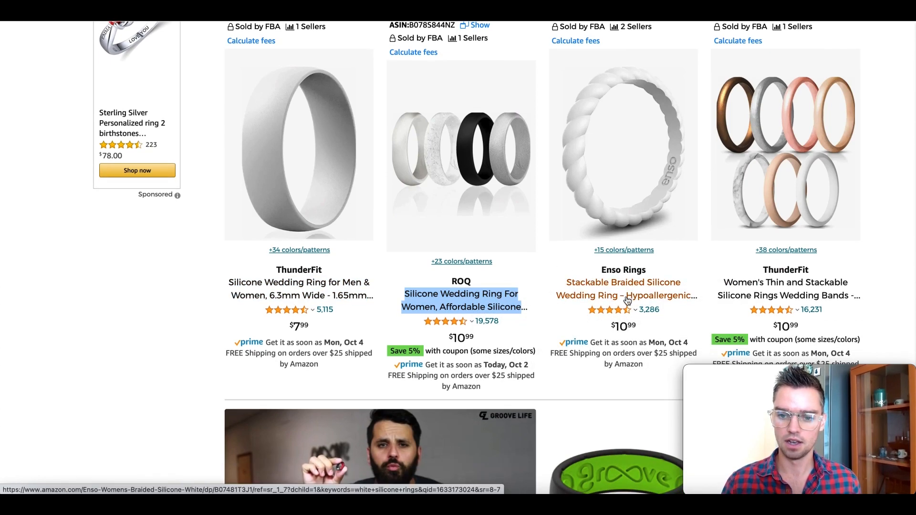
mouse_move(613, 212)
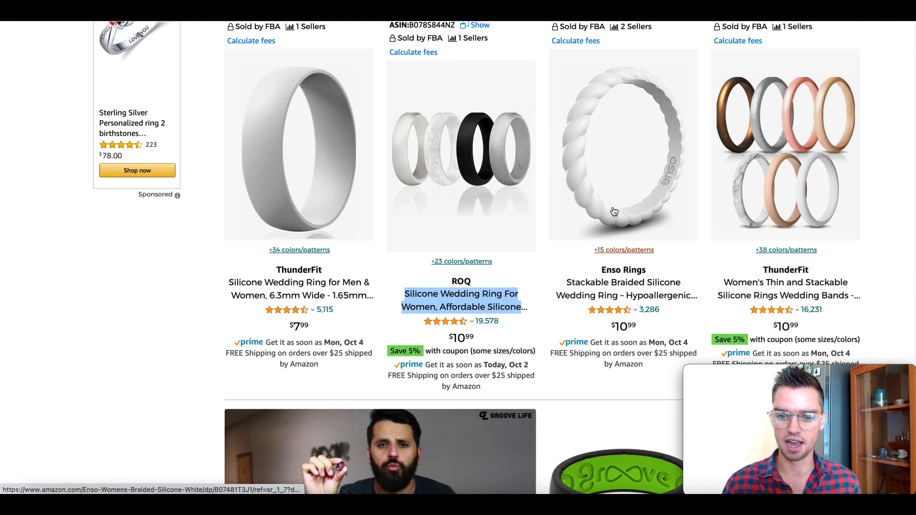
mouse_move(602, 272)
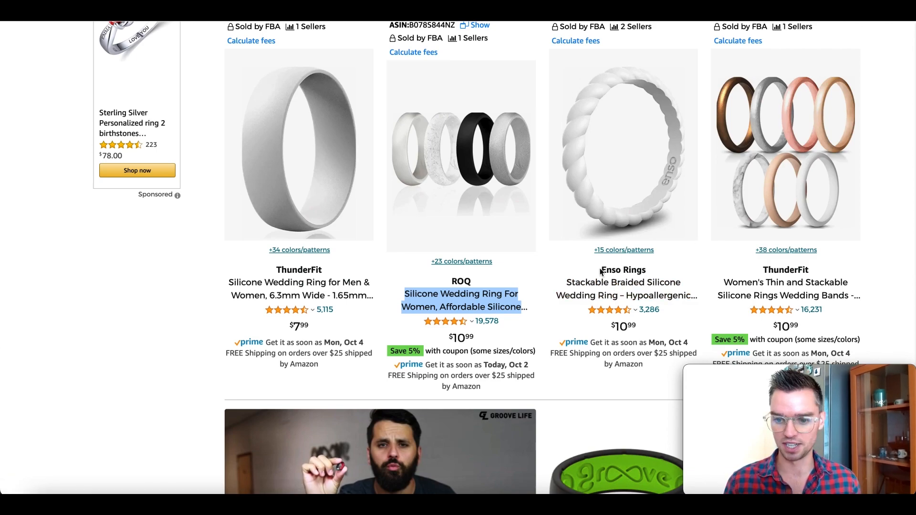
mouse_move(612, 287)
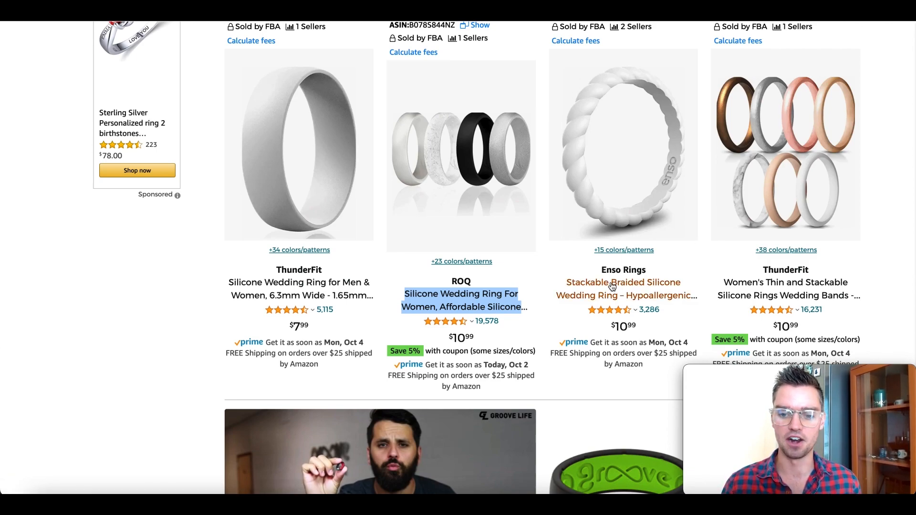
mouse_move(705, 287)
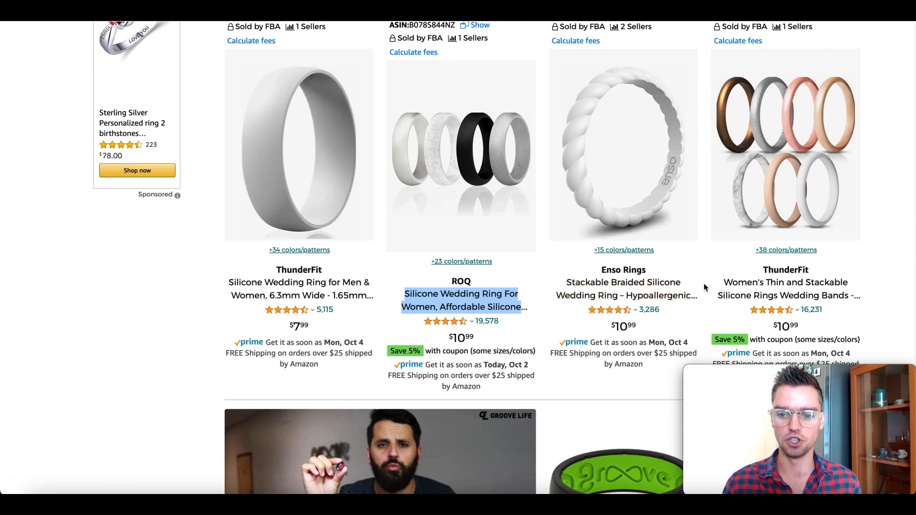
- Scroll further to the Jude Jewelers, QALO, ROQ and Banded Glory listings
scroll(down, 3)
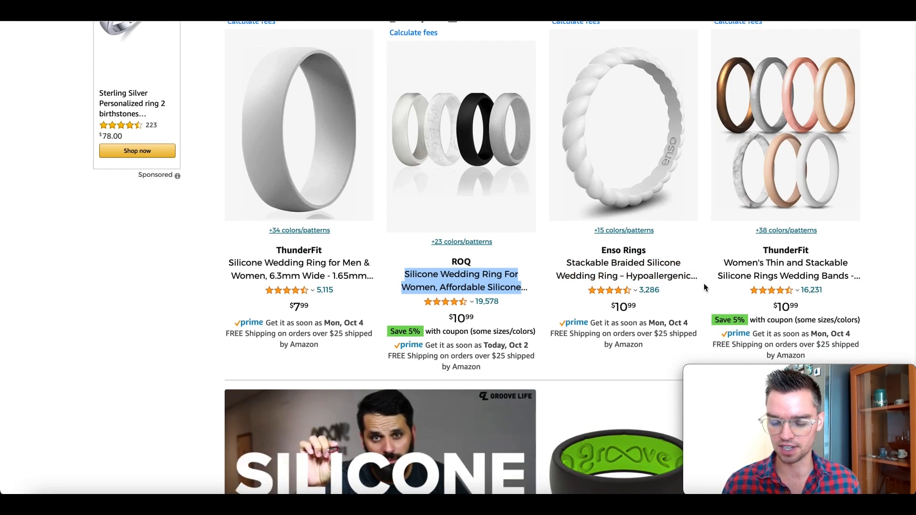
mouse_move(803, 196)
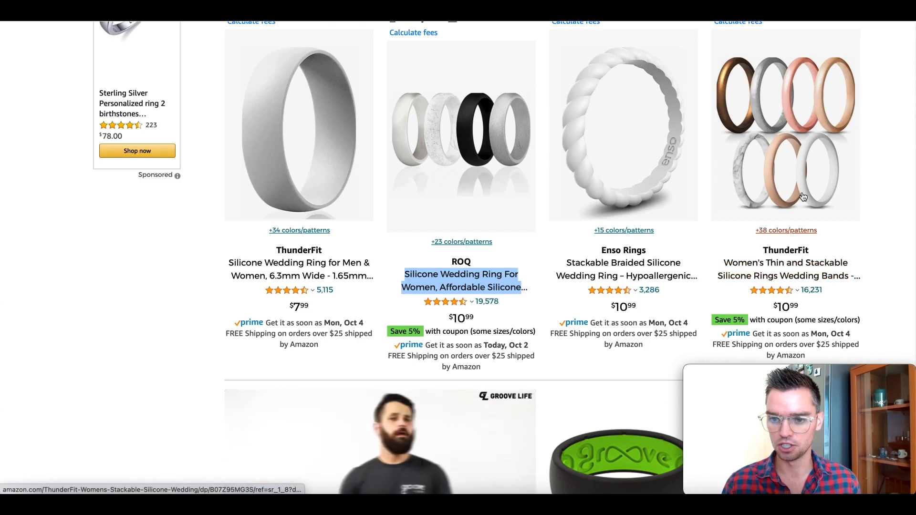
mouse_move(663, 263)
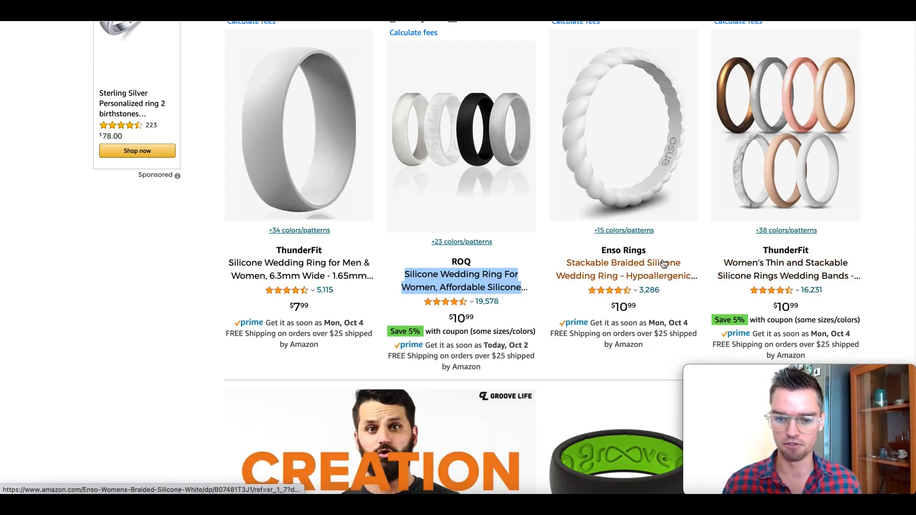
scroll(down, 3)
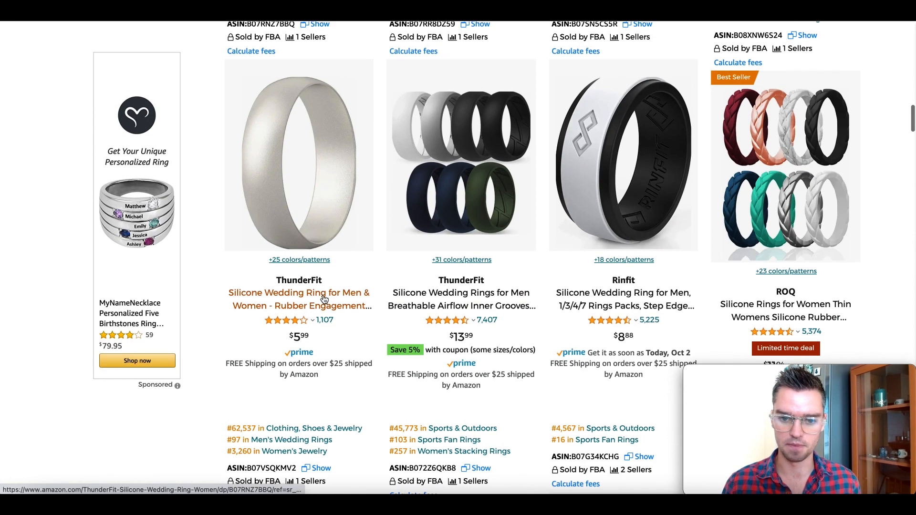
mouse_move(441, 136)
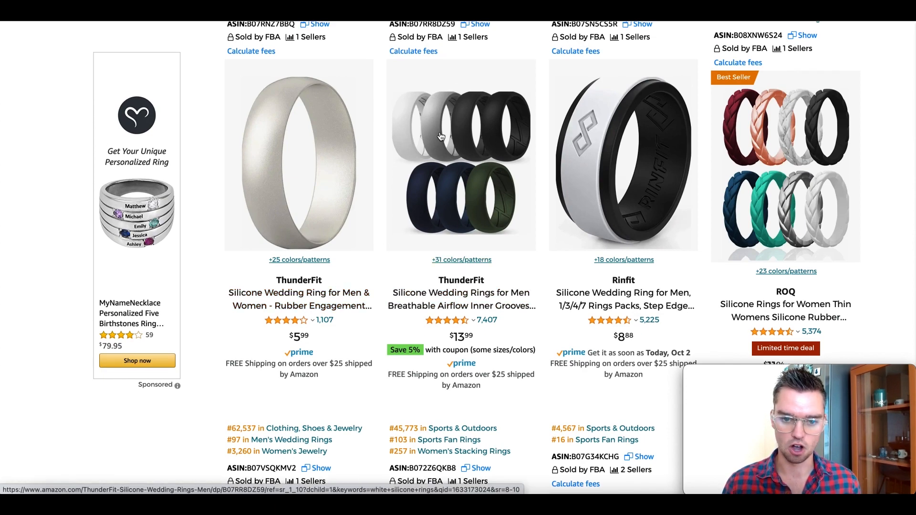
mouse_move(409, 114)
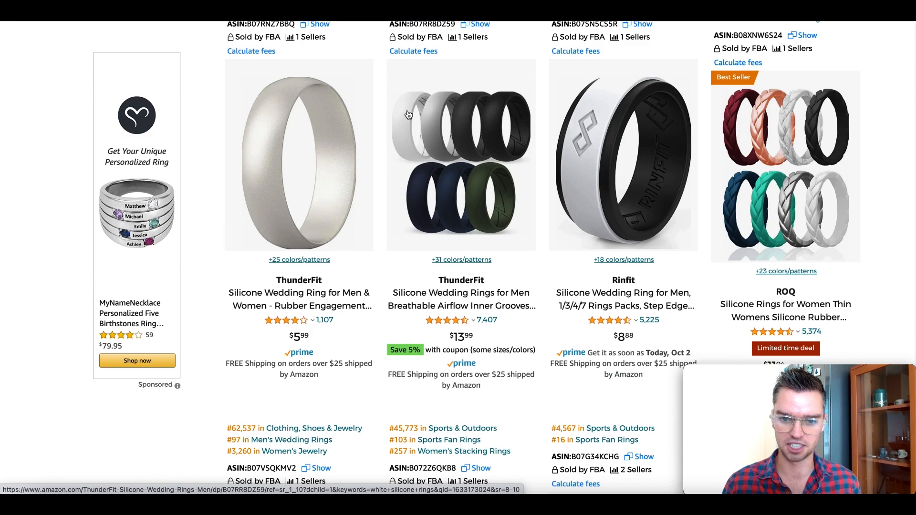
mouse_move(459, 299)
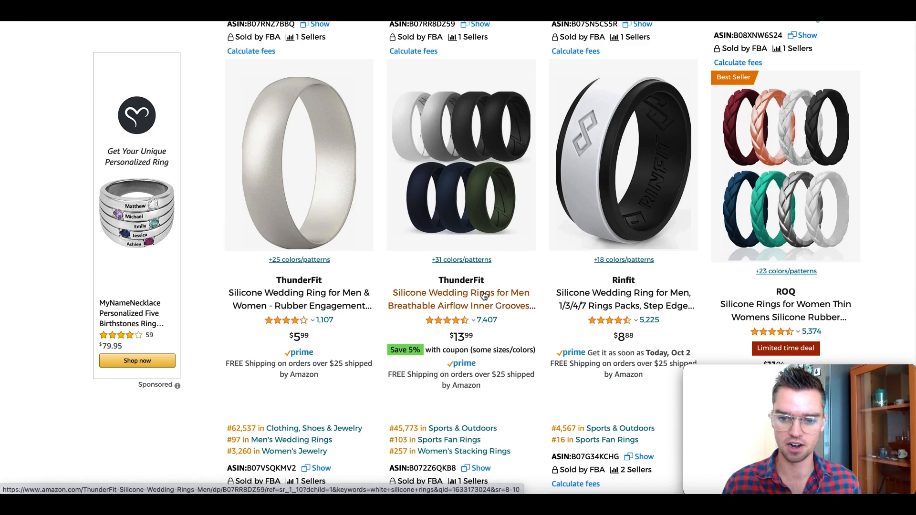
mouse_move(591, 328)
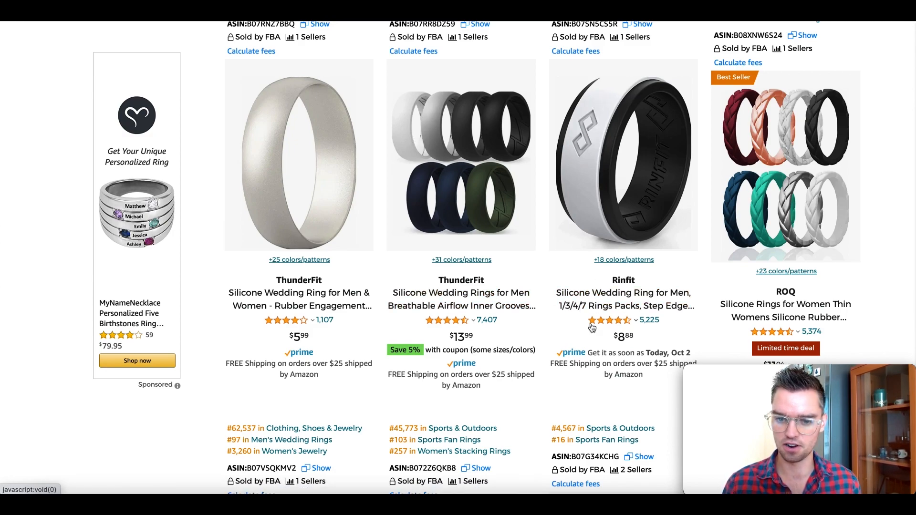
mouse_move(817, 200)
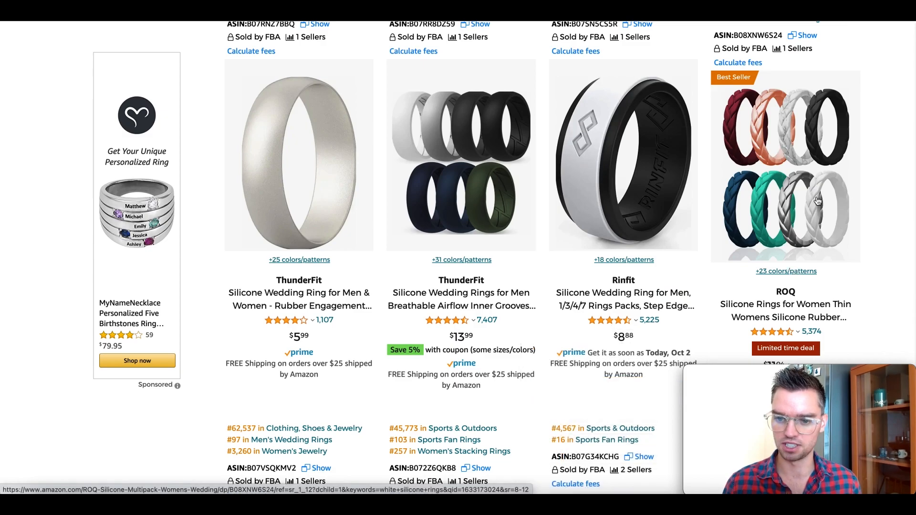
scroll(down, 3)
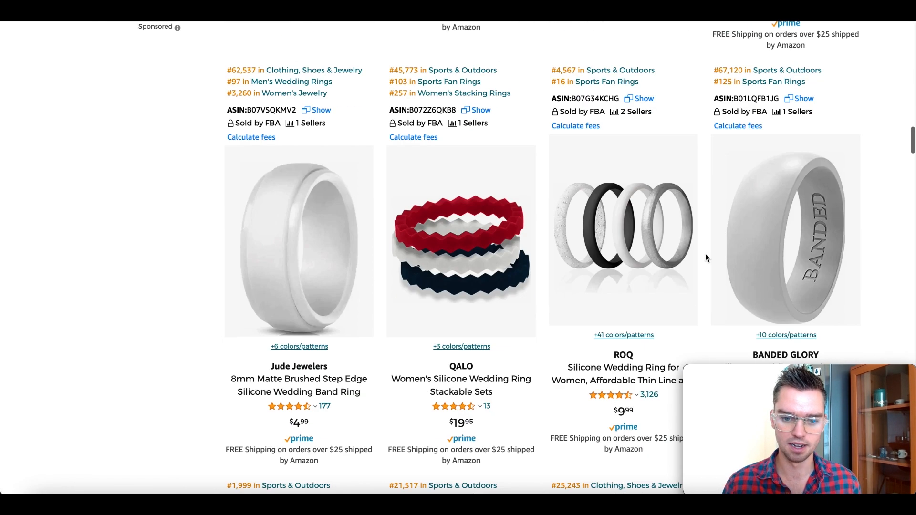
scroll(down, 3)
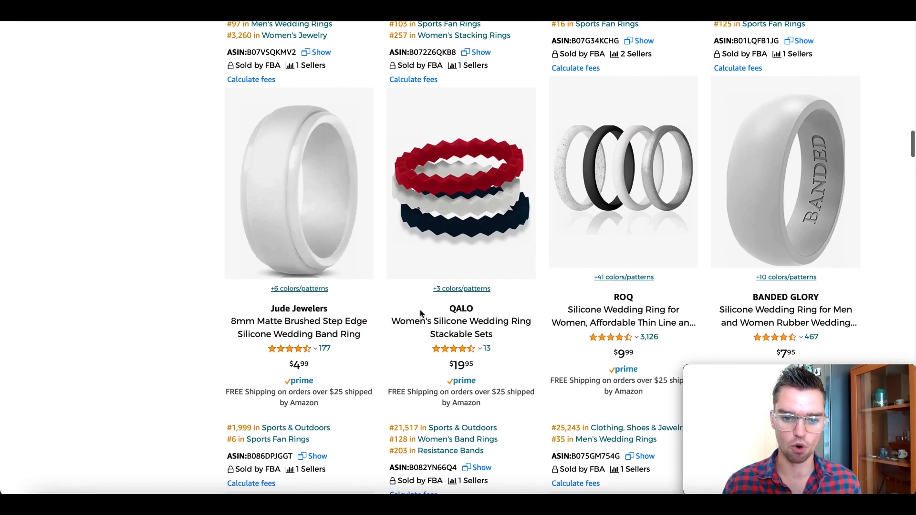
mouse_move(469, 346)
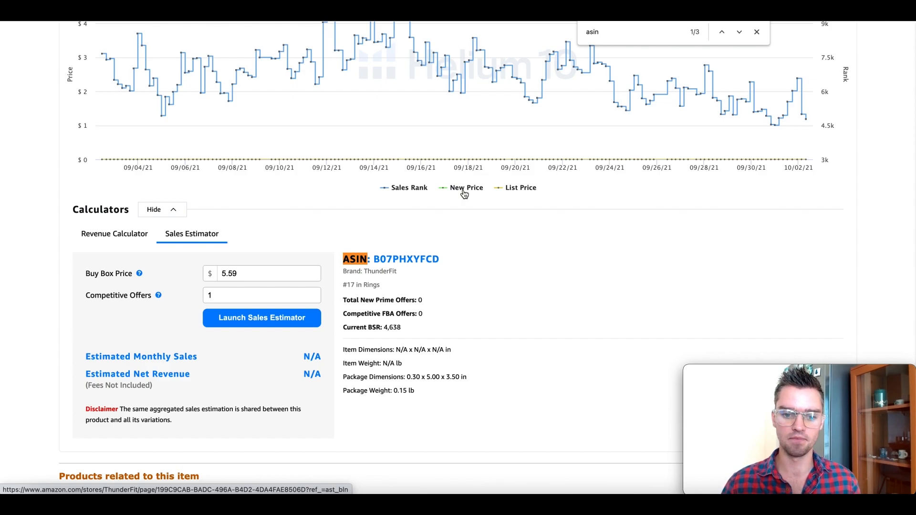
- Select ASIN B07PHXYFCD, then jump to the next match, ASIN B087BK1Y25
scroll(down, 3)
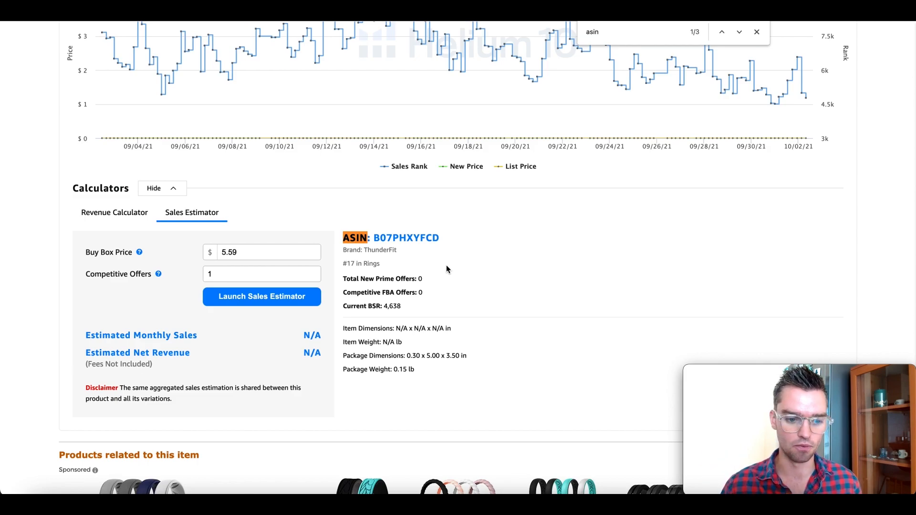
mouse_move(402, 248)
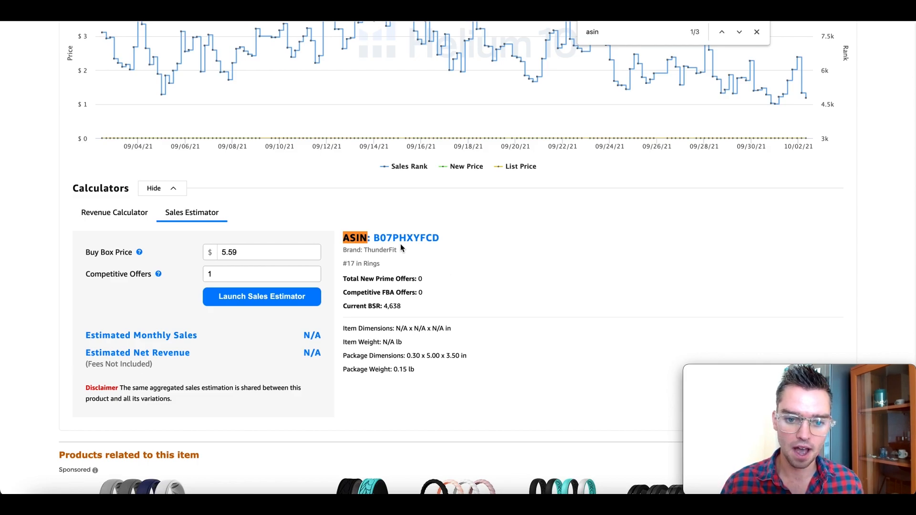
double_click(406, 237)
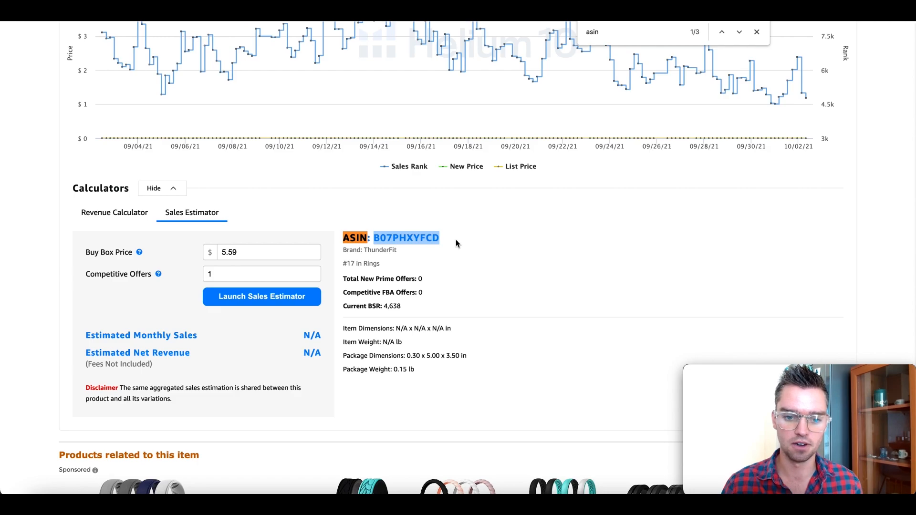
scroll(up, 3)
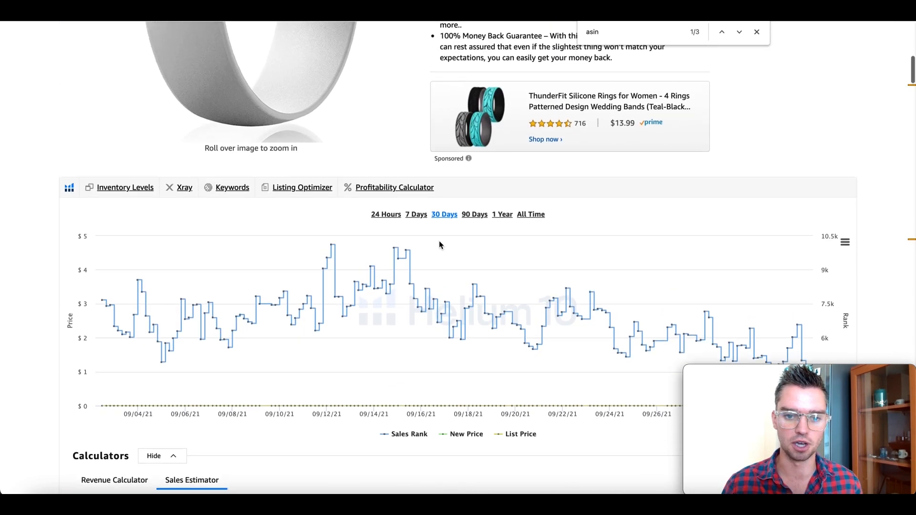
scroll(up, 3)
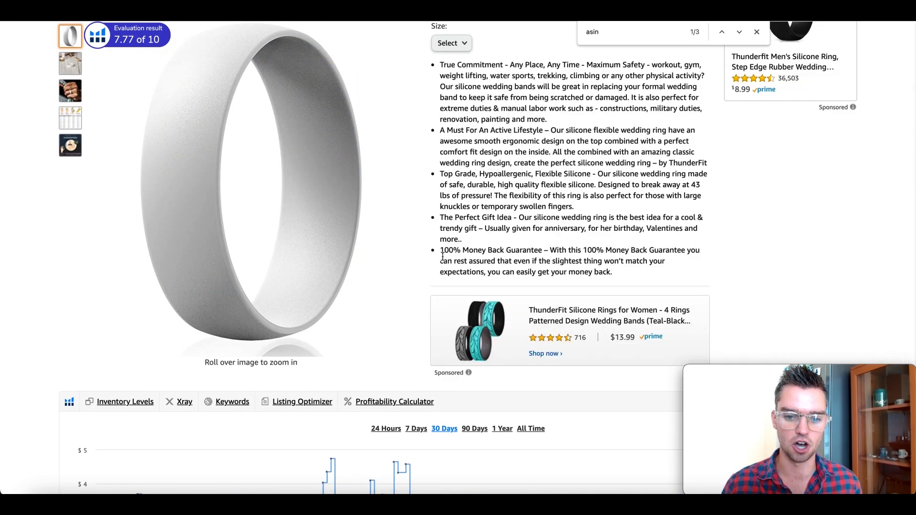
scroll(down, 3)
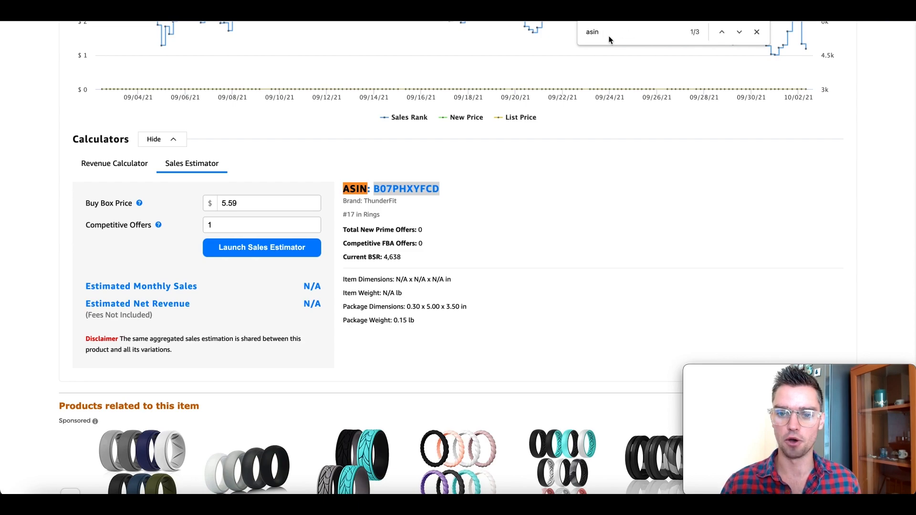
click(739, 32)
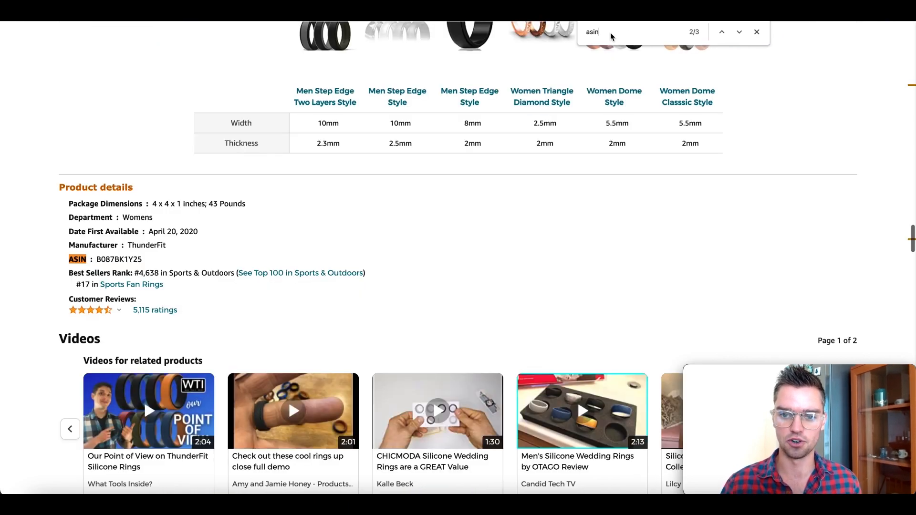
mouse_move(65, 188)
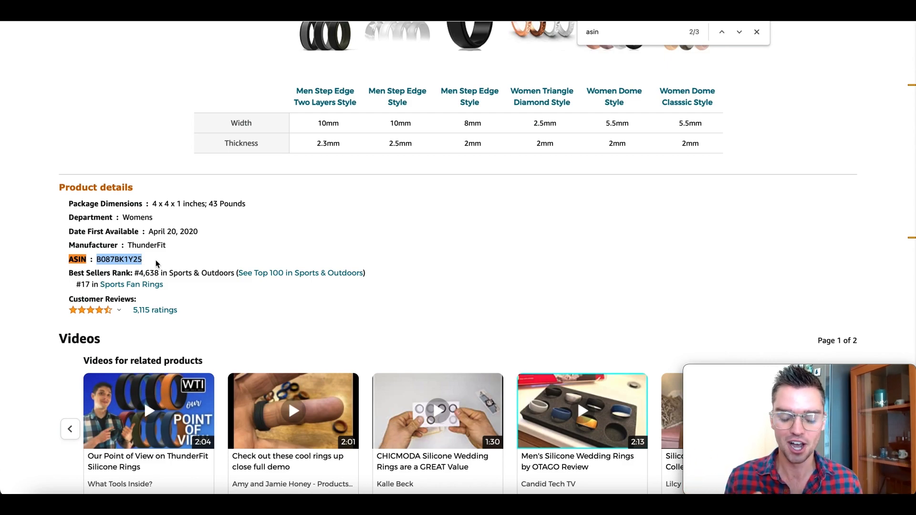
mouse_move(142, 262)
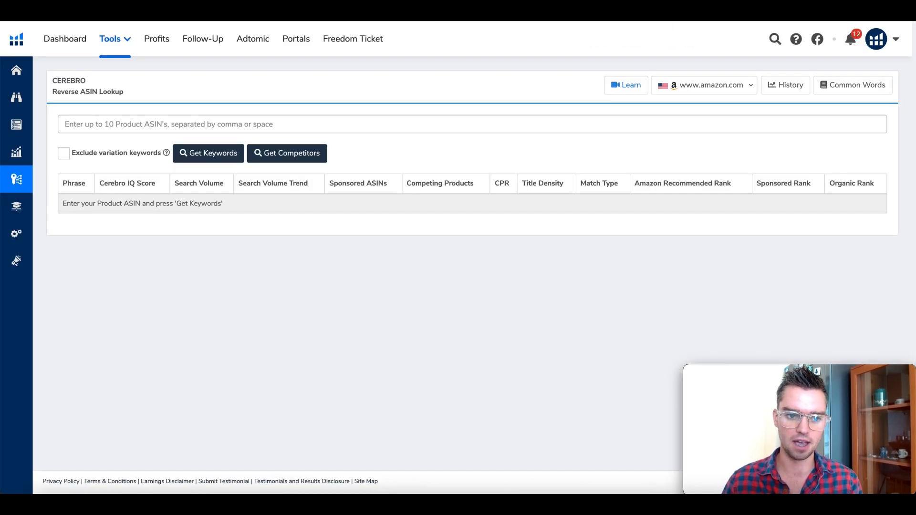
mouse_move(351, 85)
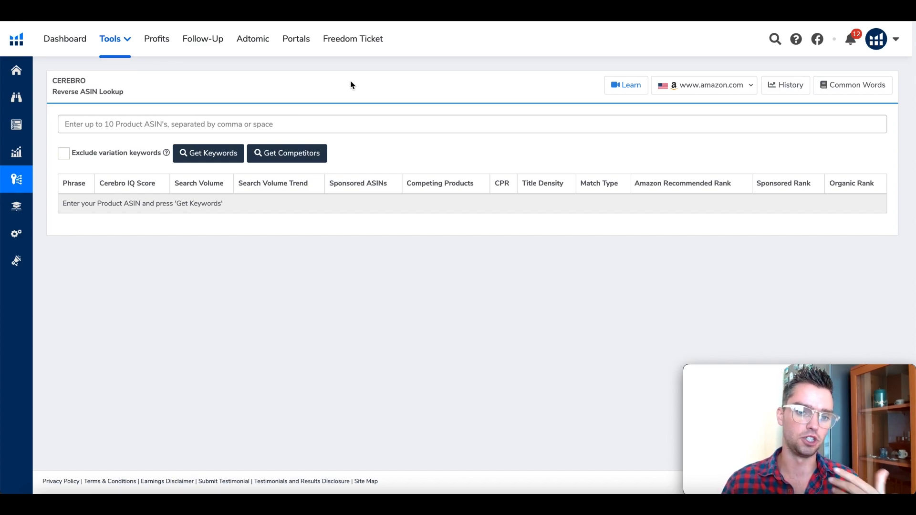
mouse_move(246, 82)
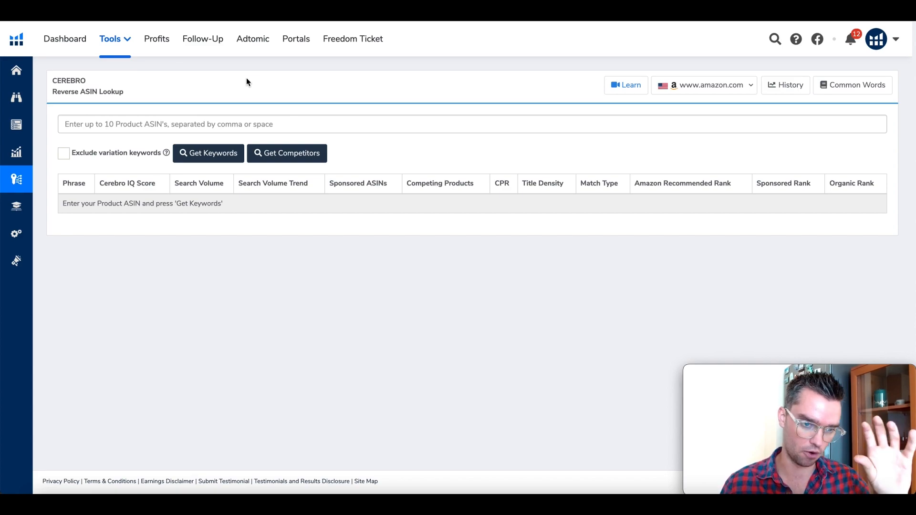
mouse_move(223, 82)
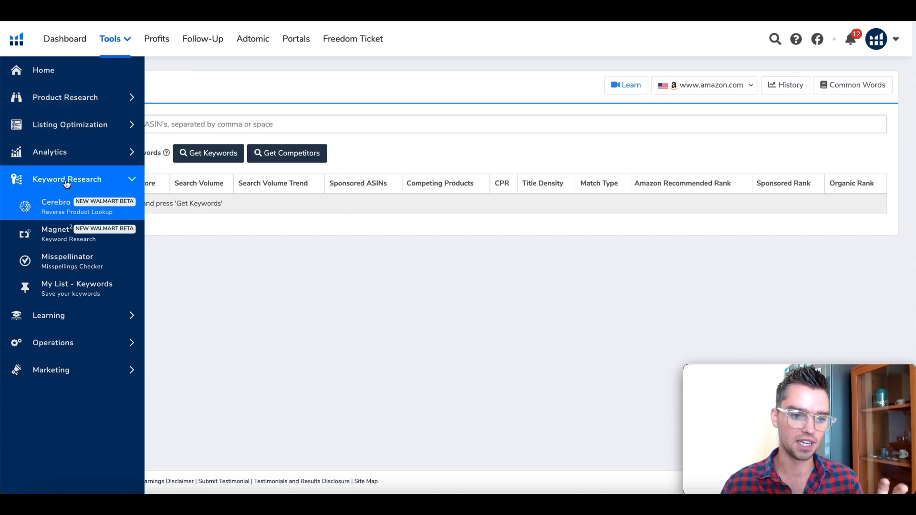
mouse_move(66, 212)
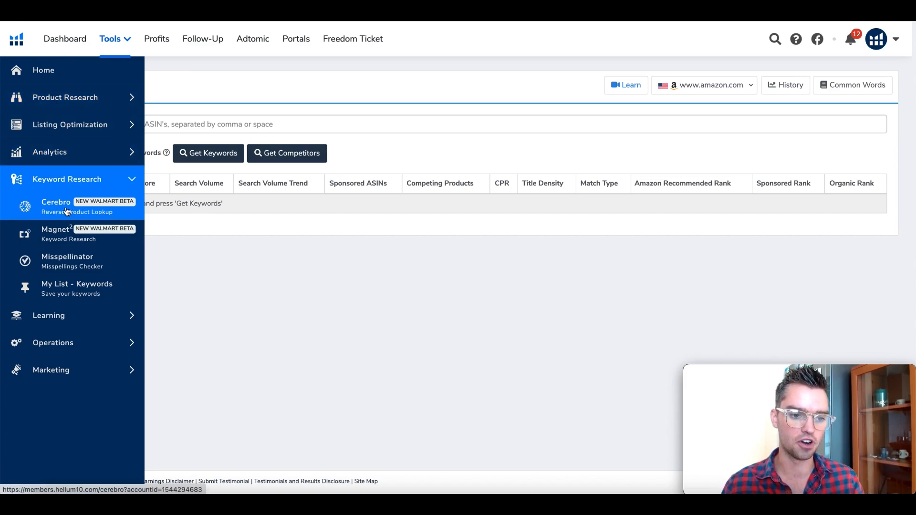
- Open the Cerebro reverse product lookup from Keyword Research
click(56, 206)
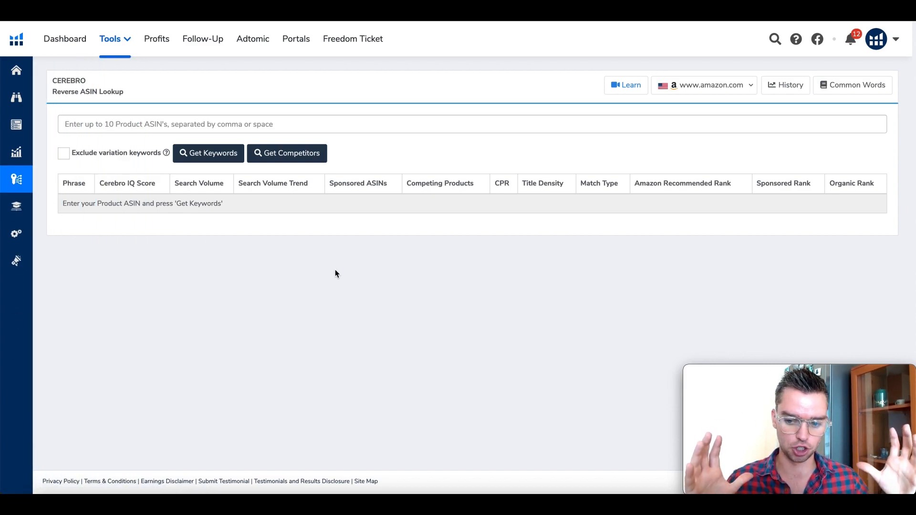
mouse_move(321, 266)
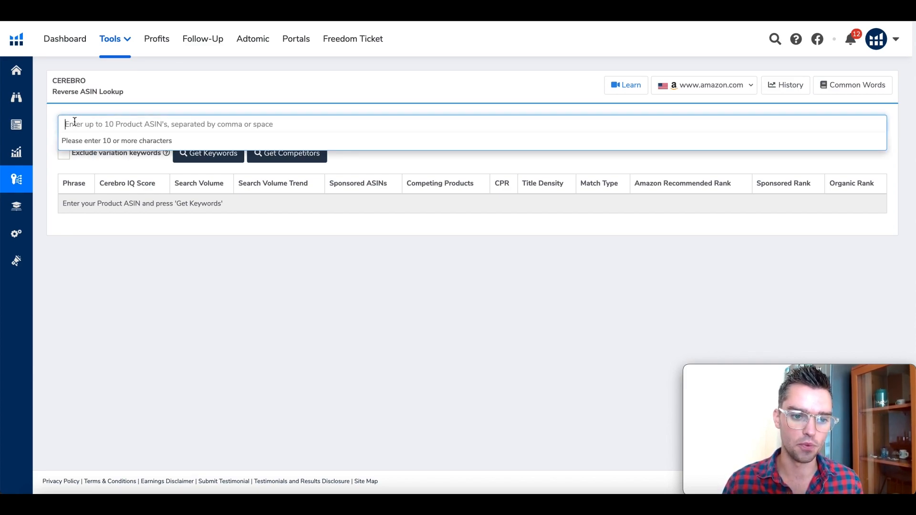
mouse_move(120, 124)
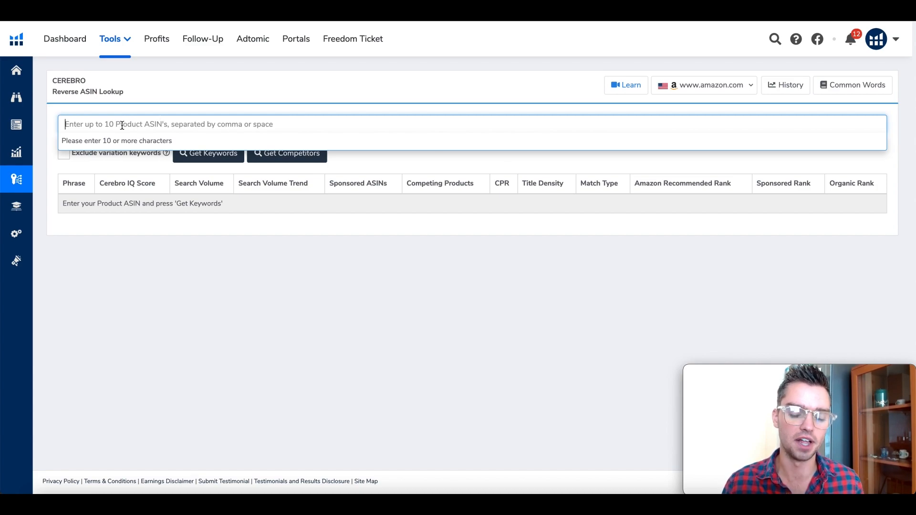
- Add B087BK1Y25 as the first ASIN tag in Cerebro
text(B087BK1Y25)
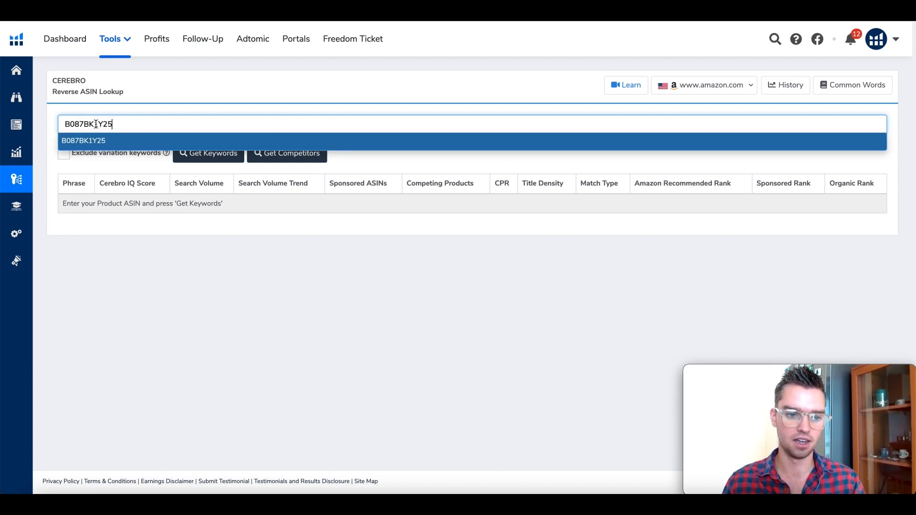
click(83, 140)
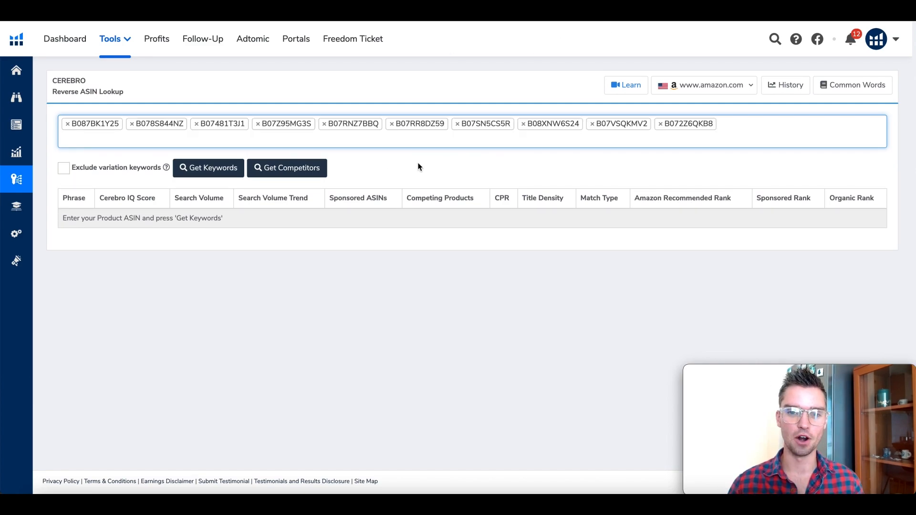
mouse_move(432, 154)
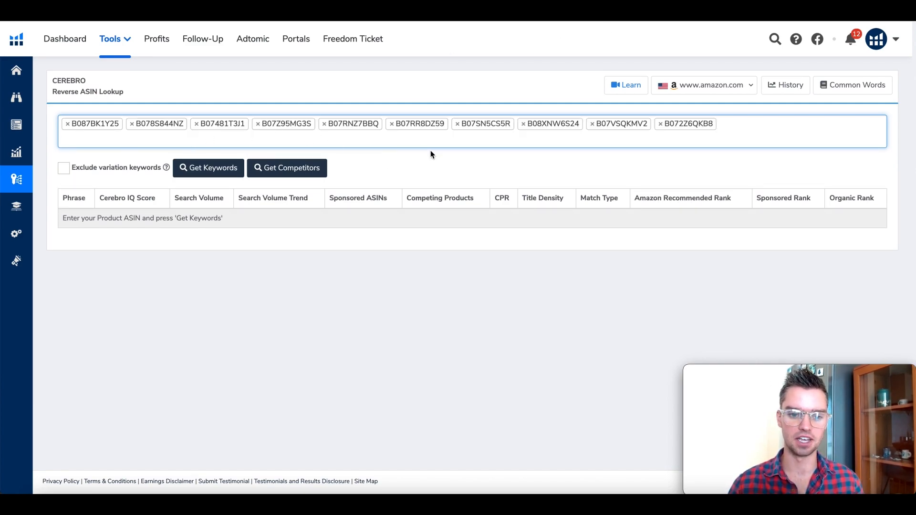
mouse_move(208, 168)
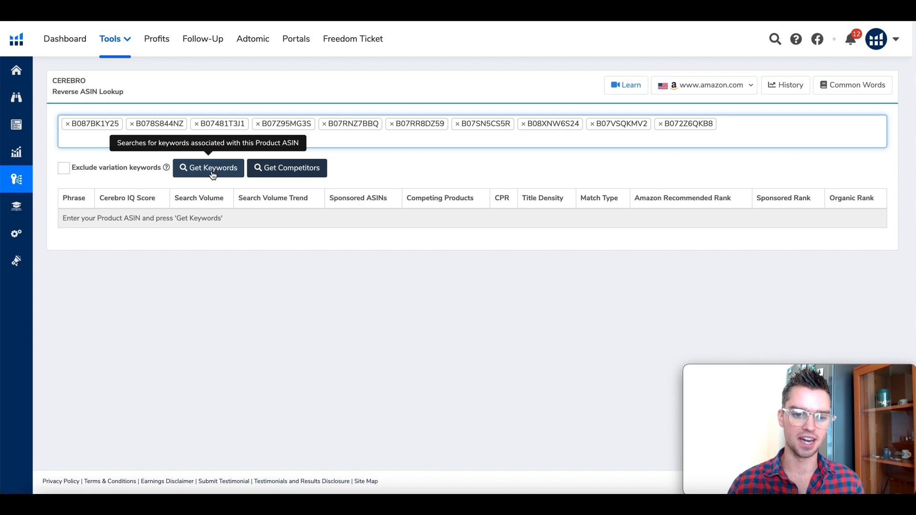
mouse_move(102, 169)
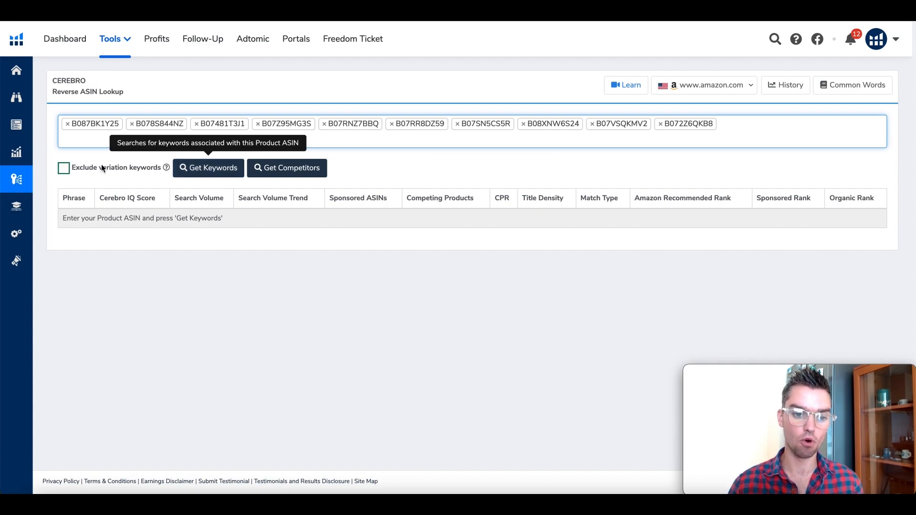
mouse_move(88, 174)
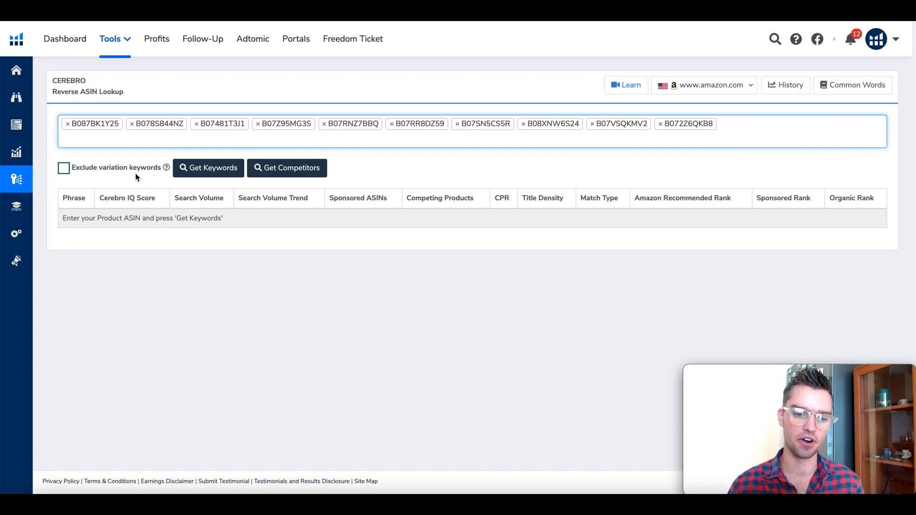
mouse_move(167, 167)
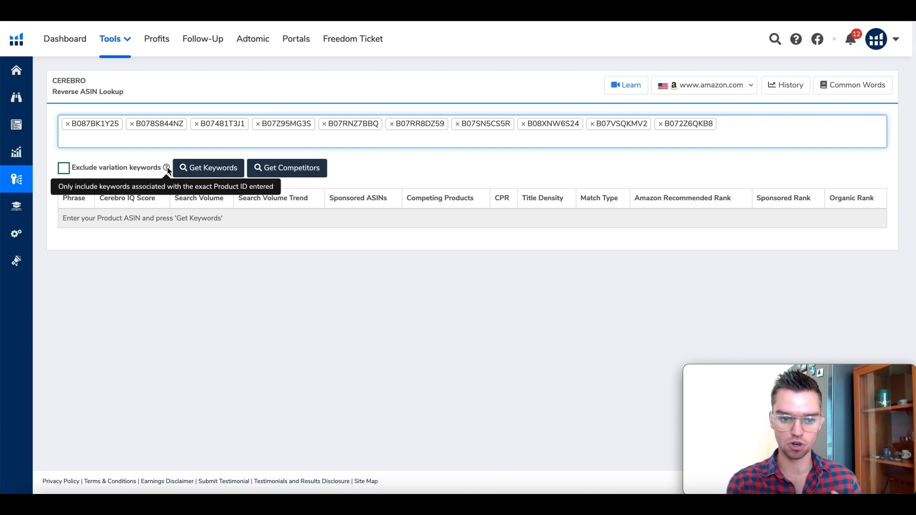
mouse_move(167, 170)
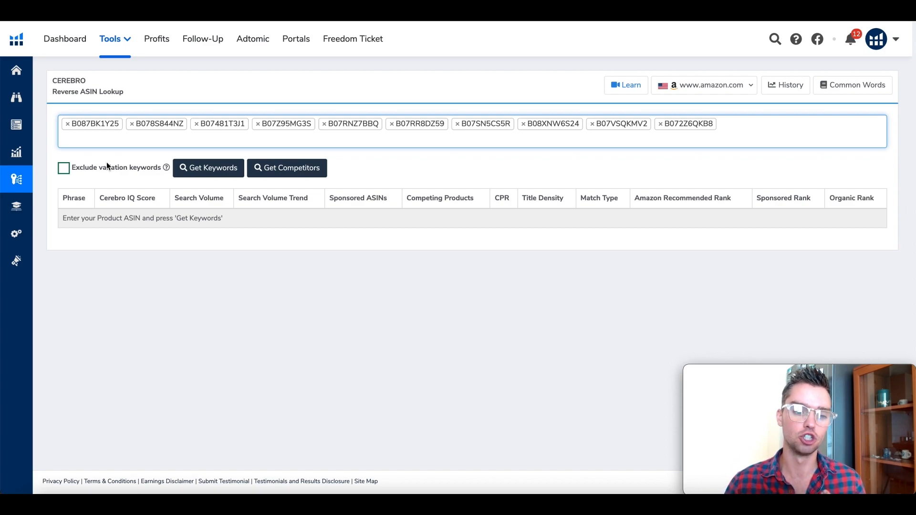
- Tick 'Exclude variation keywords' for the ten-ASIN lookup
click(63, 168)
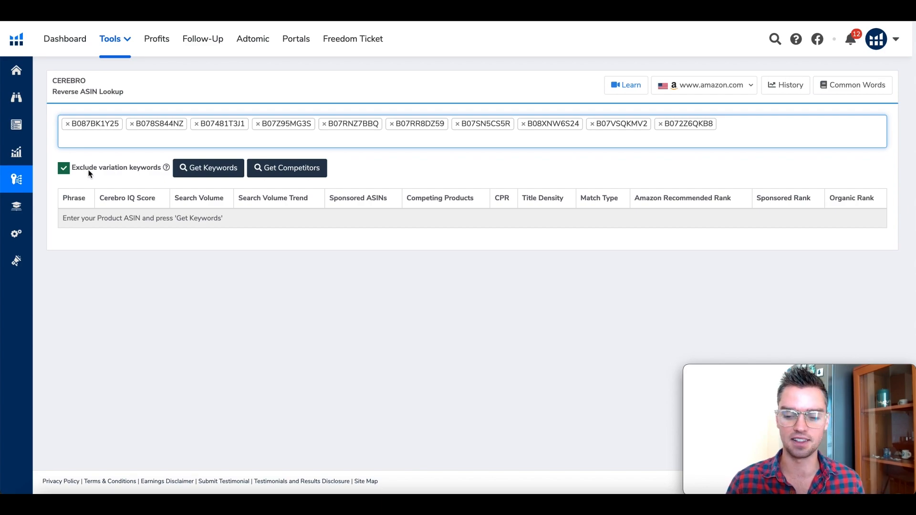
mouse_move(101, 173)
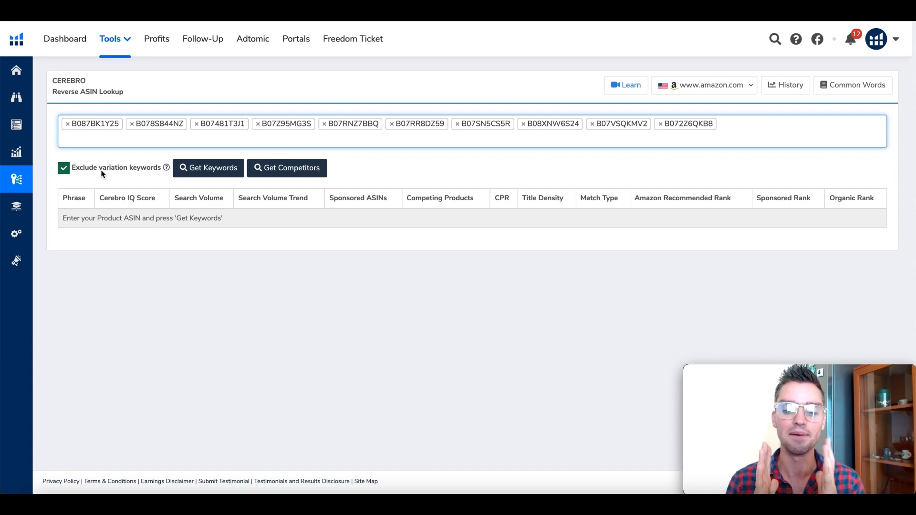
mouse_move(208, 168)
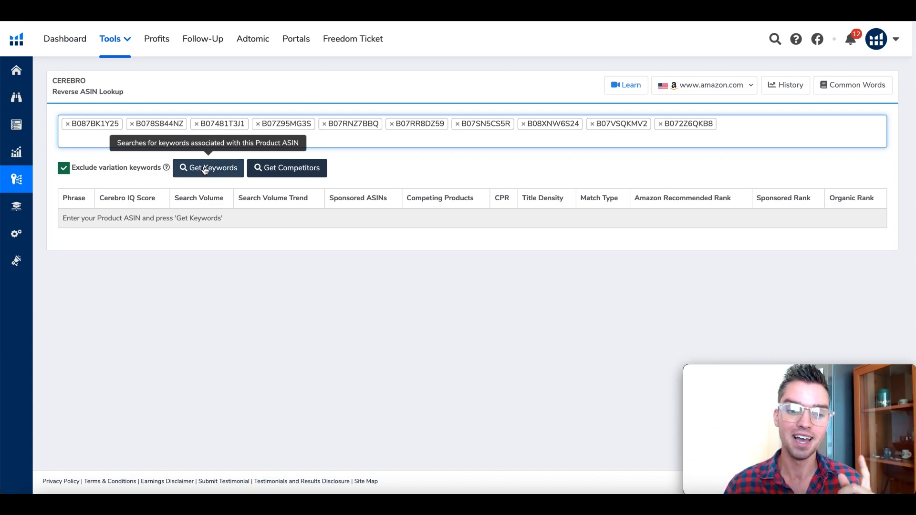
mouse_move(135, 166)
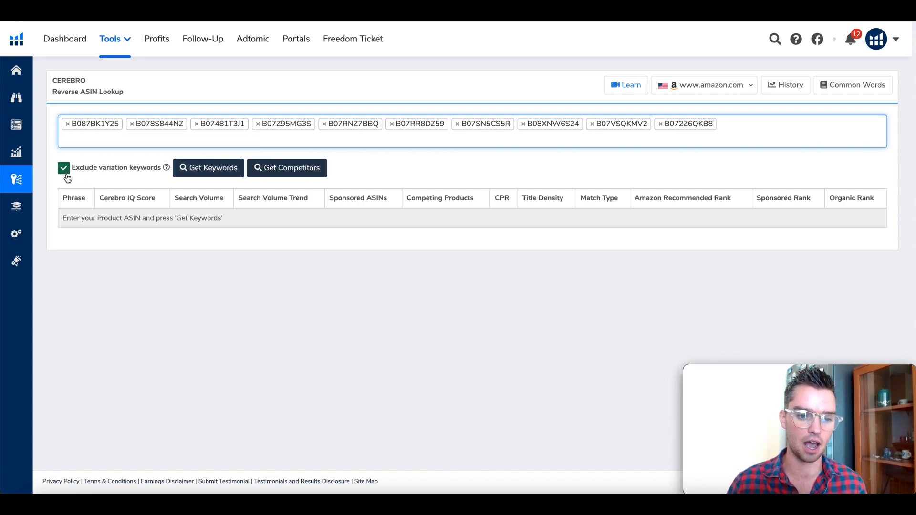
mouse_move(208, 167)
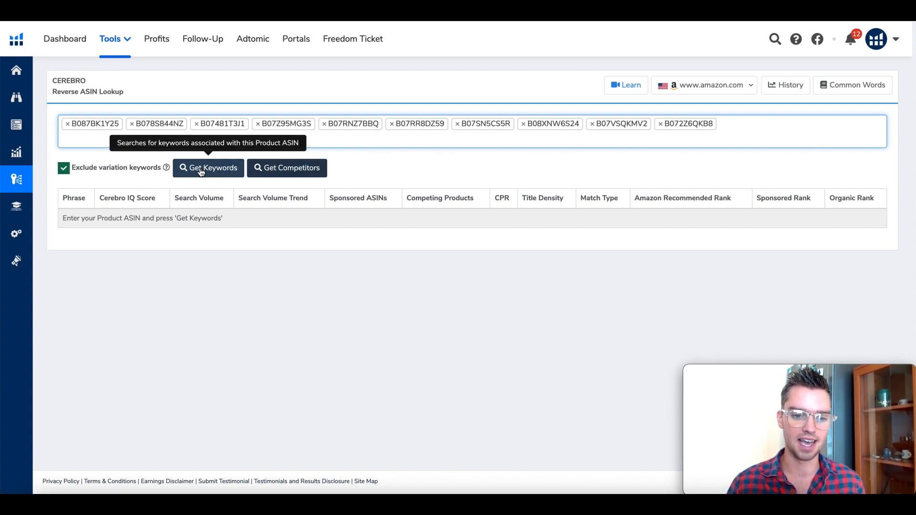
mouse_move(281, 187)
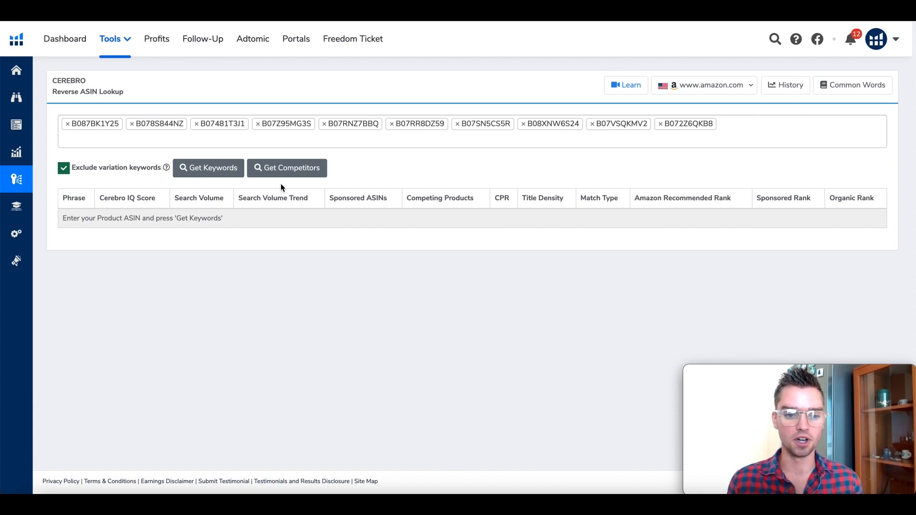
- Run Get Keywords for the ten ASINs, loading 7,002 keywords
click(208, 168)
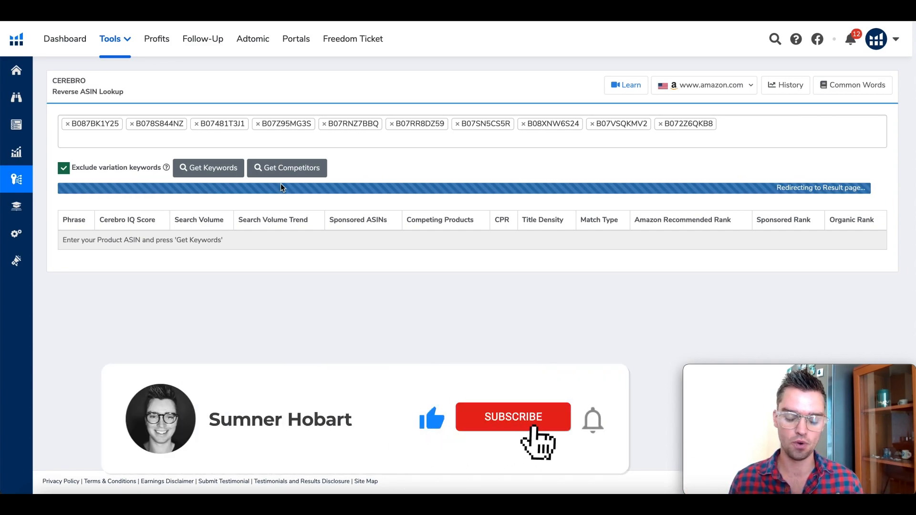
click(513, 416)
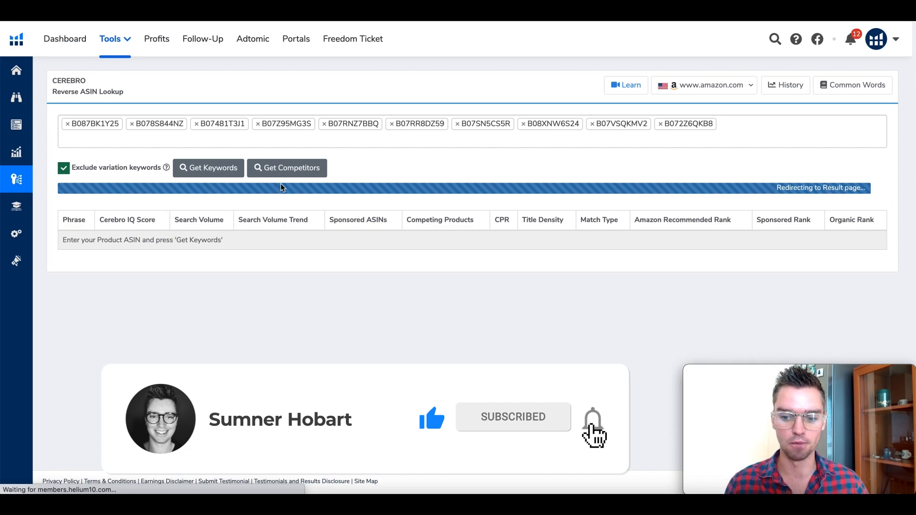
click(208, 168)
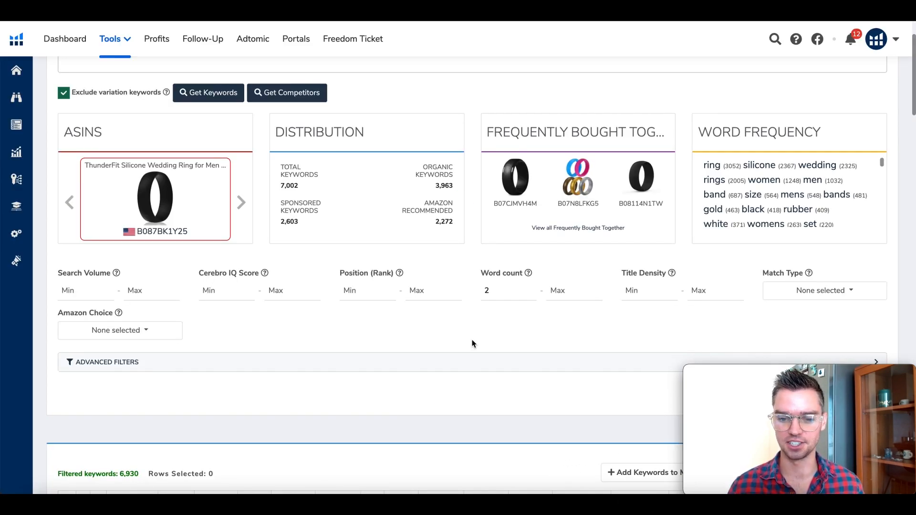
mouse_move(709, 221)
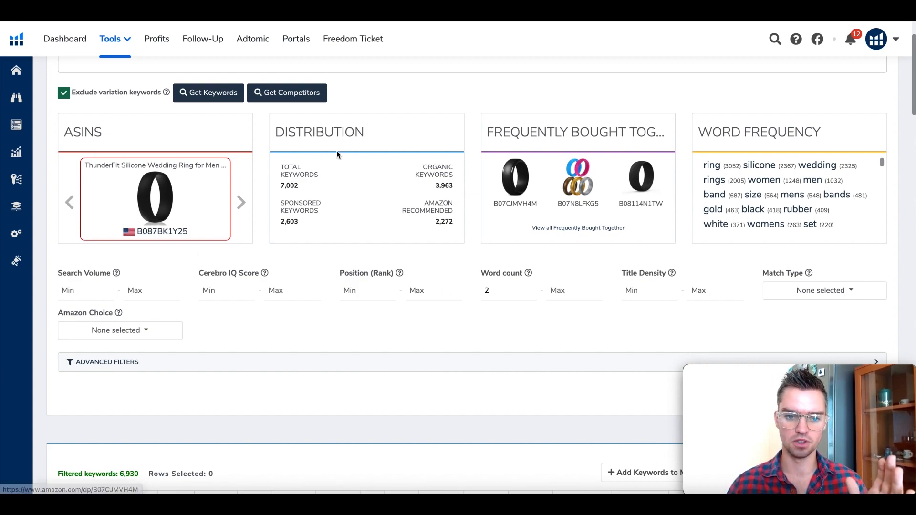
mouse_move(742, 164)
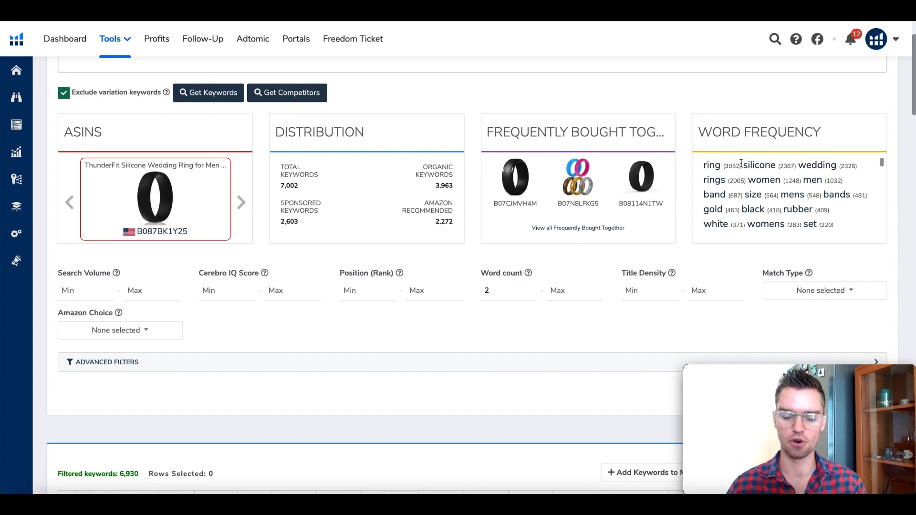
mouse_move(531, 283)
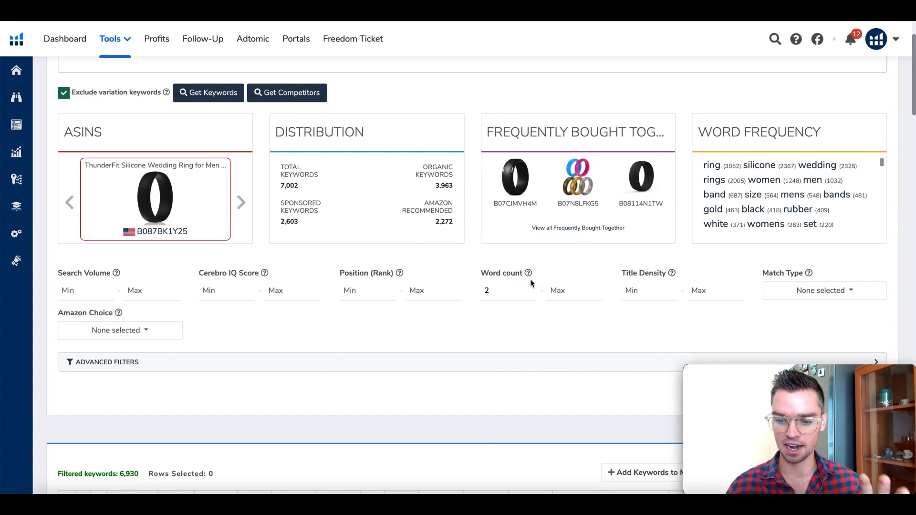
mouse_move(533, 316)
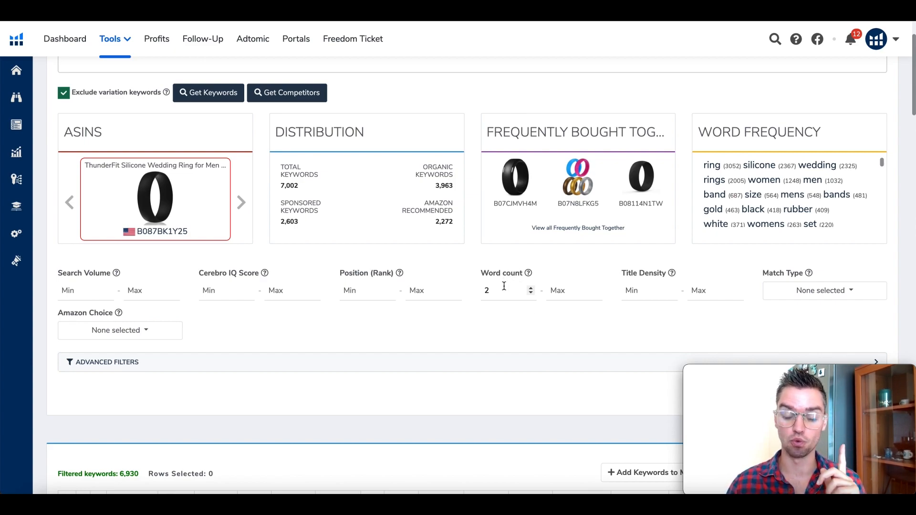
click(508, 291)
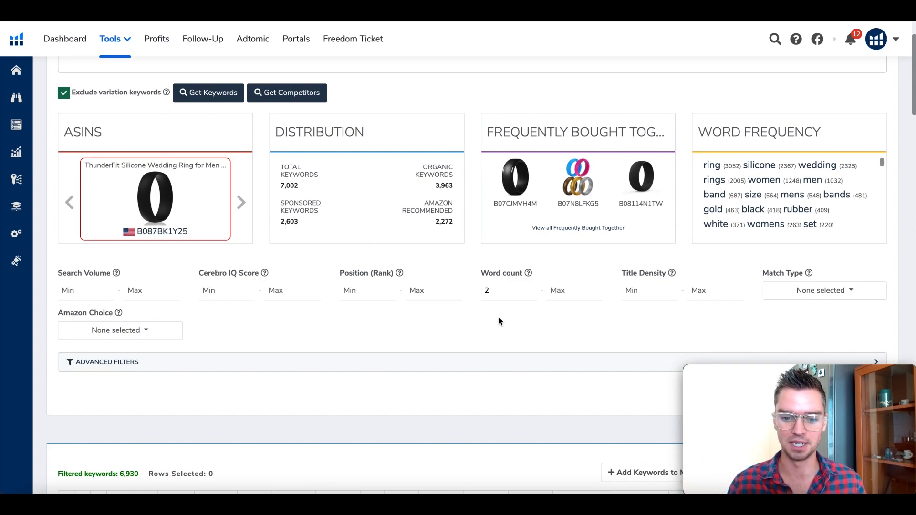
scroll(down, 3)
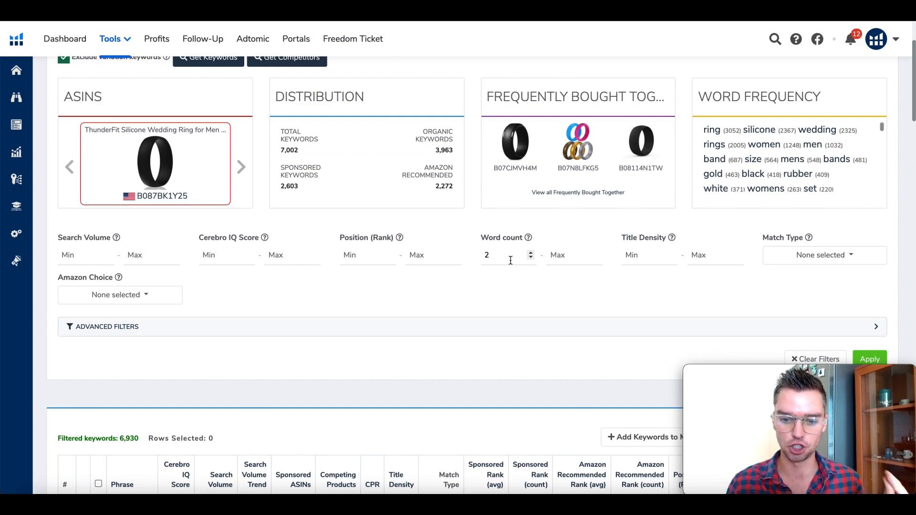
scroll(down, 3)
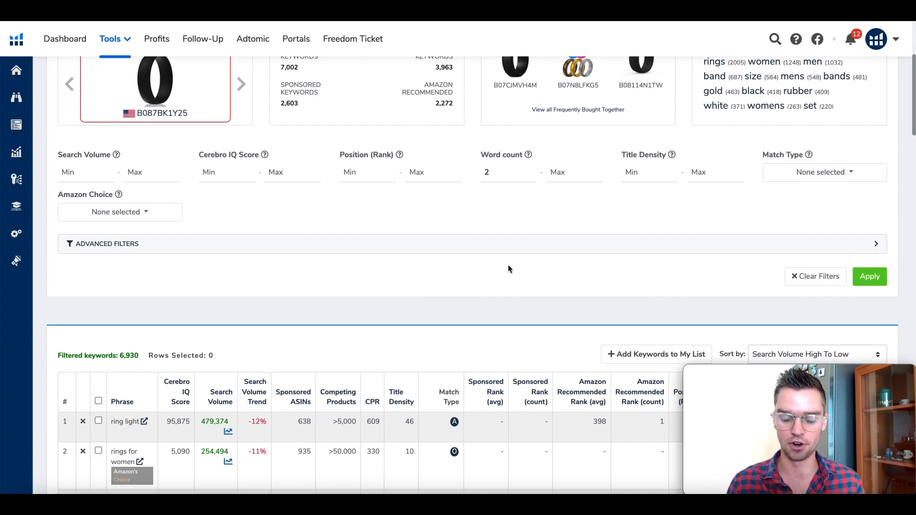
mouse_move(487, 259)
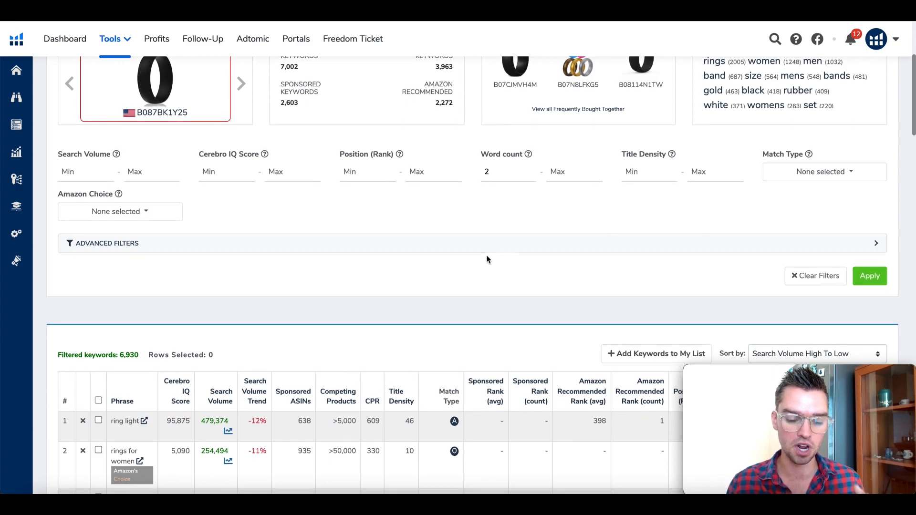
scroll(down, 3)
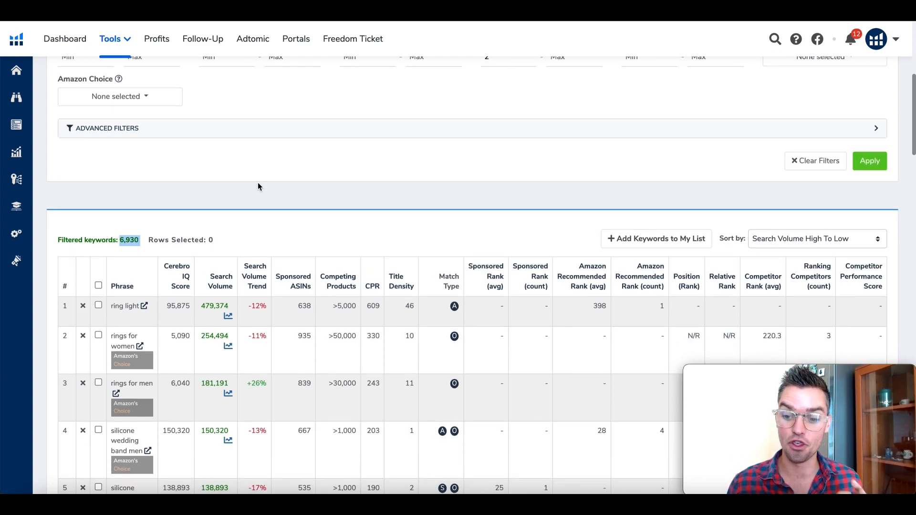
mouse_move(277, 175)
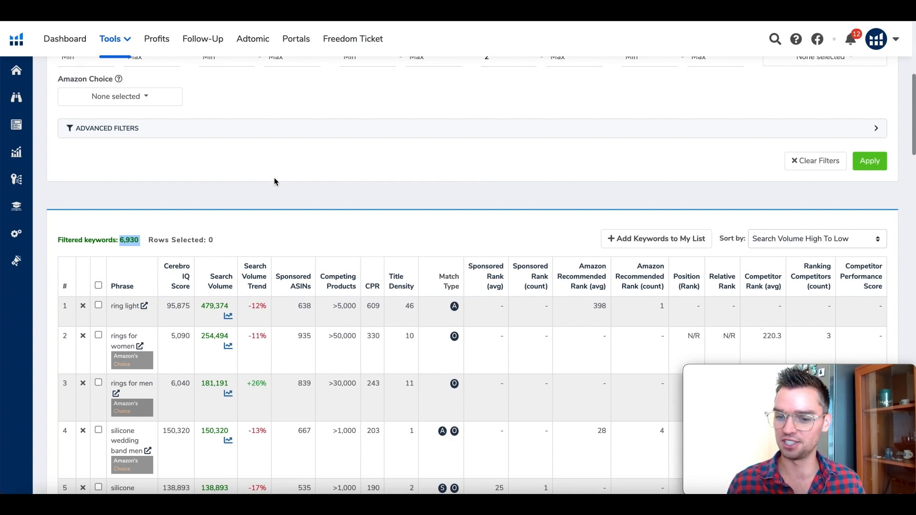
scroll(down, 3)
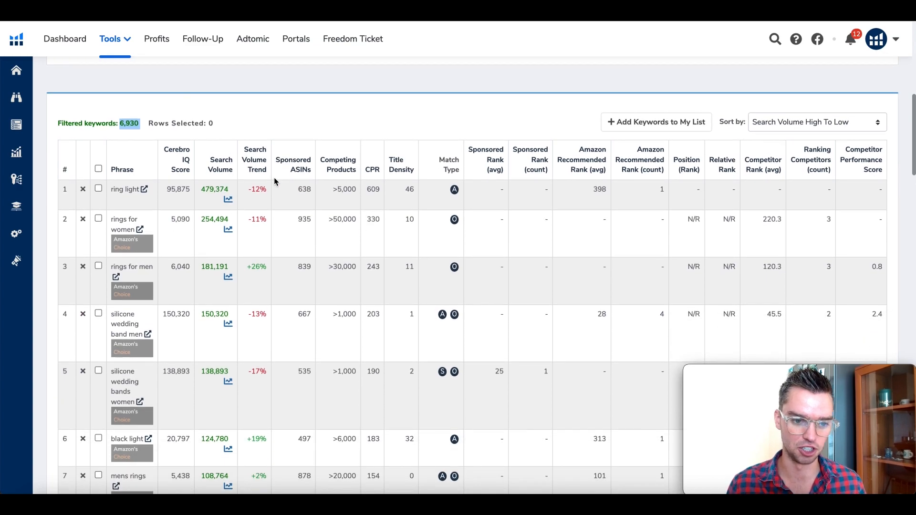
scroll(up, 3)
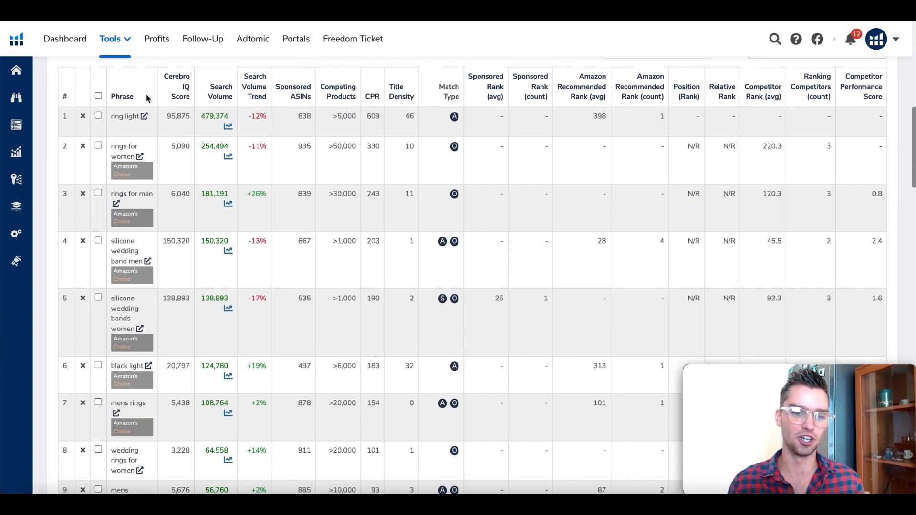
mouse_move(119, 128)
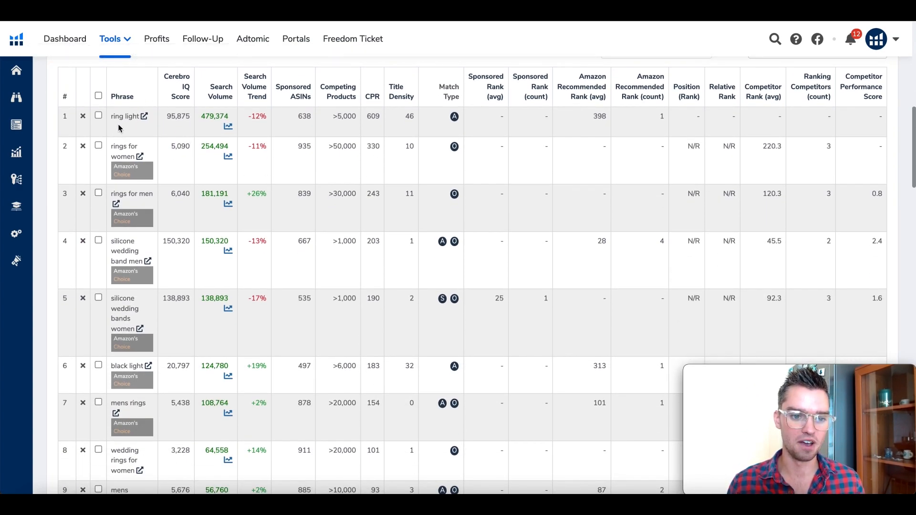
scroll(down, 3)
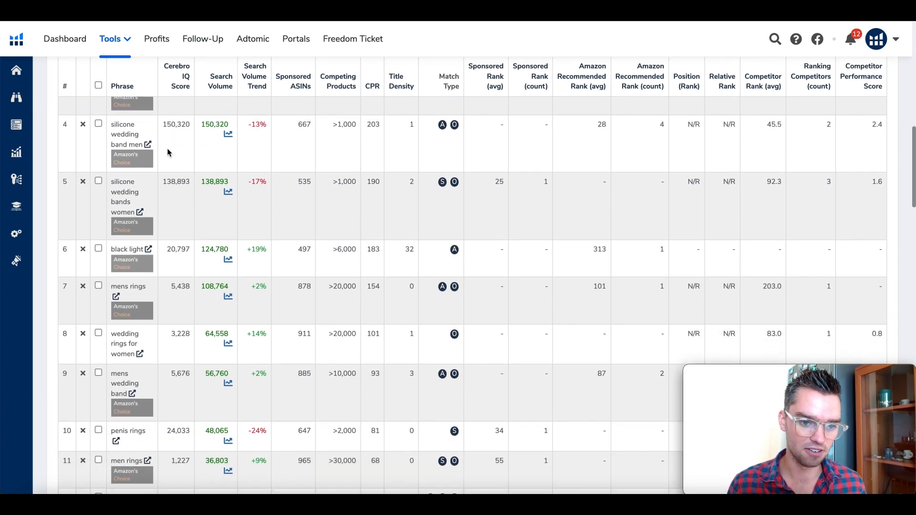
scroll(down, 3)
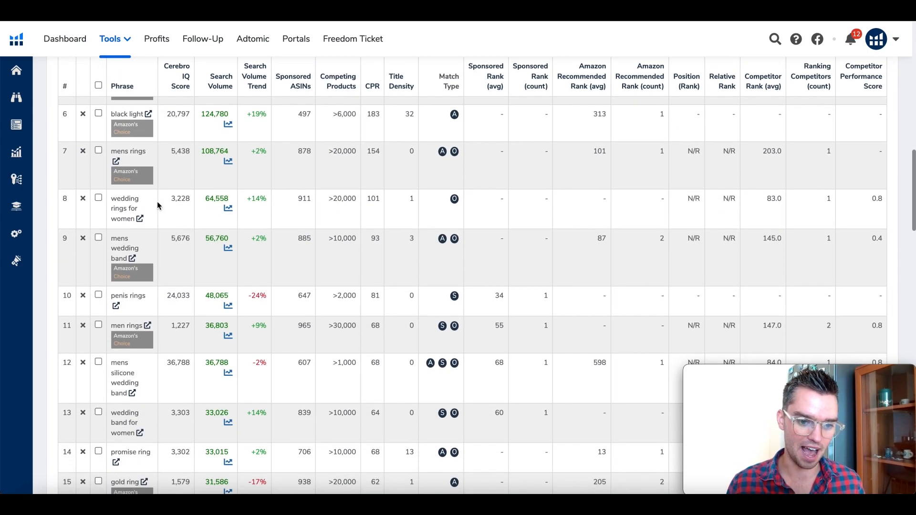
scroll(down, 3)
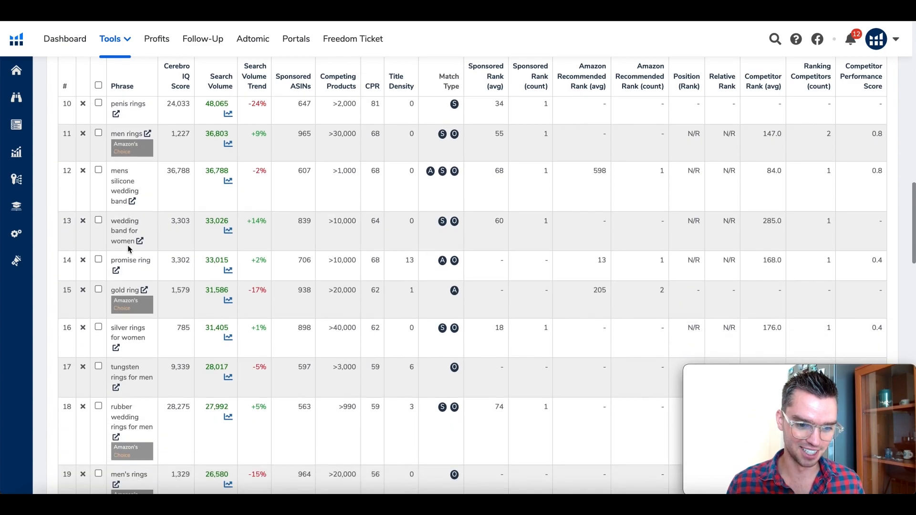
scroll(down, 3)
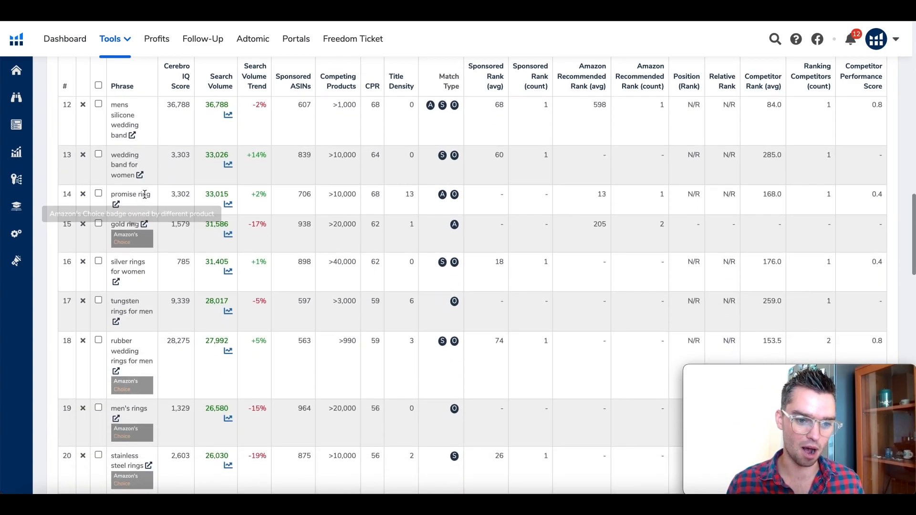
scroll(down, 3)
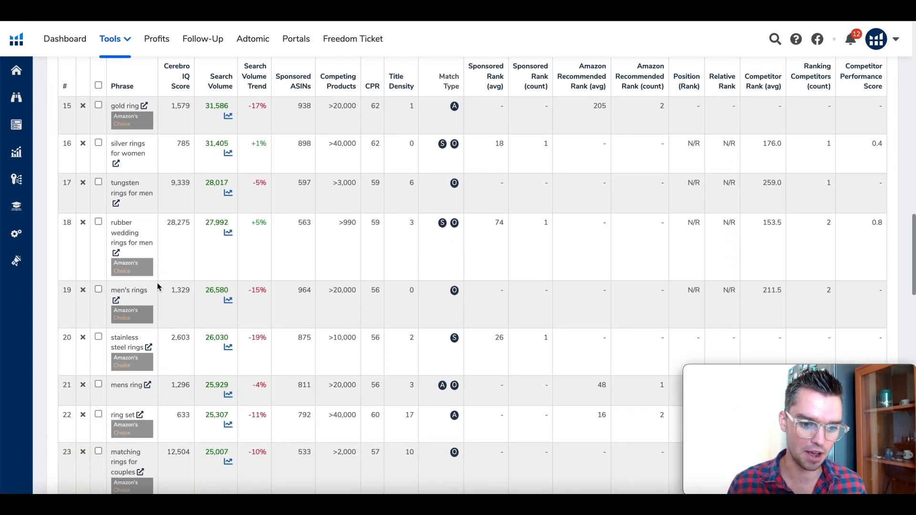
scroll(up, 3)
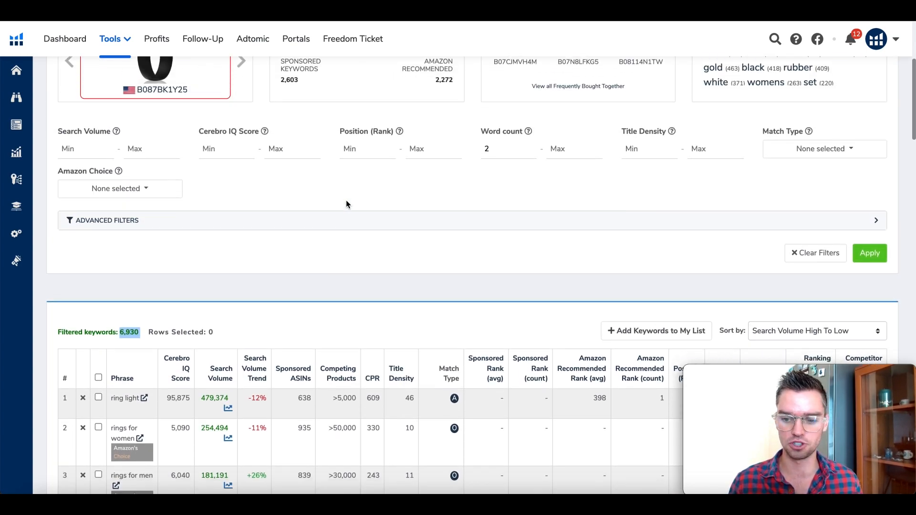
- Scroll to the filter panel to reveal advanced filters like sponsored rank and phrase inclusion
scroll(up, 3)
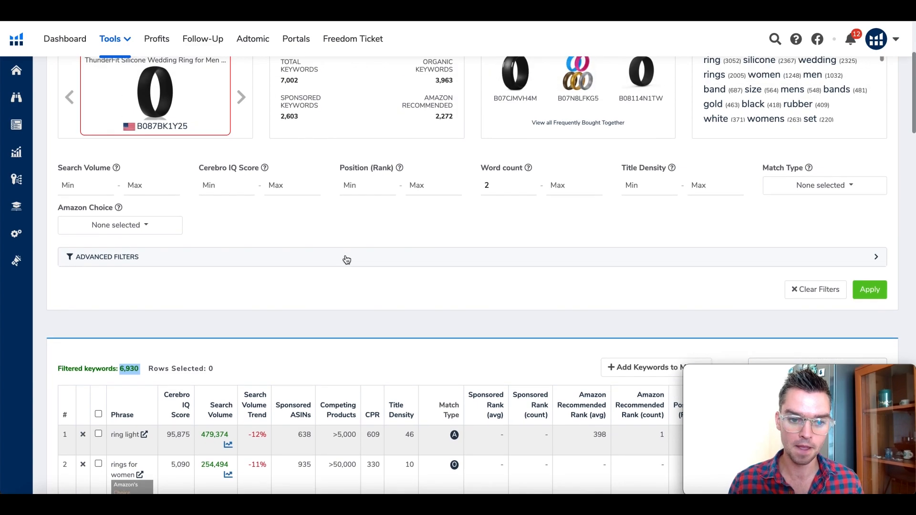
mouse_move(363, 238)
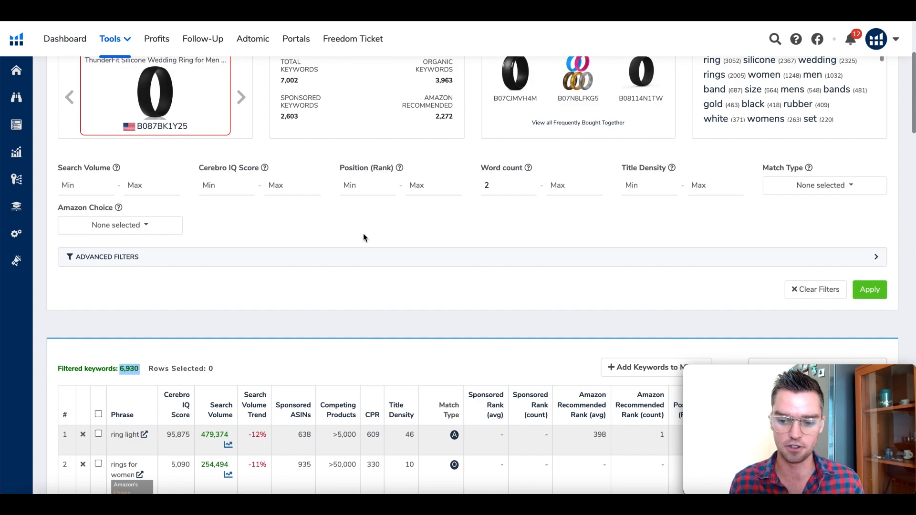
mouse_move(364, 261)
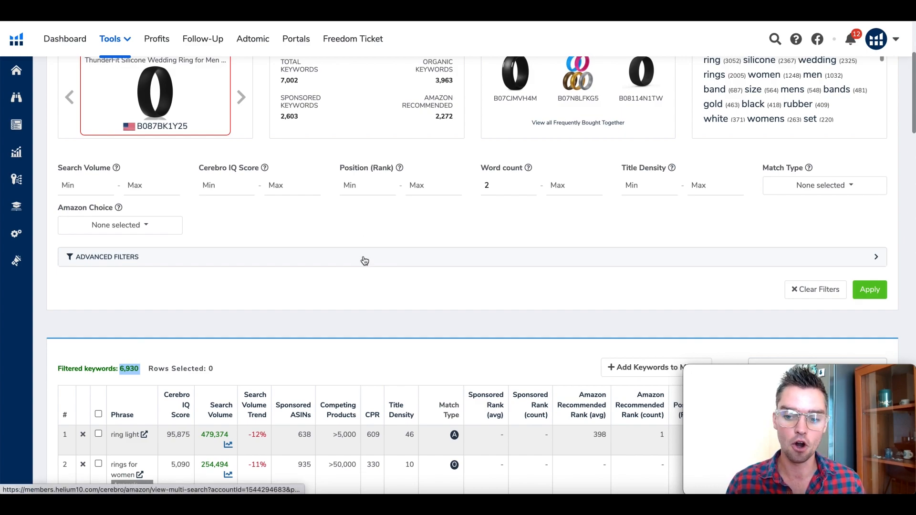
scroll(down, 3)
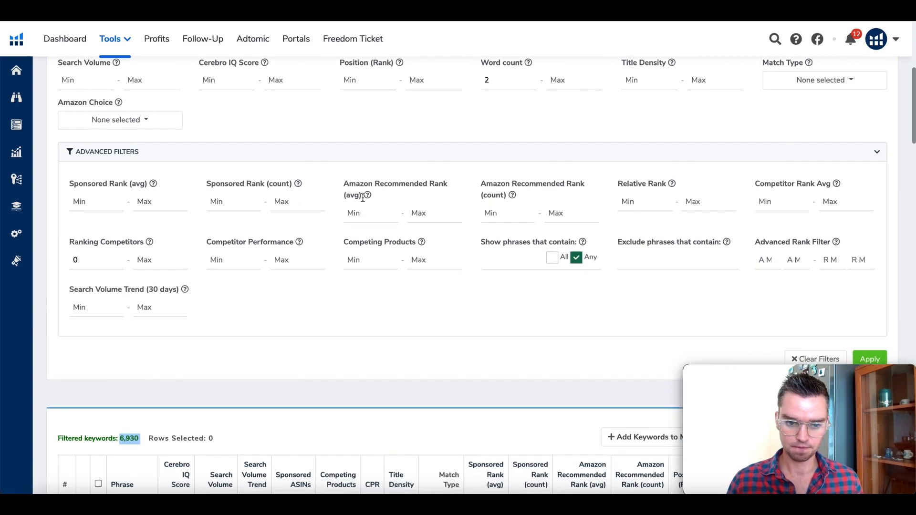
mouse_move(149, 242)
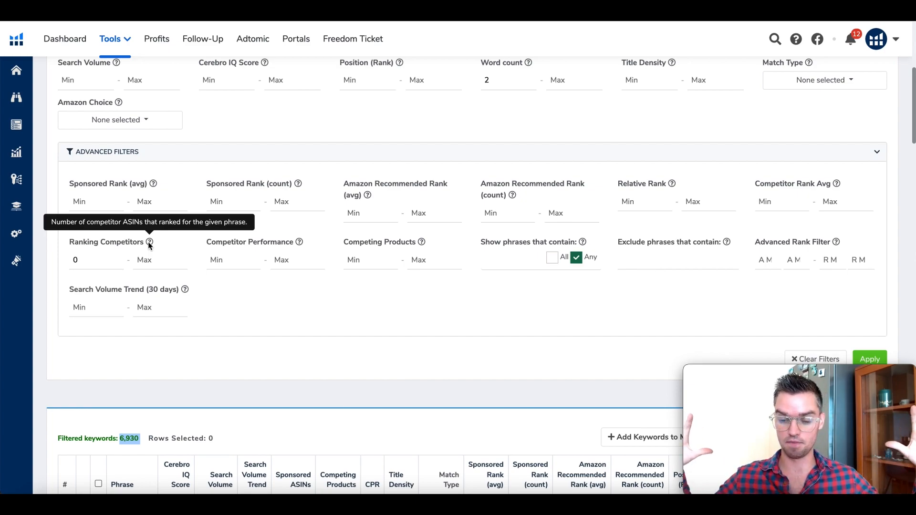
mouse_move(150, 241)
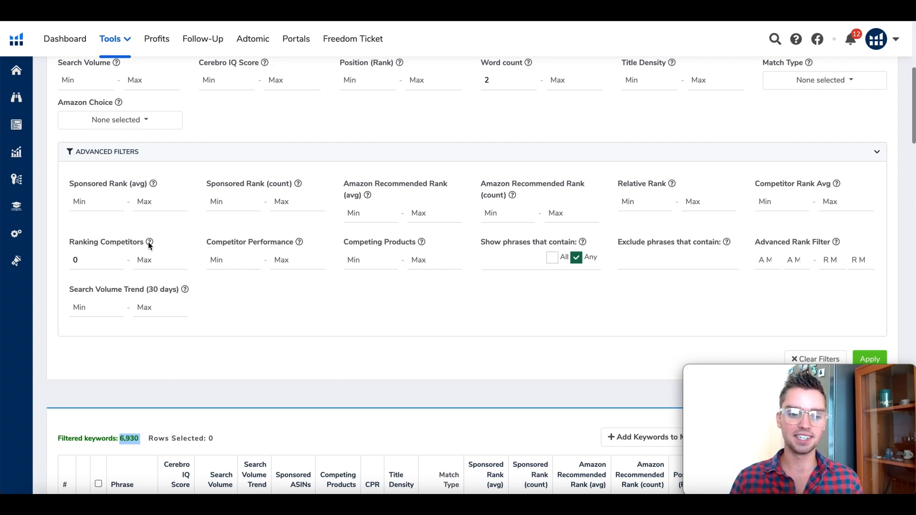
click(93, 259)
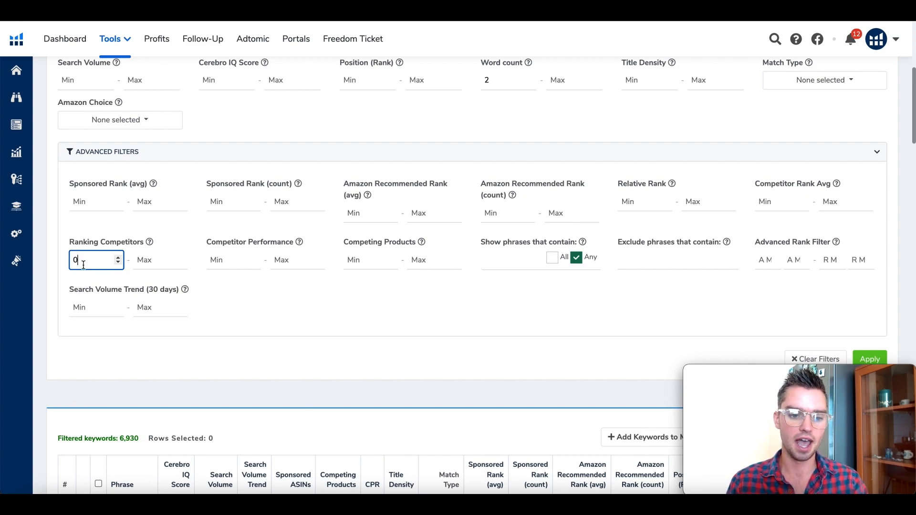
- Enter 3 as the Ranking Competitors minimum and apply the filter
text(3)
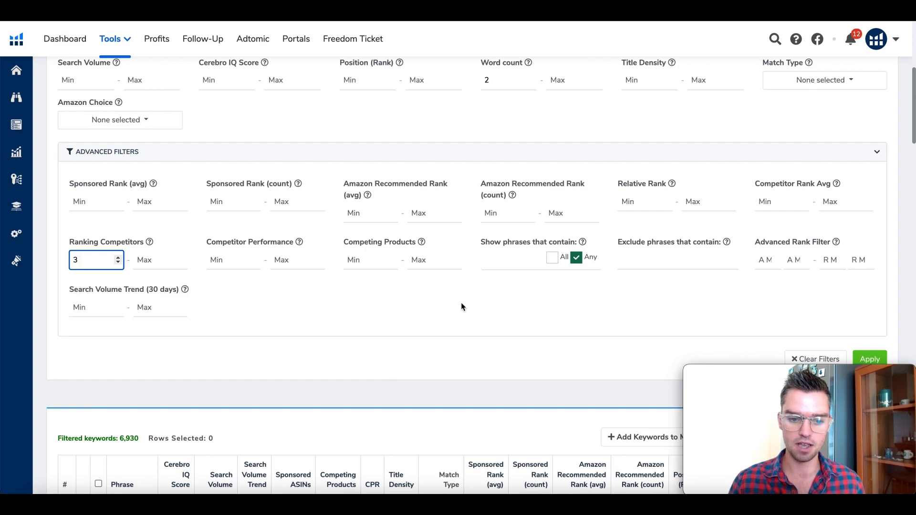
click(869, 324)
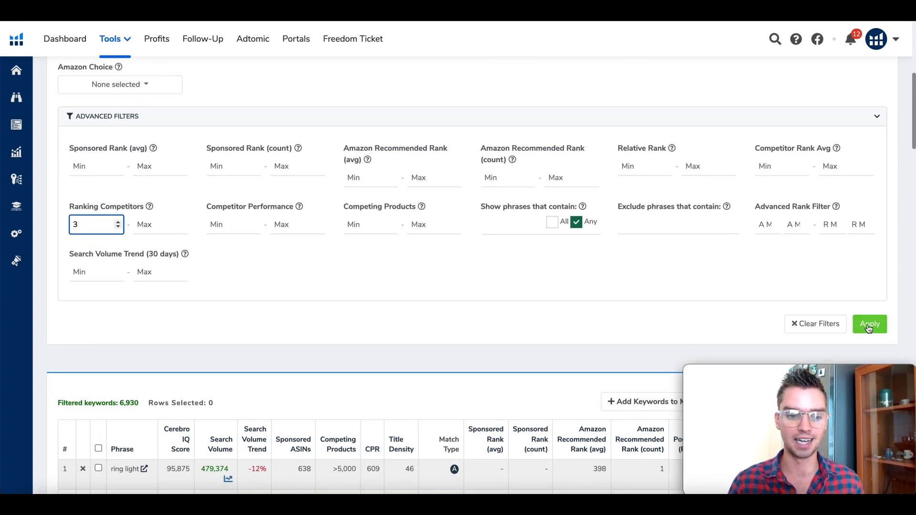
click(870, 324)
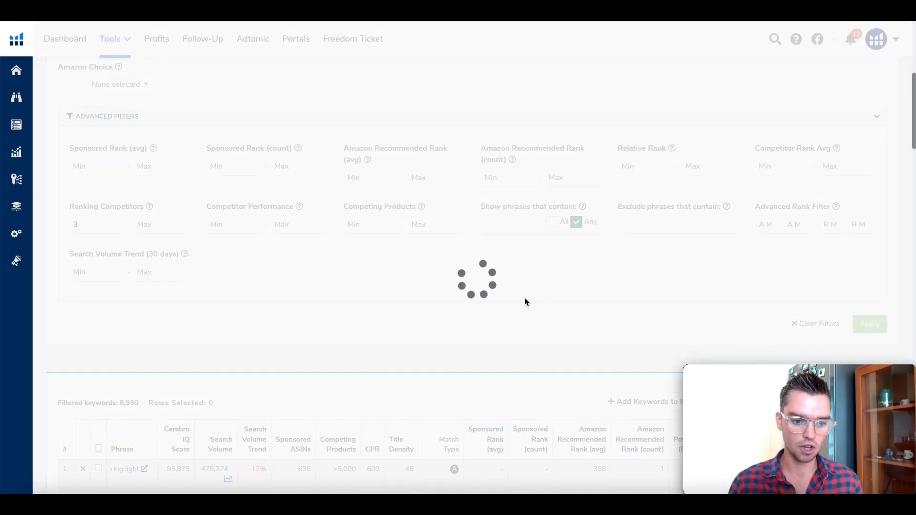
click(869, 324)
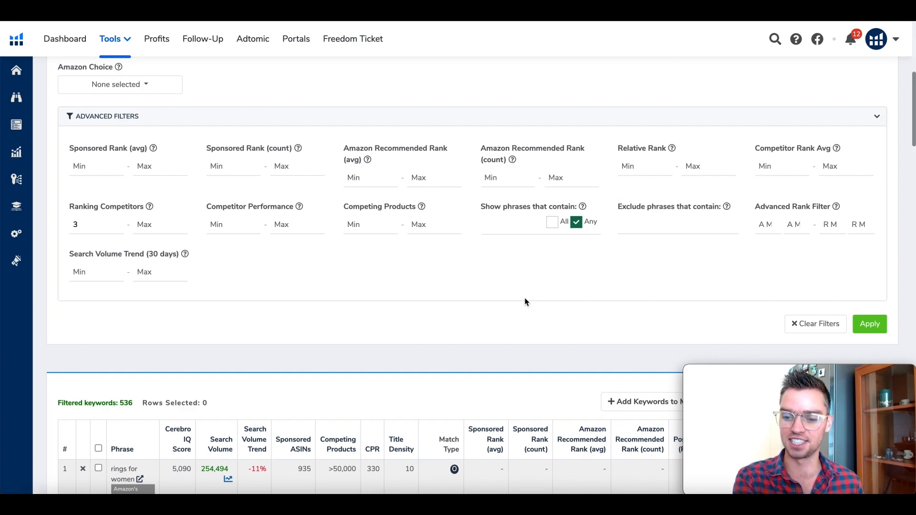
mouse_move(427, 299)
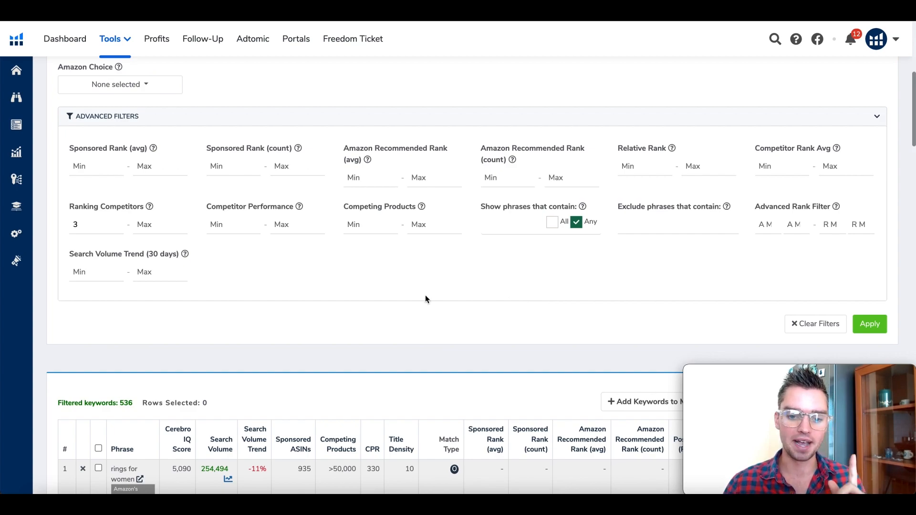
- Scroll through the filtered results and check the 536-keyword count
scroll(down, 3)
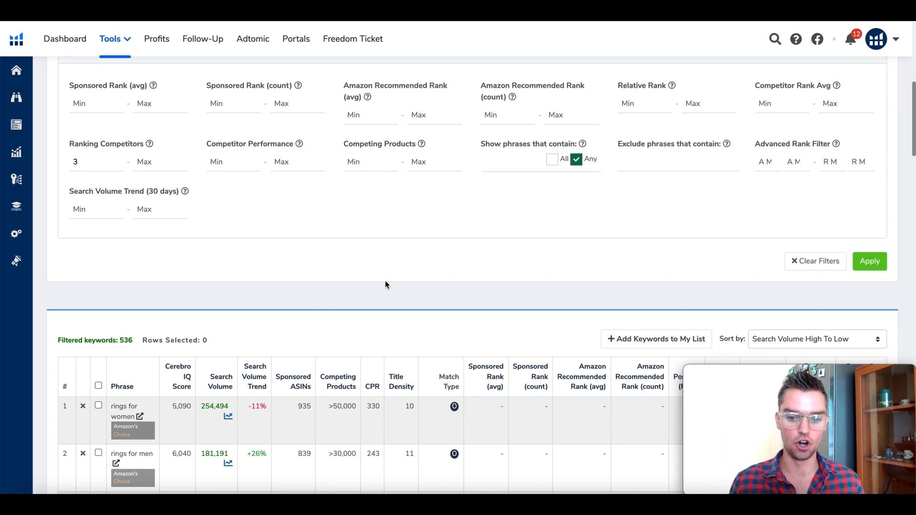
scroll(down, 3)
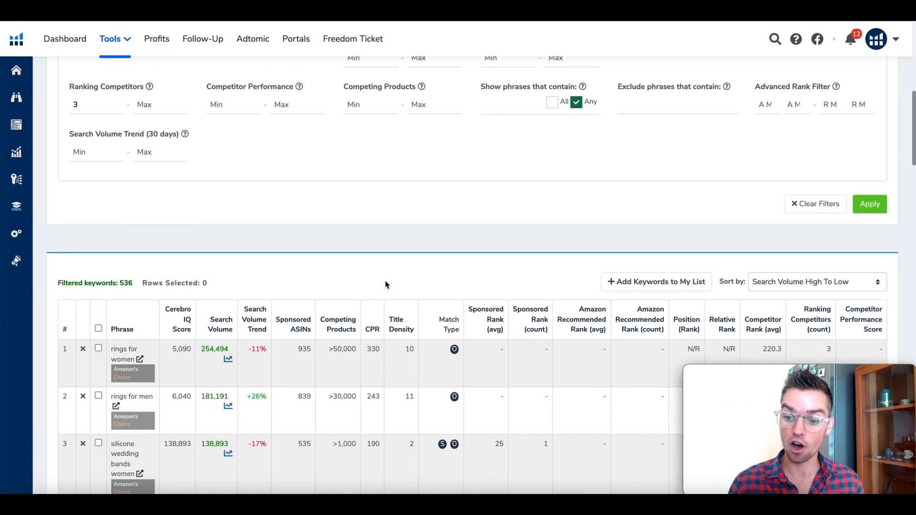
mouse_move(367, 248)
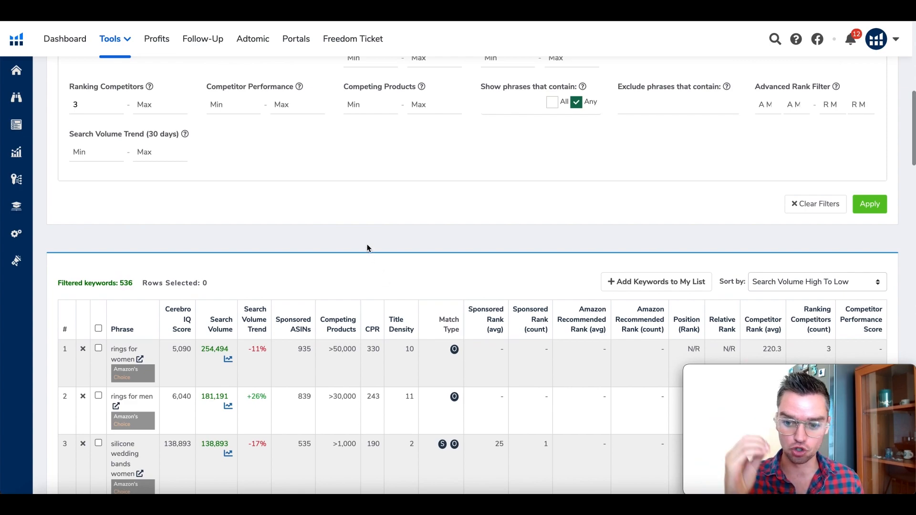
scroll(down, 3)
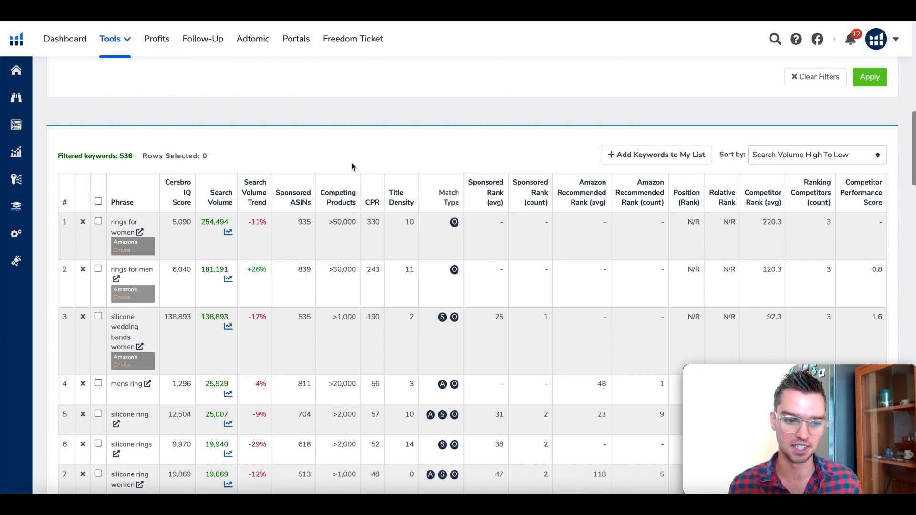
mouse_move(334, 162)
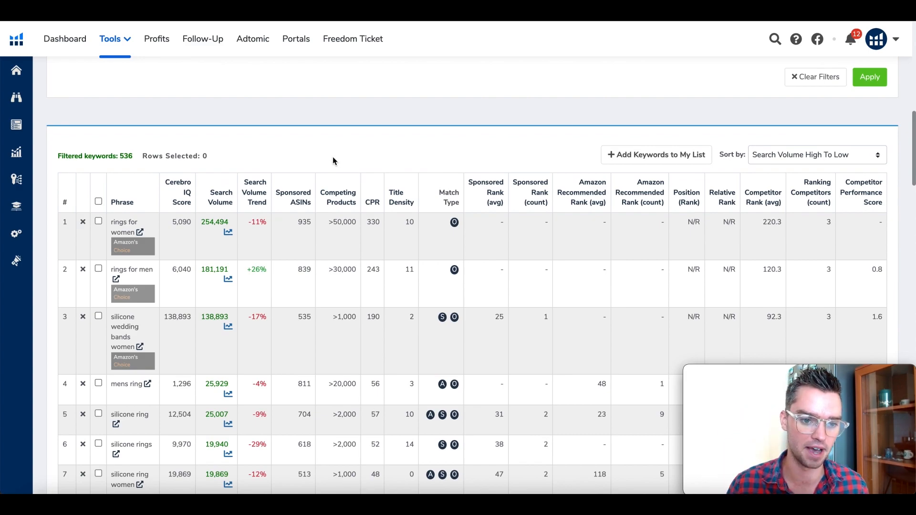
mouse_move(271, 151)
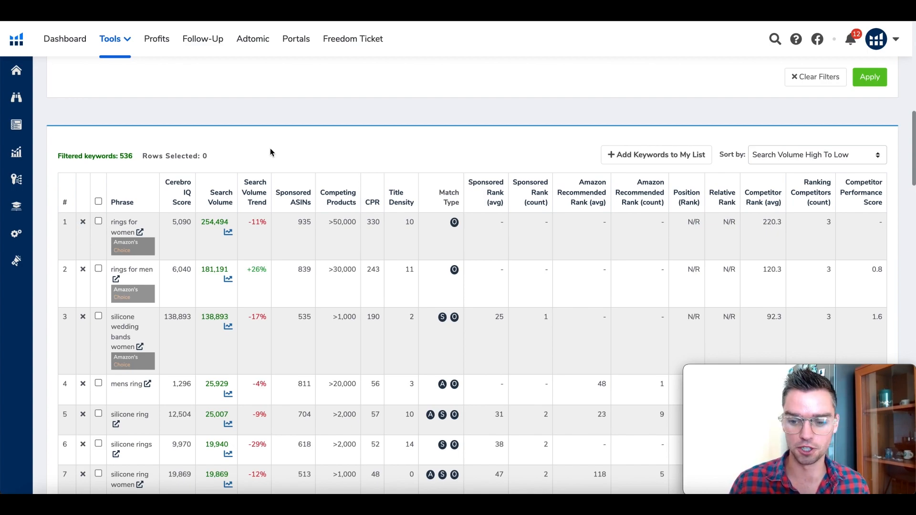
scroll(up, 3)
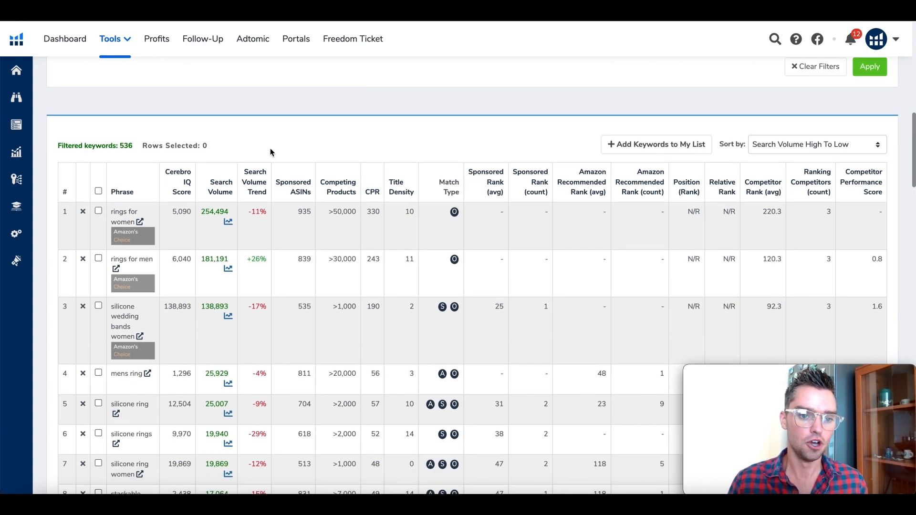
double_click(125, 146)
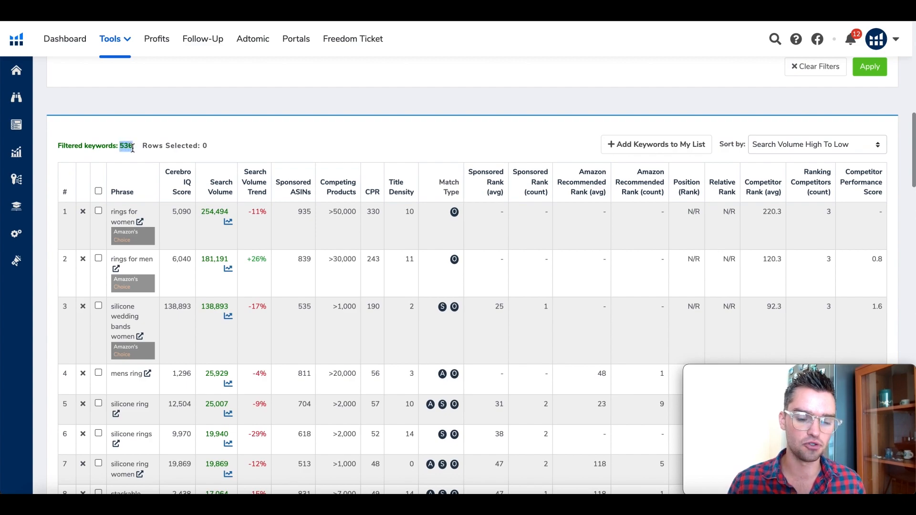
mouse_move(284, 136)
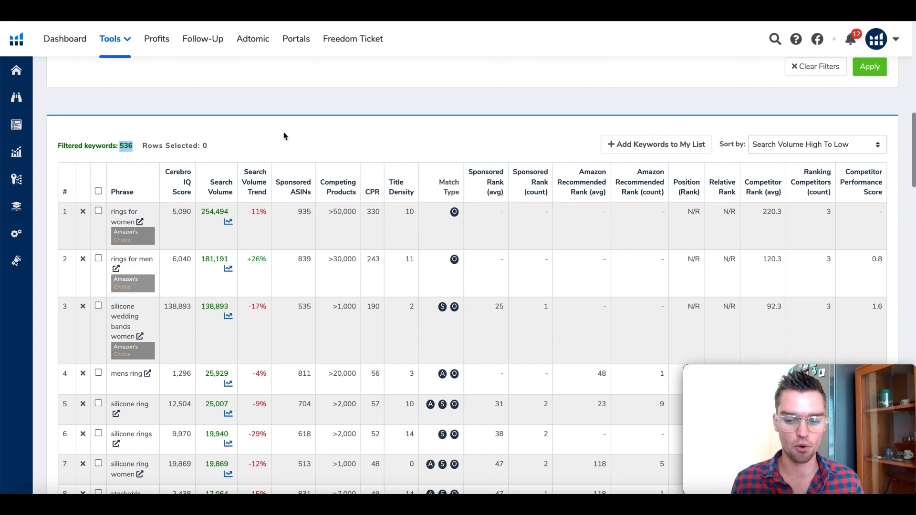
scroll(up, 3)
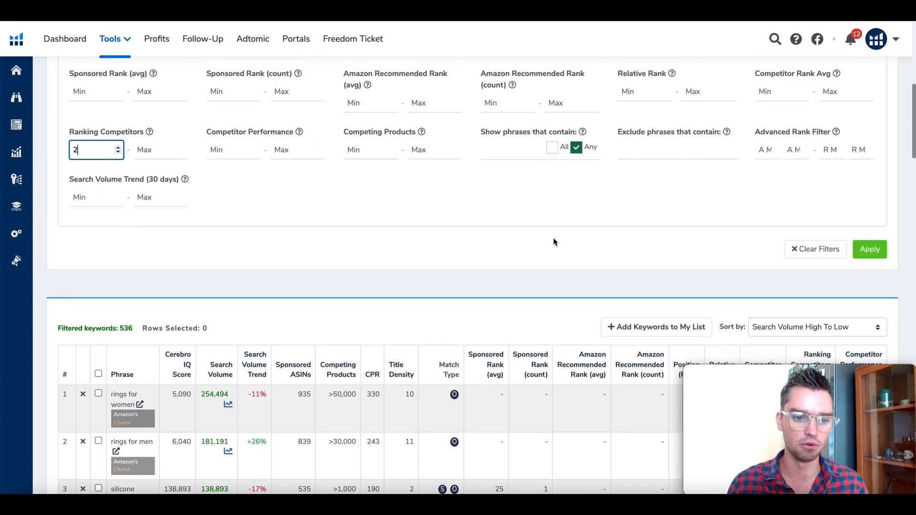
- Apply a Ranking Competitors minimum of 2 and browse the 1,272 resulting keywords
click(869, 249)
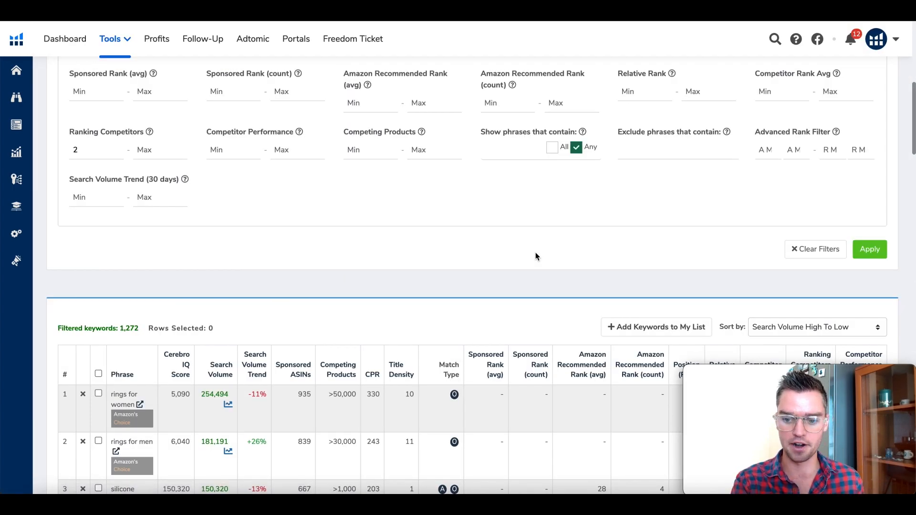
scroll(down, 3)
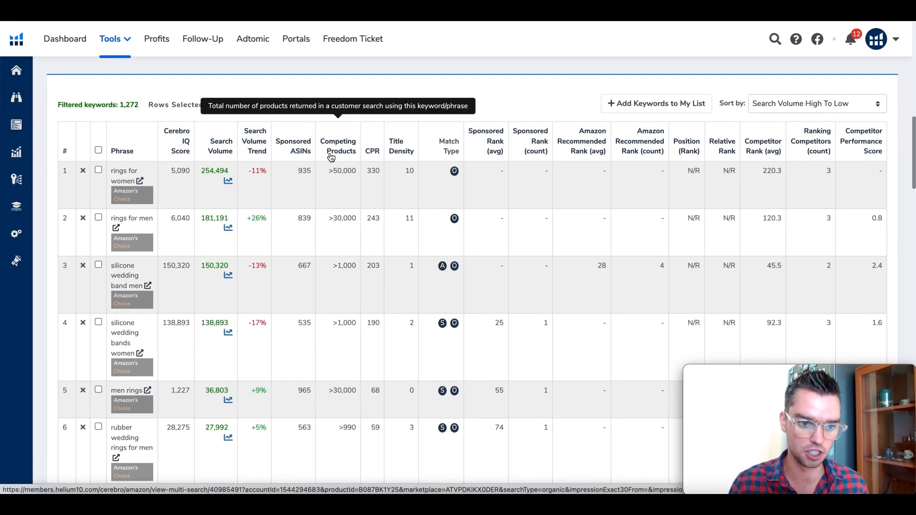
scroll(down, 3)
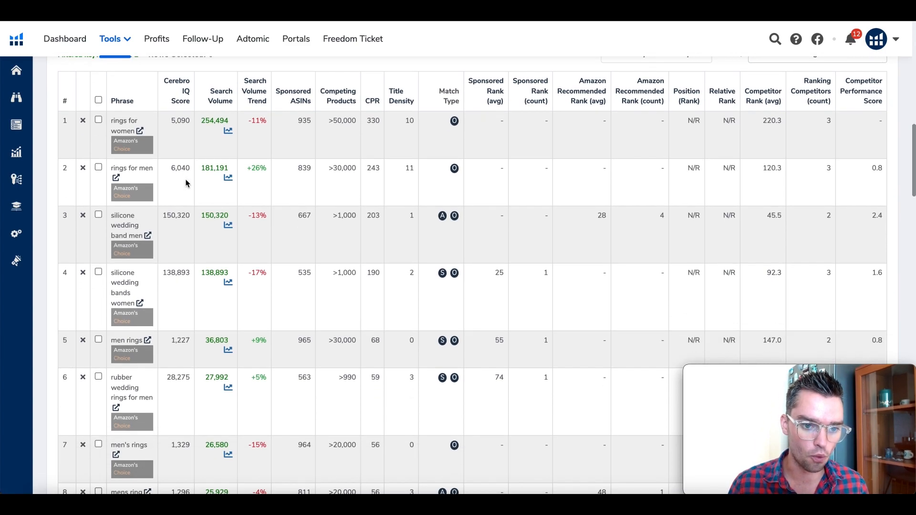
scroll(down, 3)
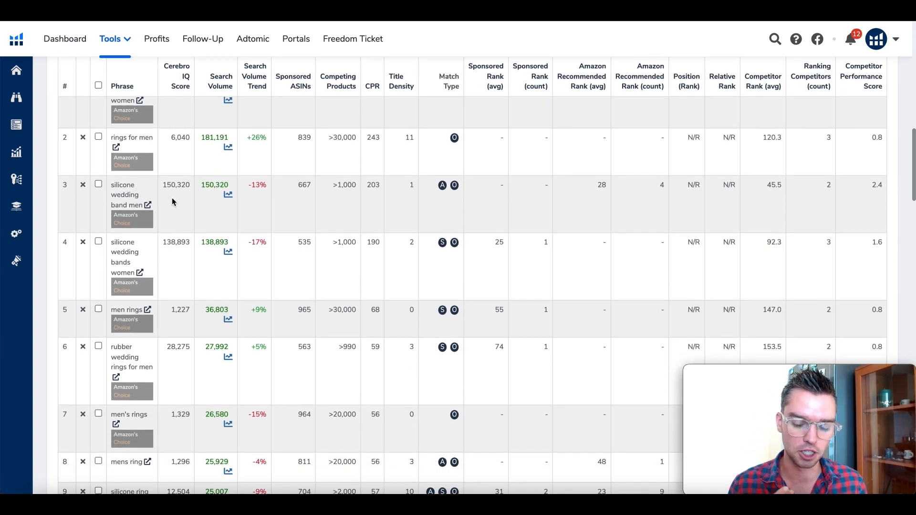
scroll(down, 3)
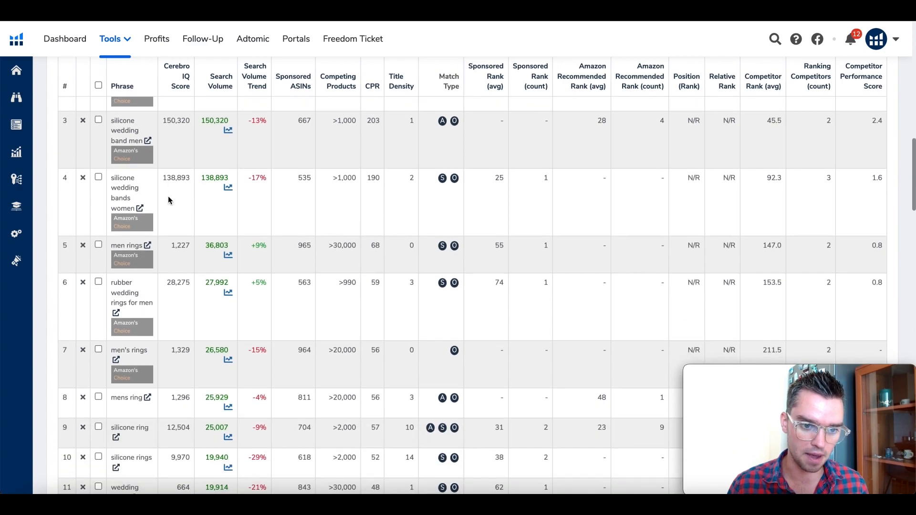
scroll(down, 3)
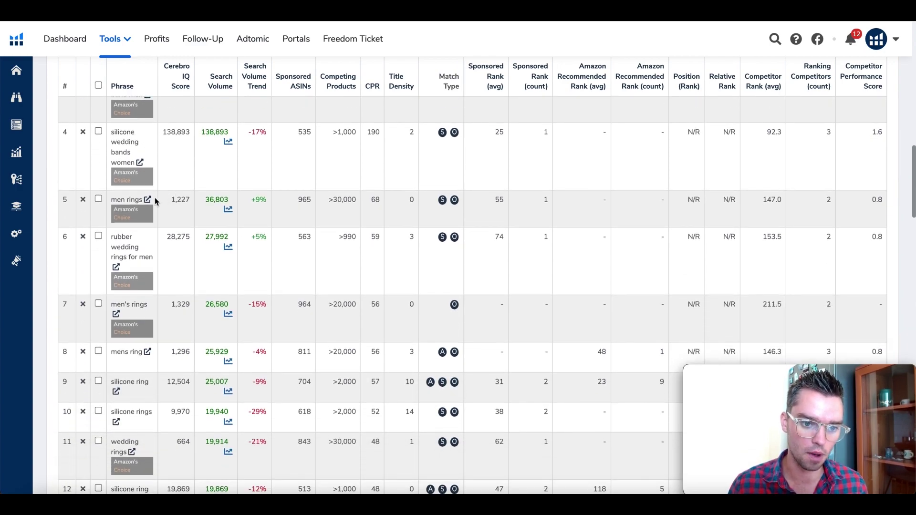
scroll(down, 3)
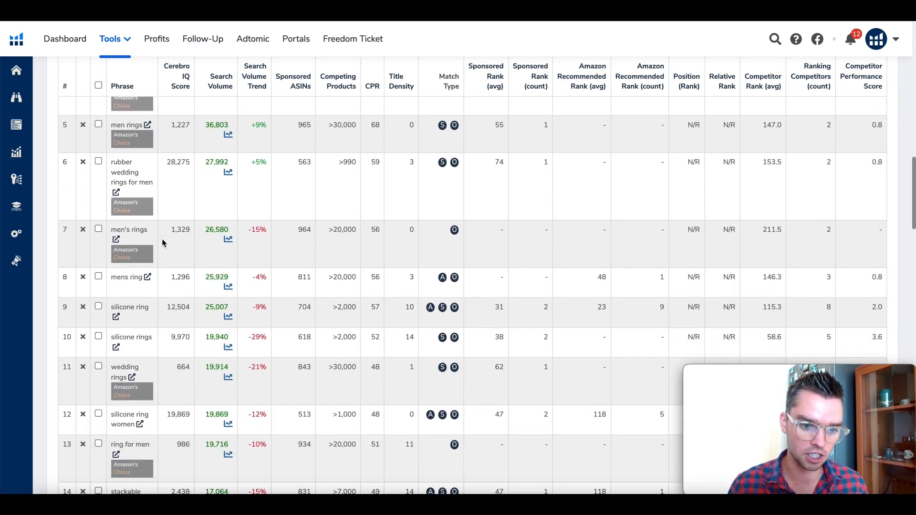
scroll(down, 3)
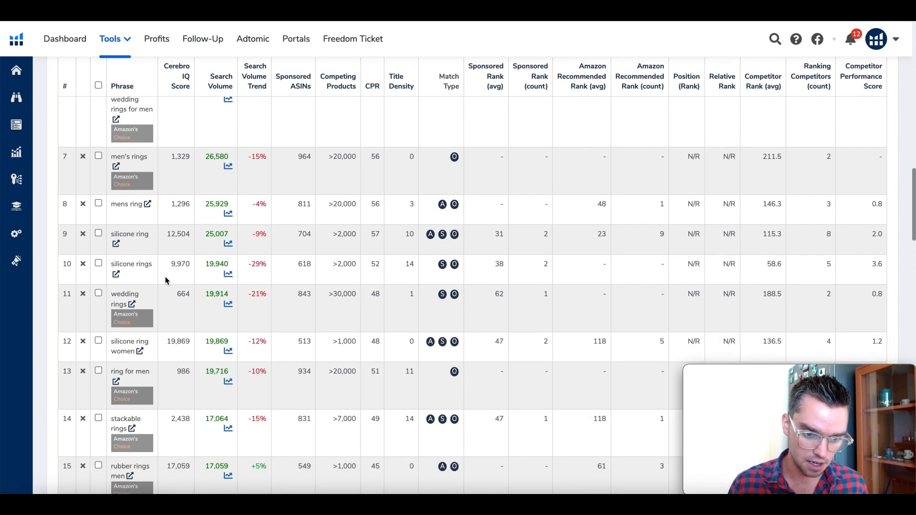
scroll(down, 3)
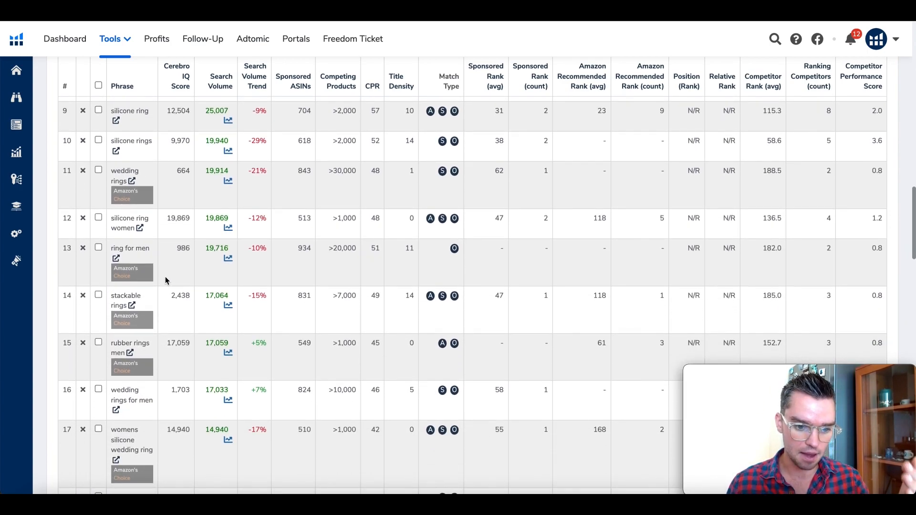
scroll(down, 3)
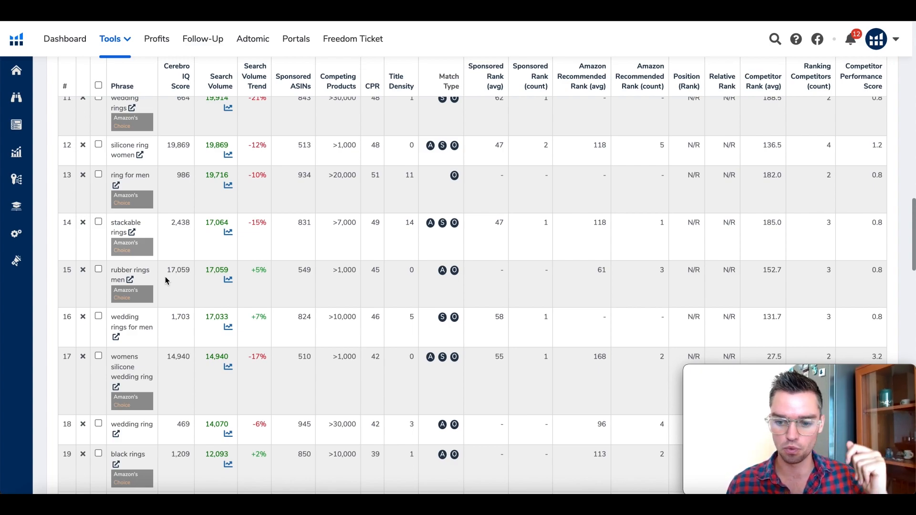
scroll(up, 3)
text(3)
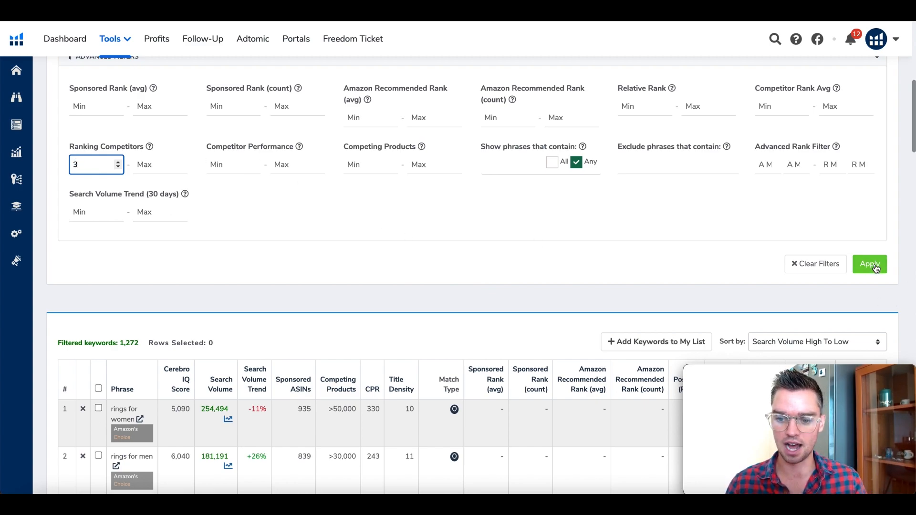
- Reapply the Ranking Competitors minimum of 3 and scan the 536 keywords
click(870, 263)
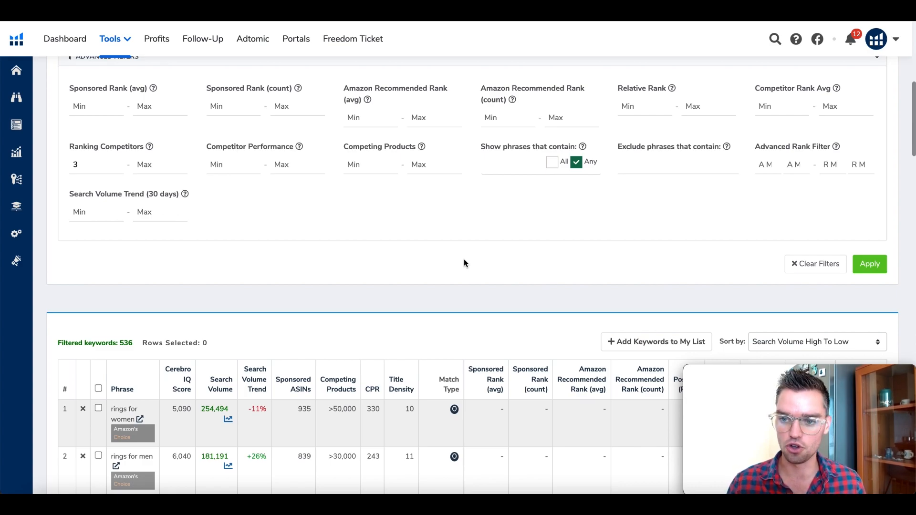
scroll(down, 3)
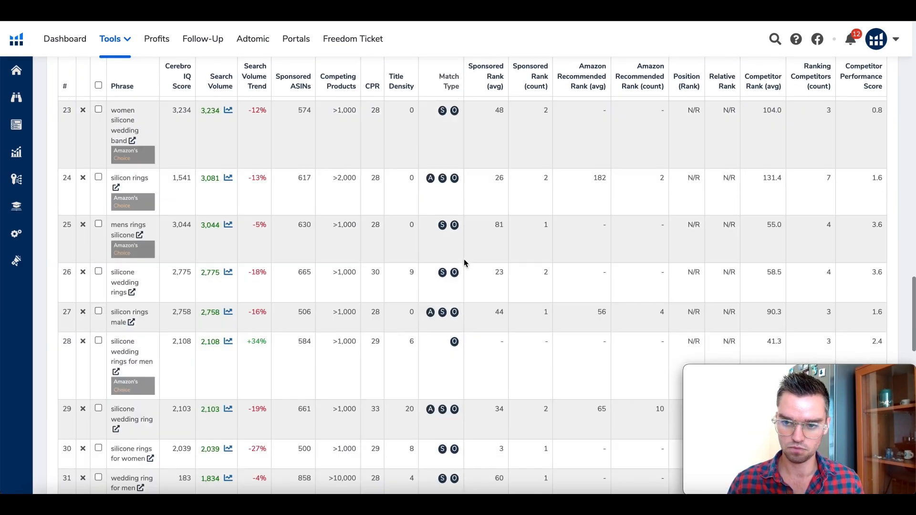
scroll(up, 3)
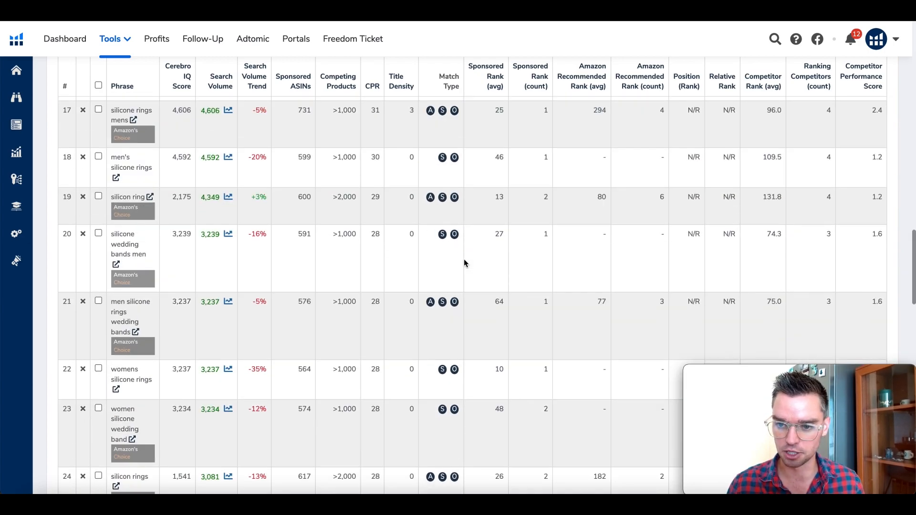
scroll(up, 3)
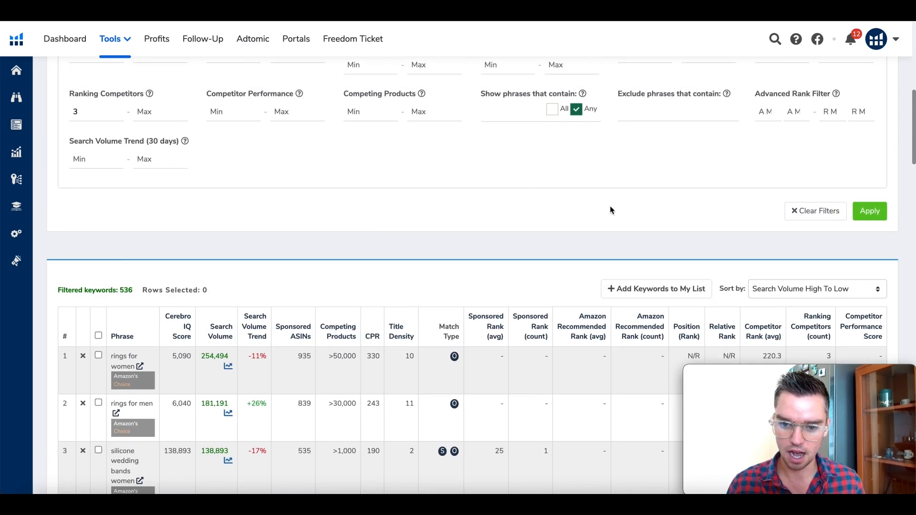
scroll(up, 3)
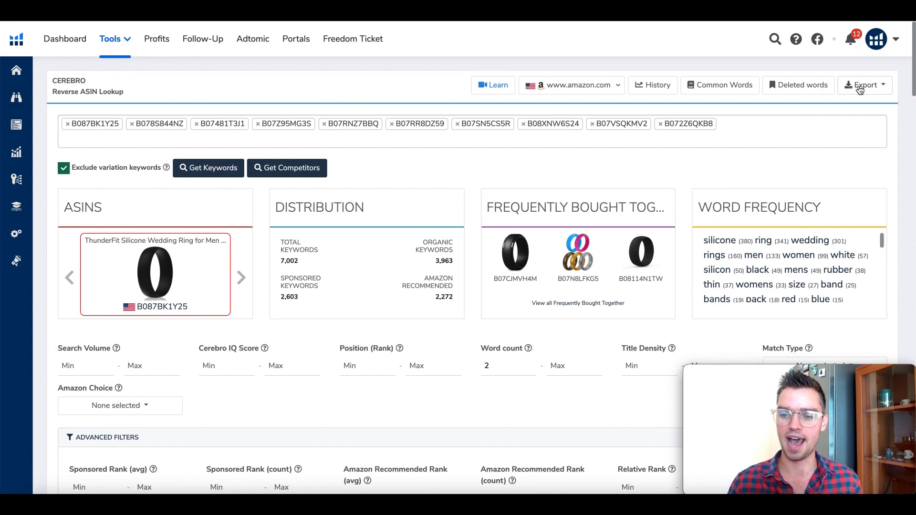
click(865, 85)
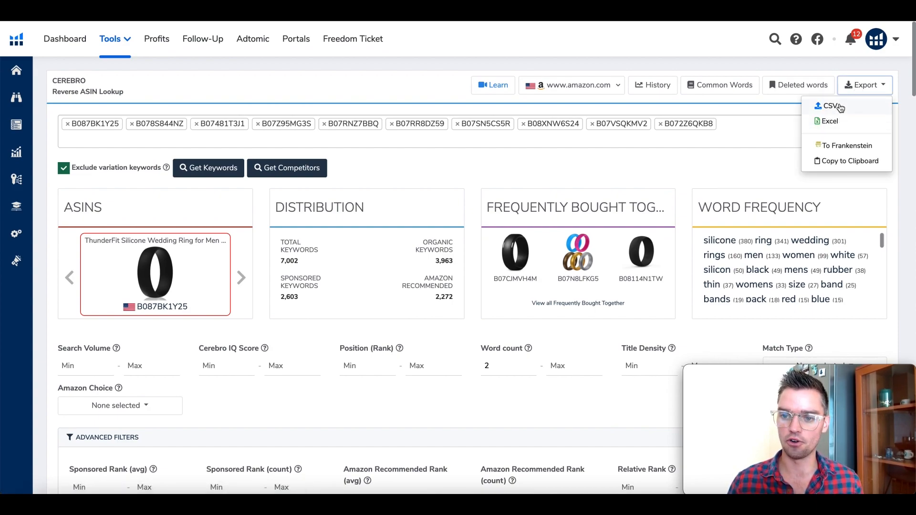
mouse_move(791, 127)
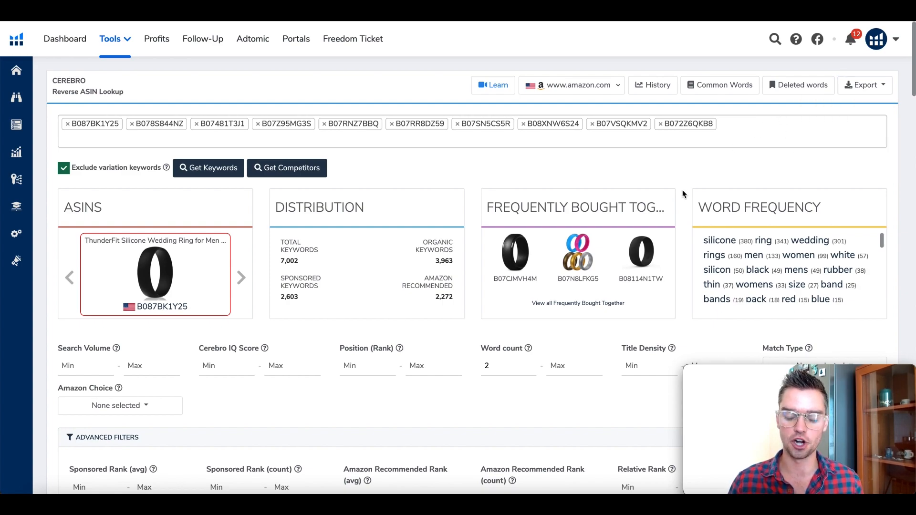
scroll(down, 3)
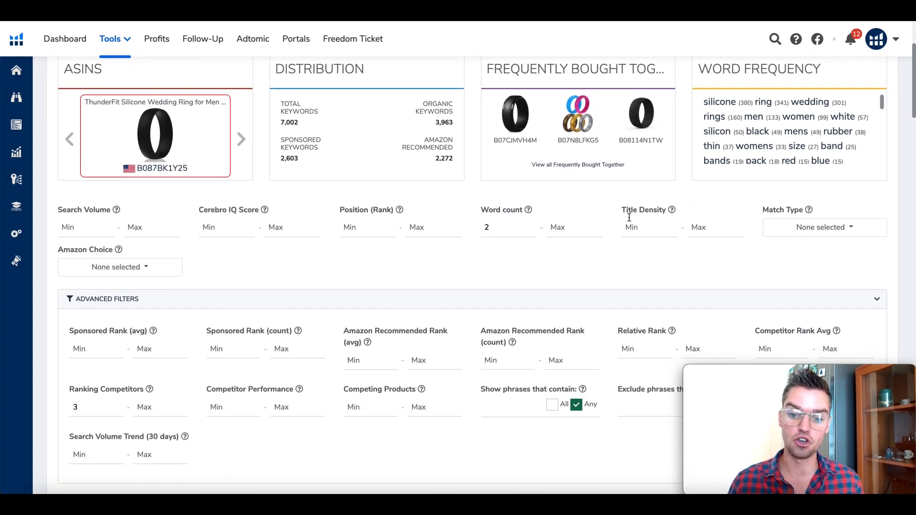
scroll(down, 3)
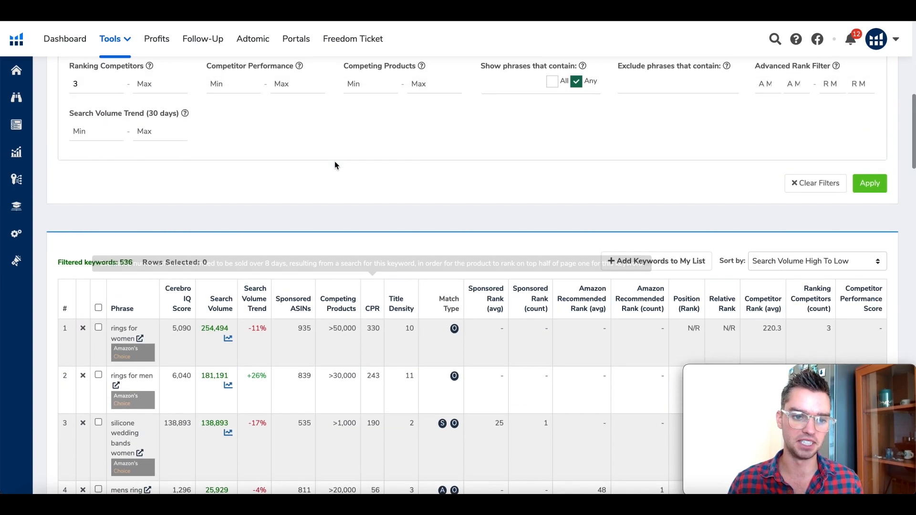
scroll(up, 3)
text(8)
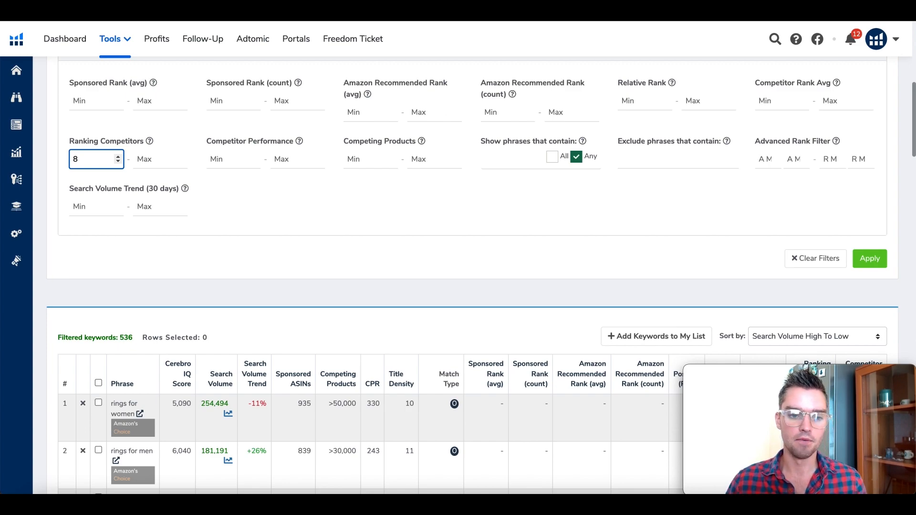
mouse_move(303, 240)
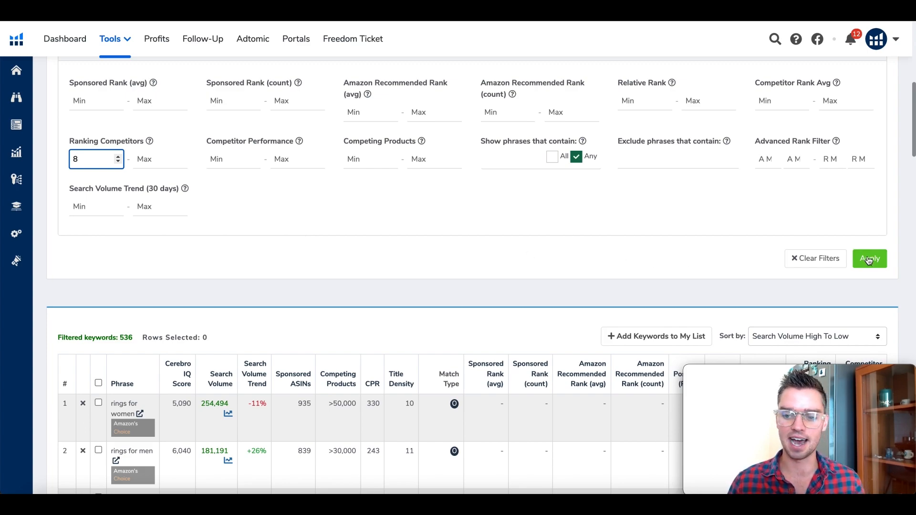
- Apply a Ranking Competitors minimum of 8, leaving 10 keywords led by 'silicone ring'
click(870, 258)
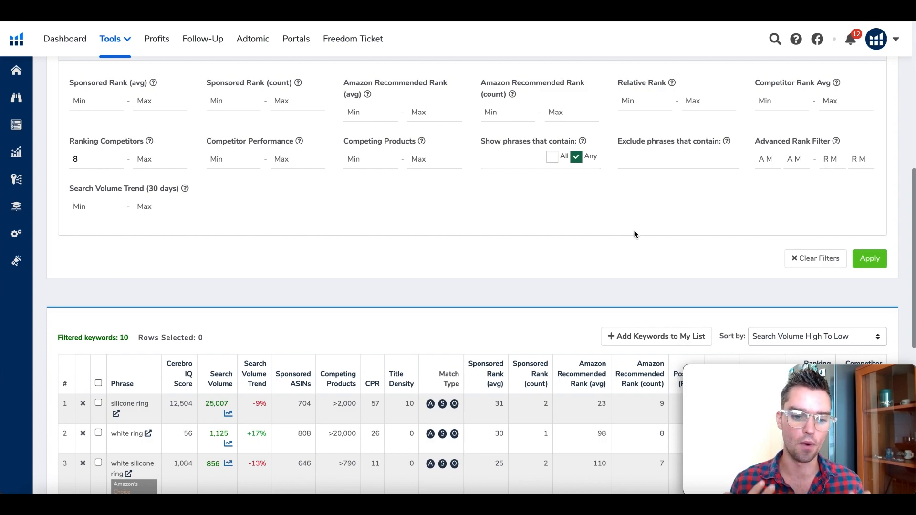
mouse_move(481, 284)
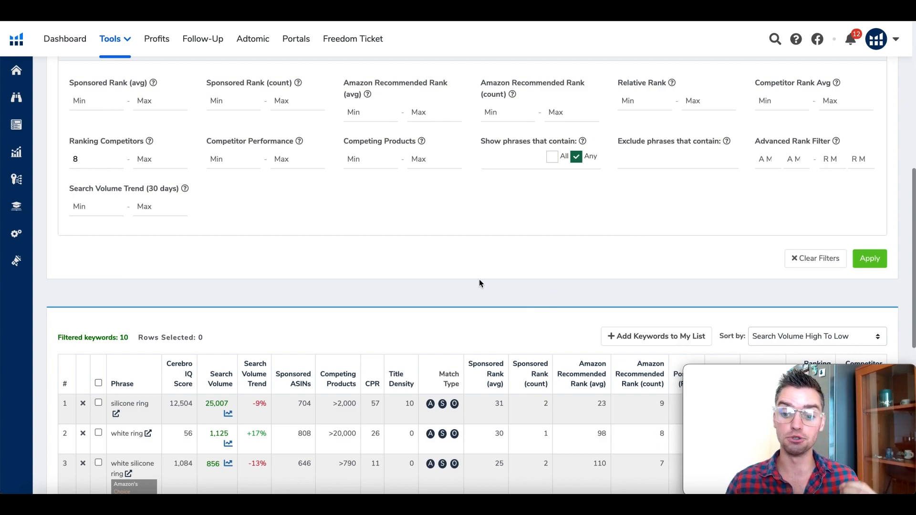
scroll(up, 3)
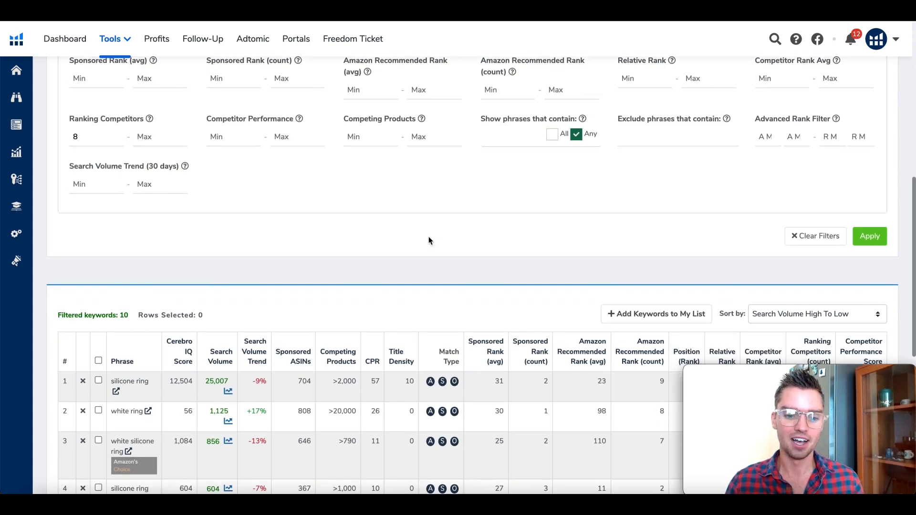
scroll(down, 3)
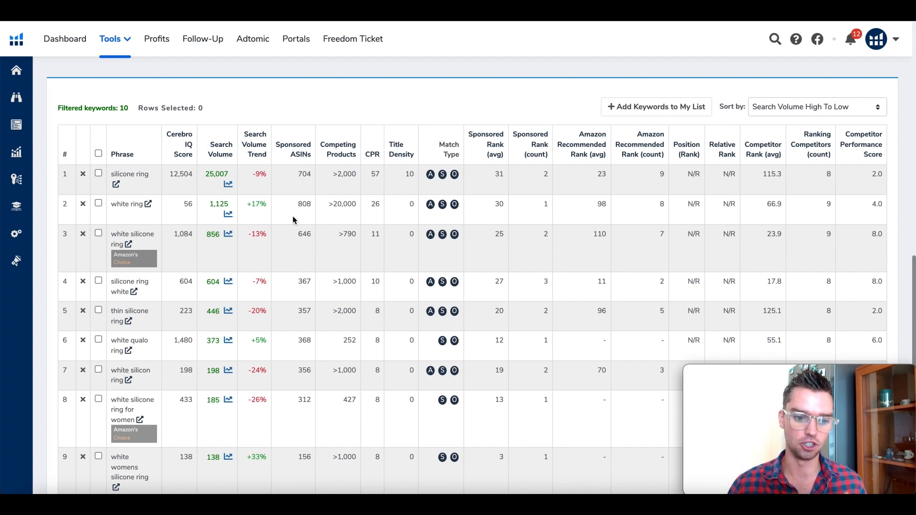
mouse_move(237, 194)
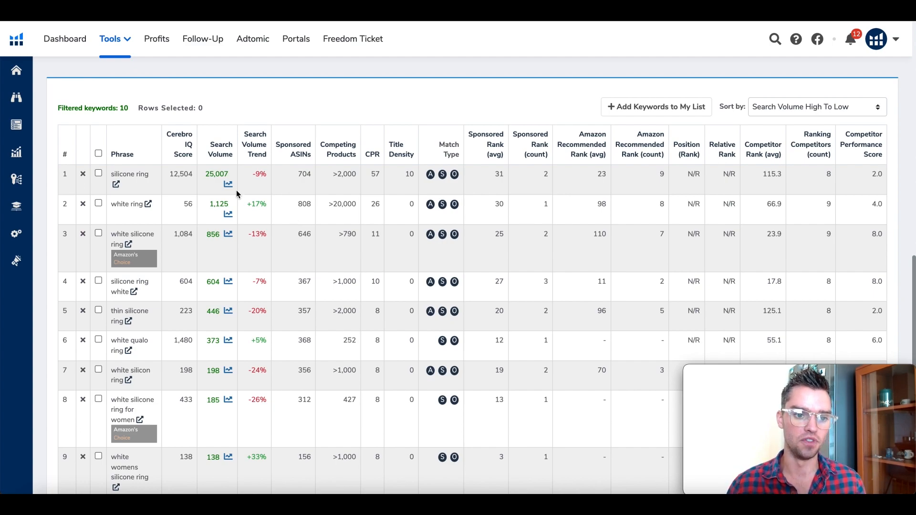
scroll(up, 3)
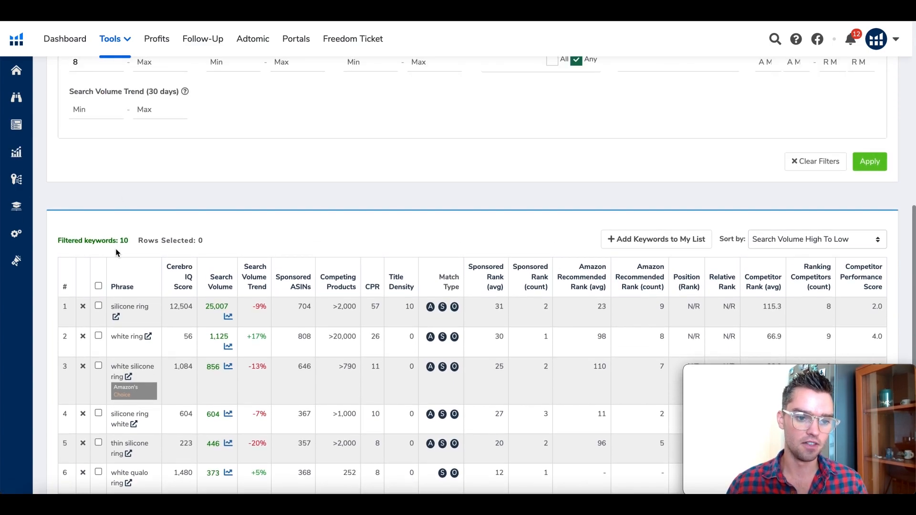
mouse_move(134, 245)
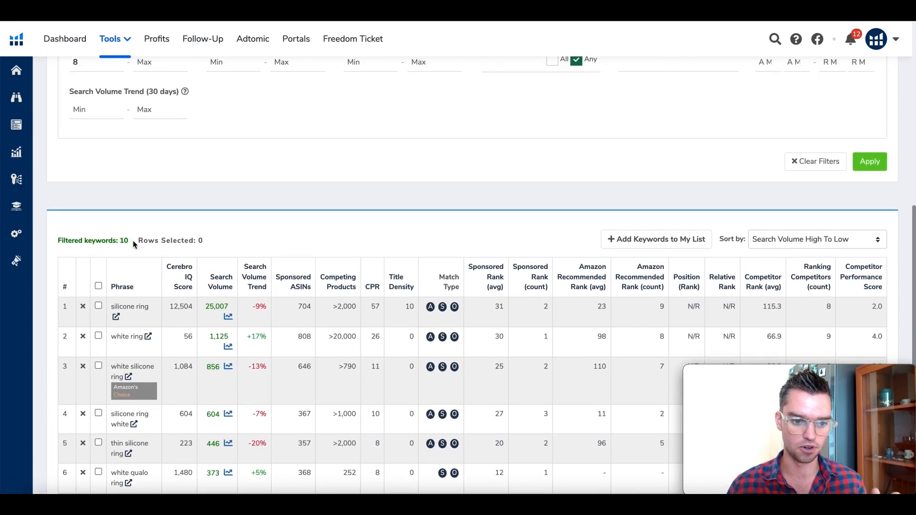
scroll(down, 3)
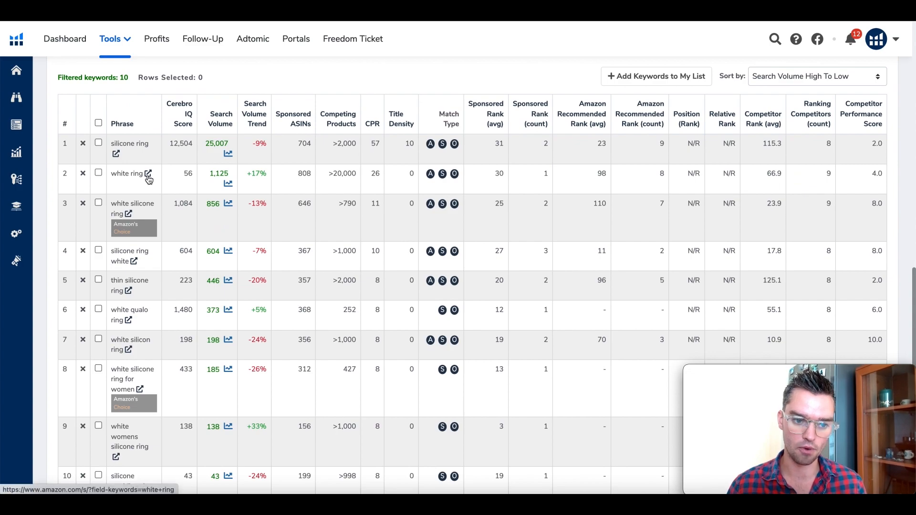
scroll(down, 3)
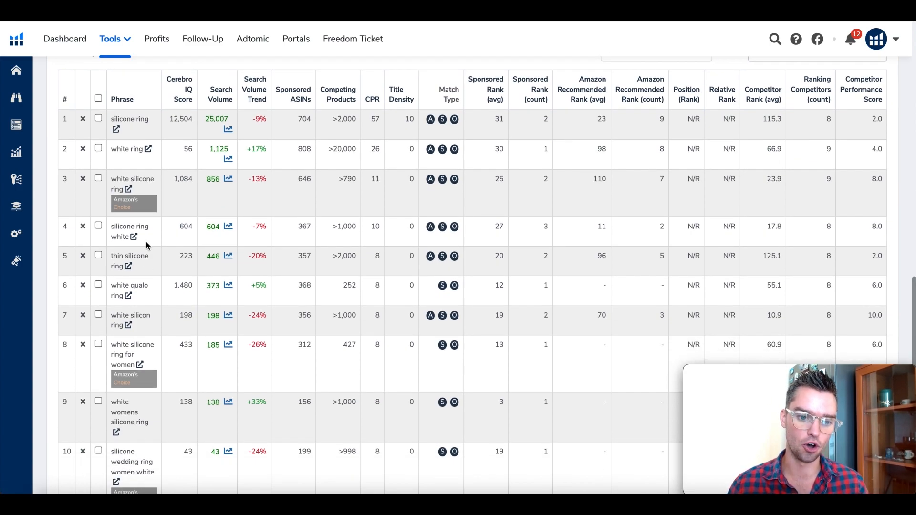
scroll(down, 3)
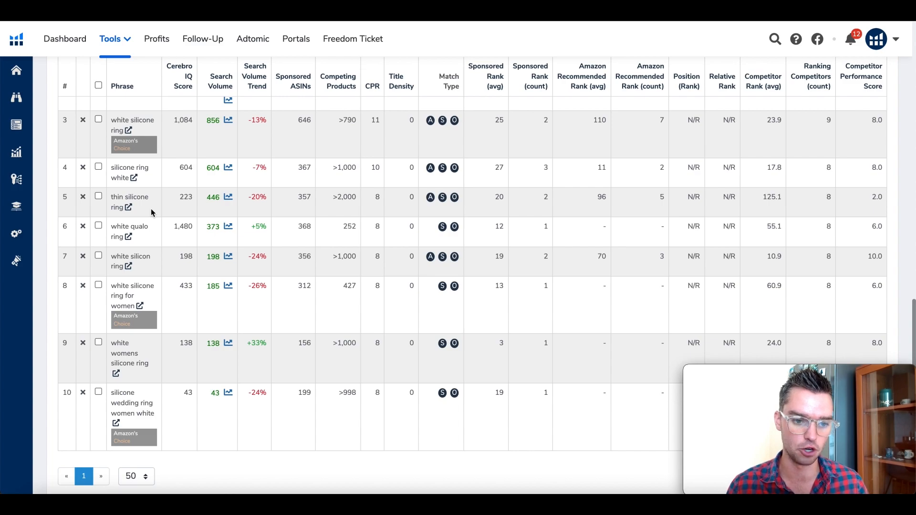
mouse_move(150, 281)
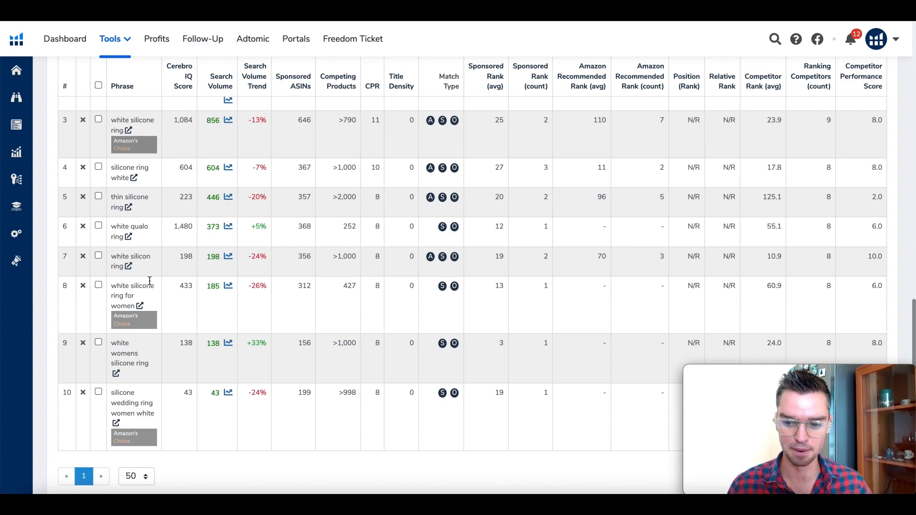
mouse_move(145, 213)
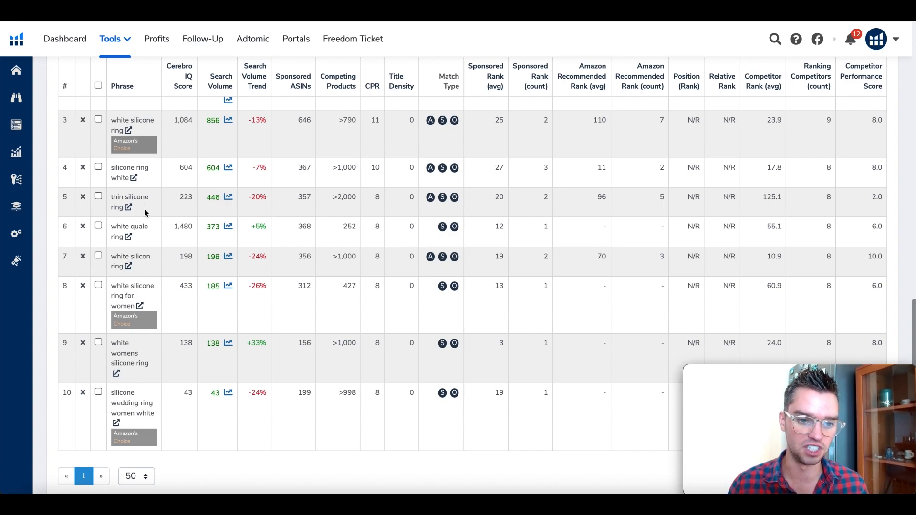
scroll(up, 3)
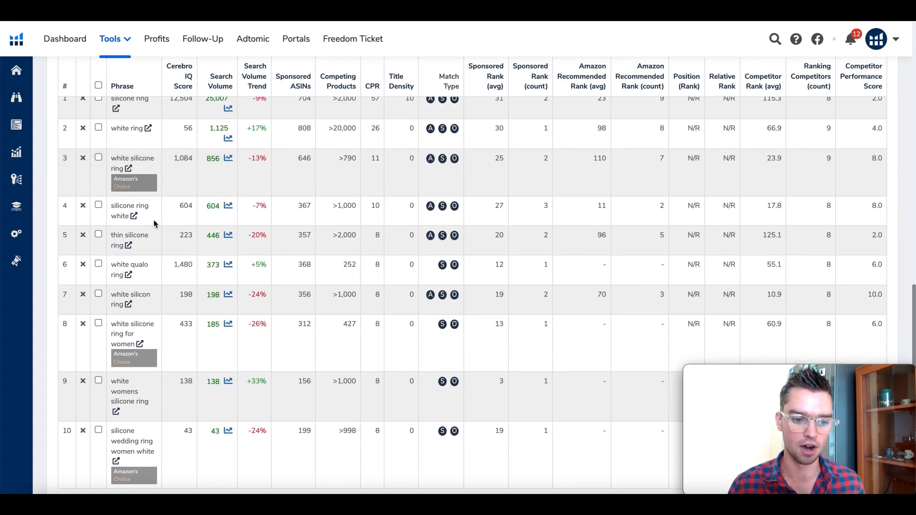
scroll(up, 3)
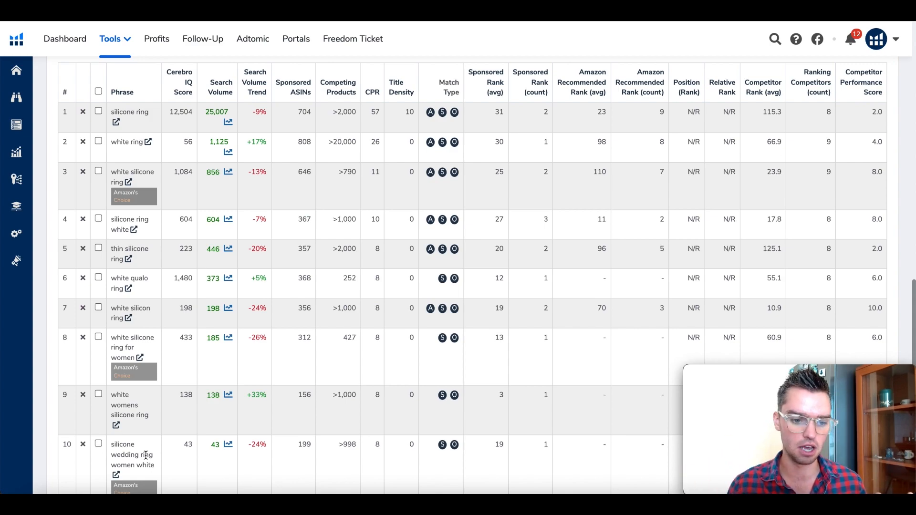
scroll(up, 3)
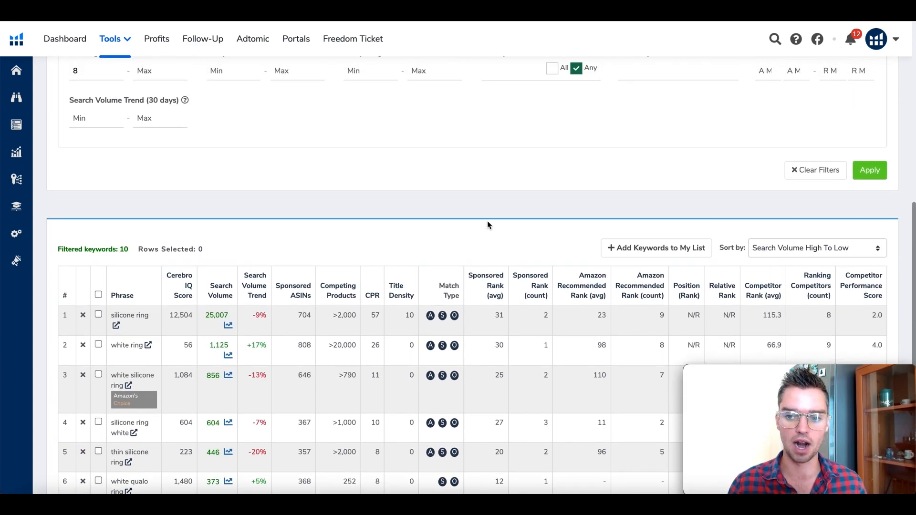
scroll(up, 3)
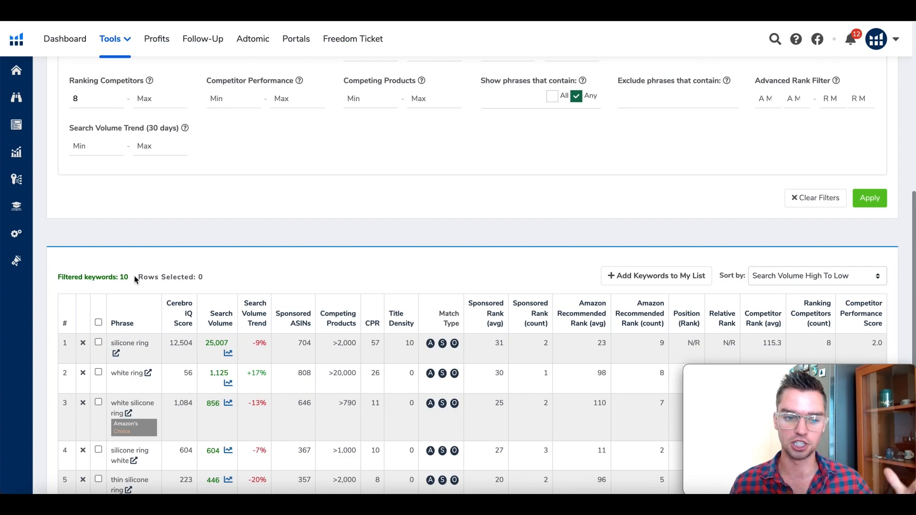
- Apply a Ranking Competitors minimum of 9, keeping 'white ring' and 'white silicone ring'
click(95, 98)
text(9)
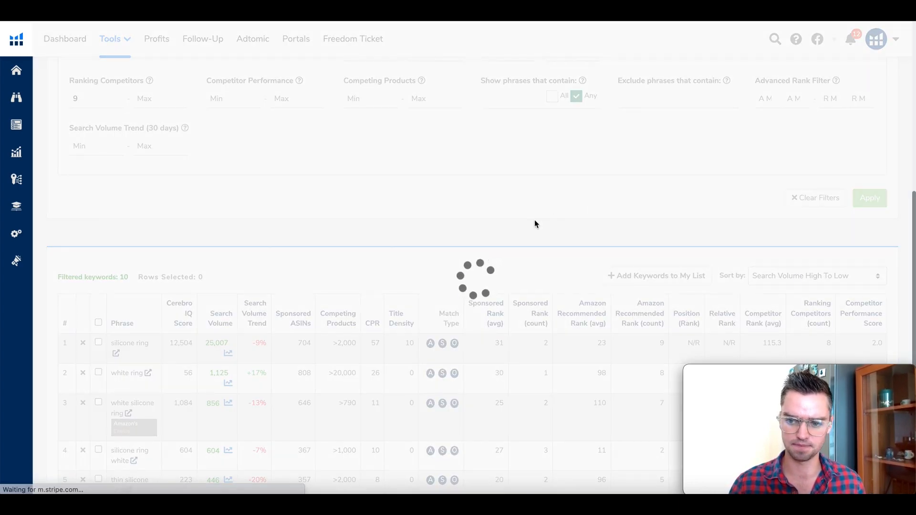
click(870, 198)
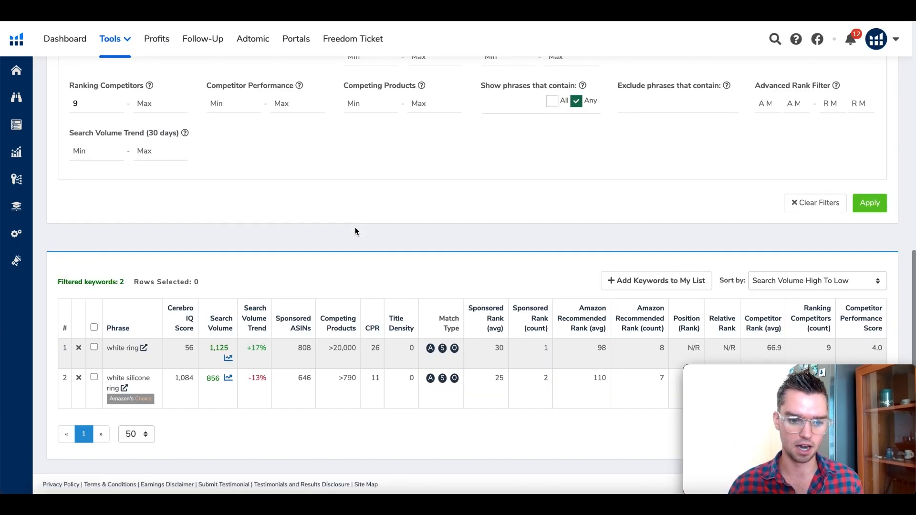
mouse_move(331, 250)
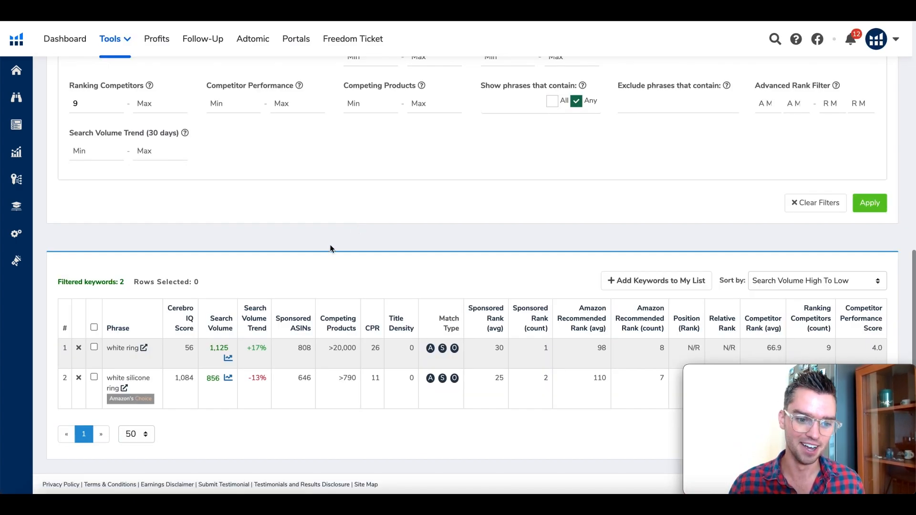
mouse_move(143, 378)
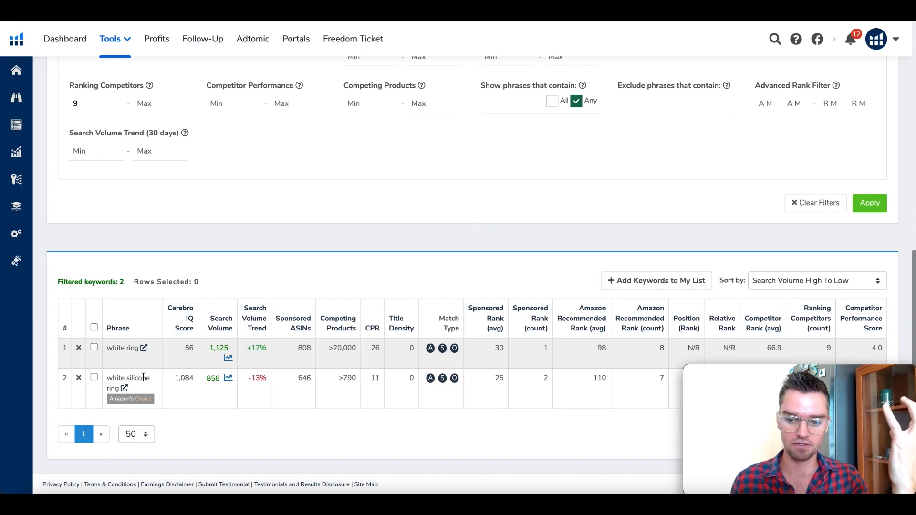
mouse_move(117, 151)
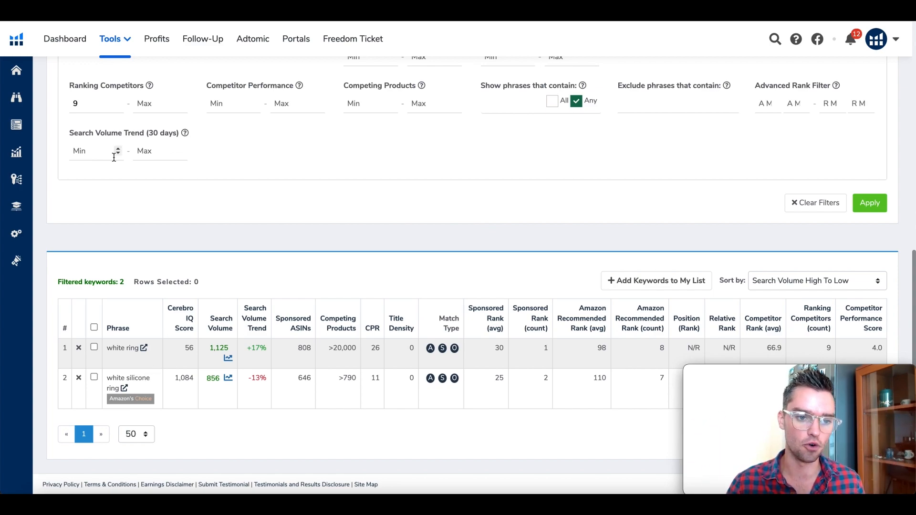
scroll(up, 3)
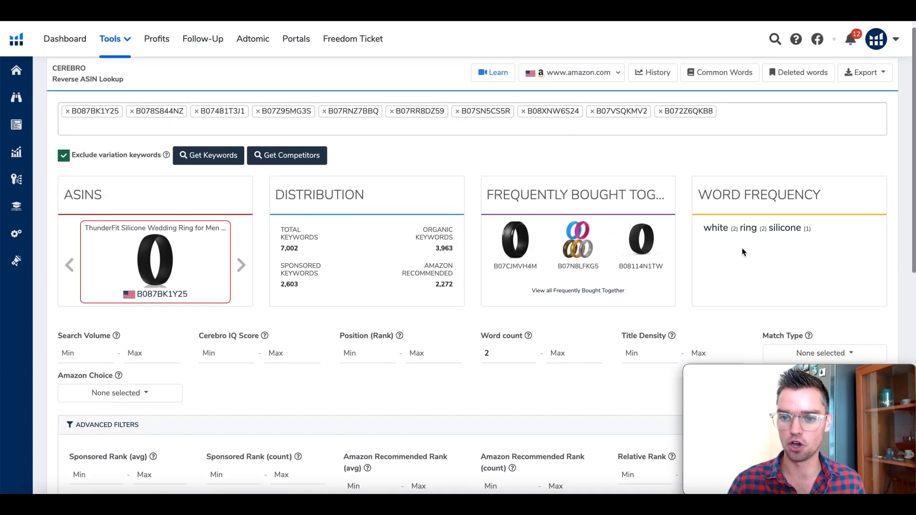
scroll(up, 3)
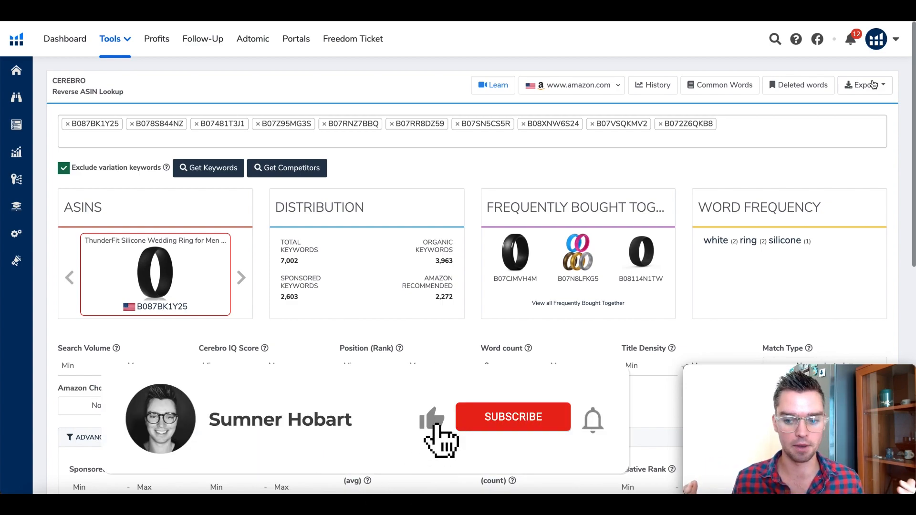
click(513, 417)
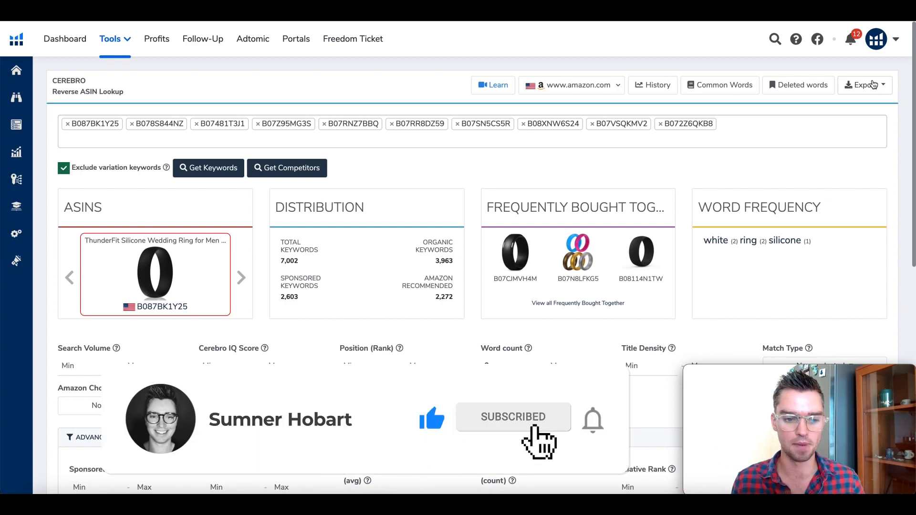